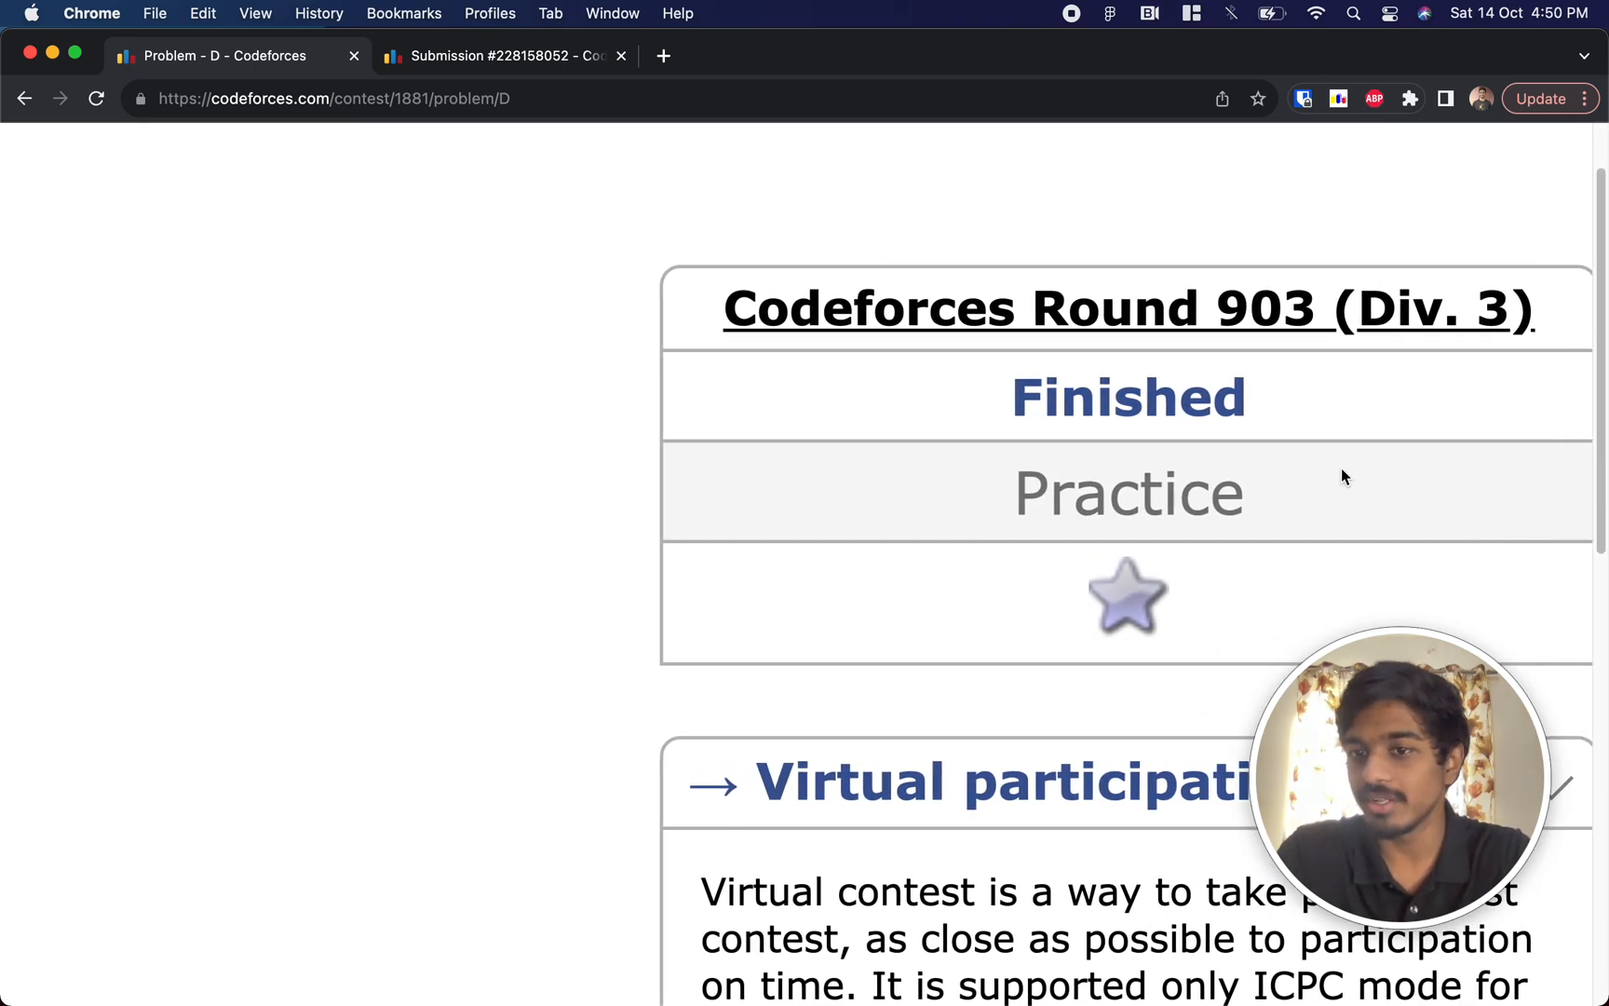
# Step: Scroll the contest page to the top of problem D, Divide and Equalize
pyautogui.scroll(-3)
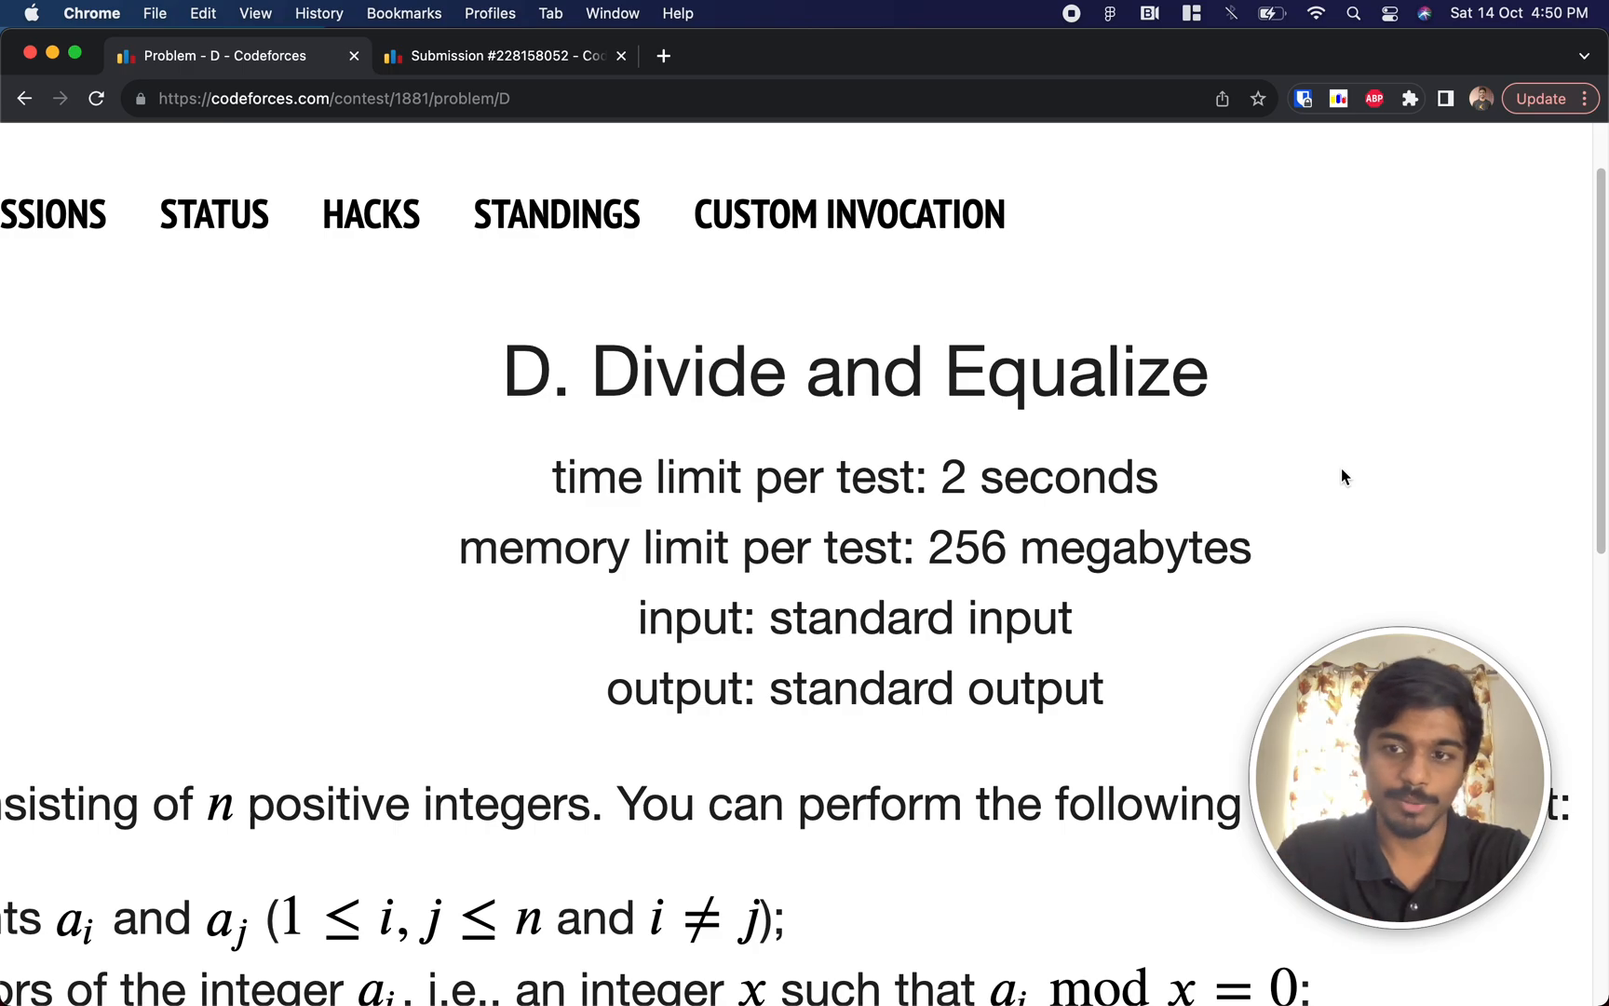
pyautogui.scroll(-3)
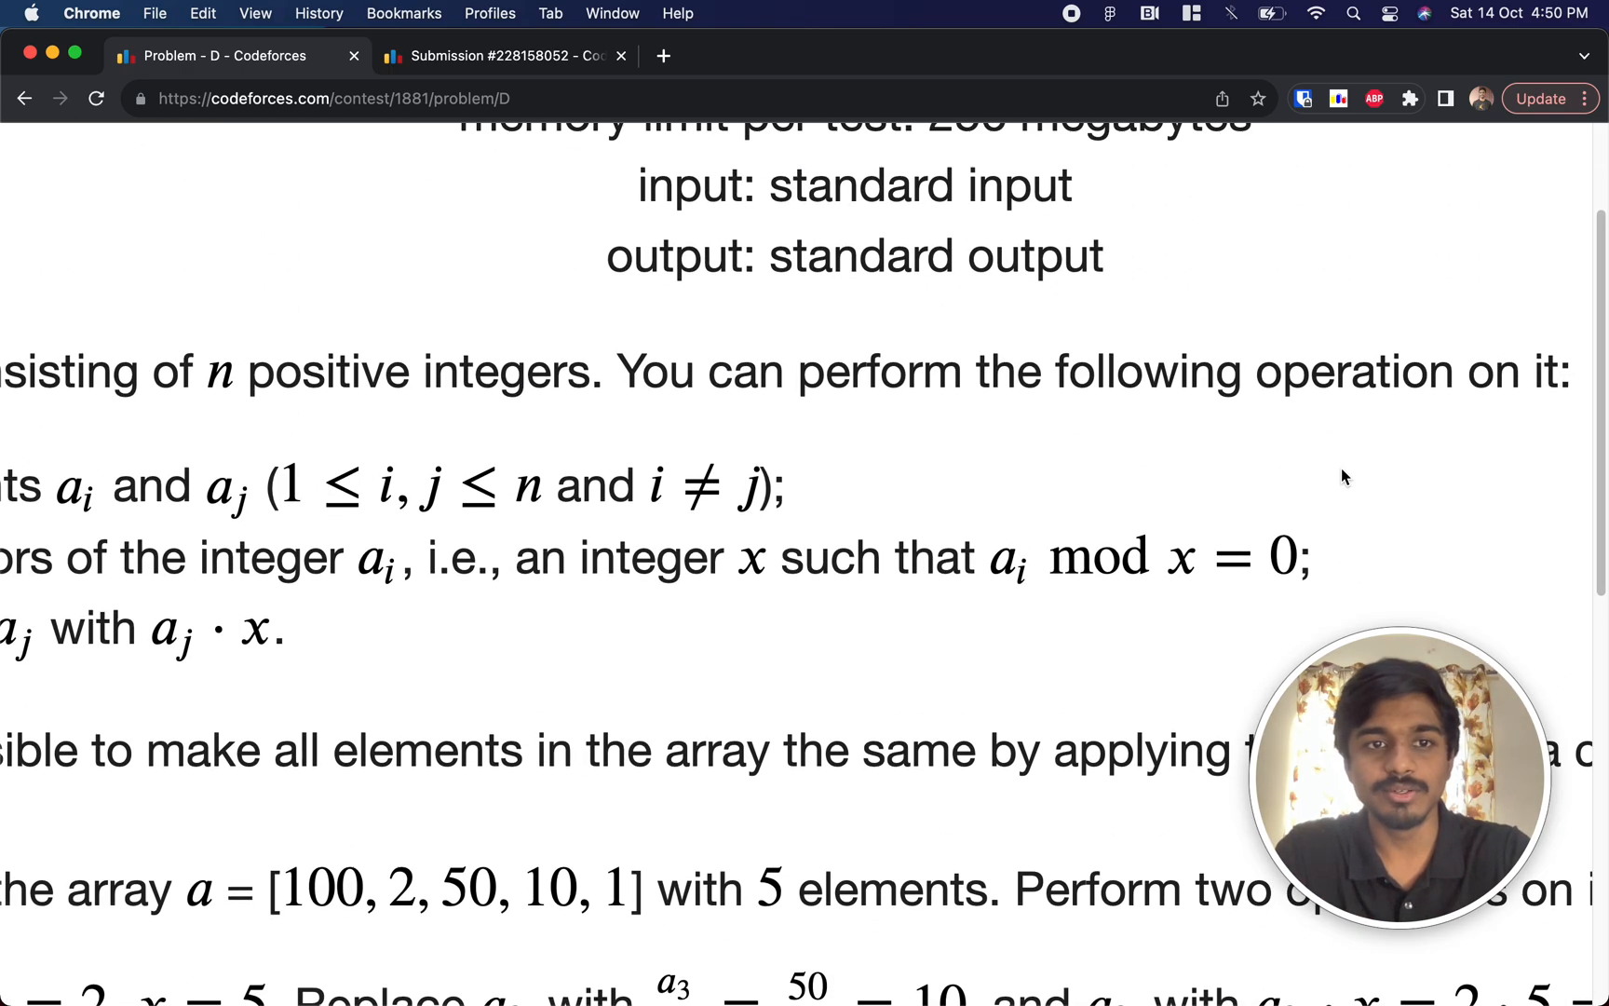
pyautogui.scroll(3)
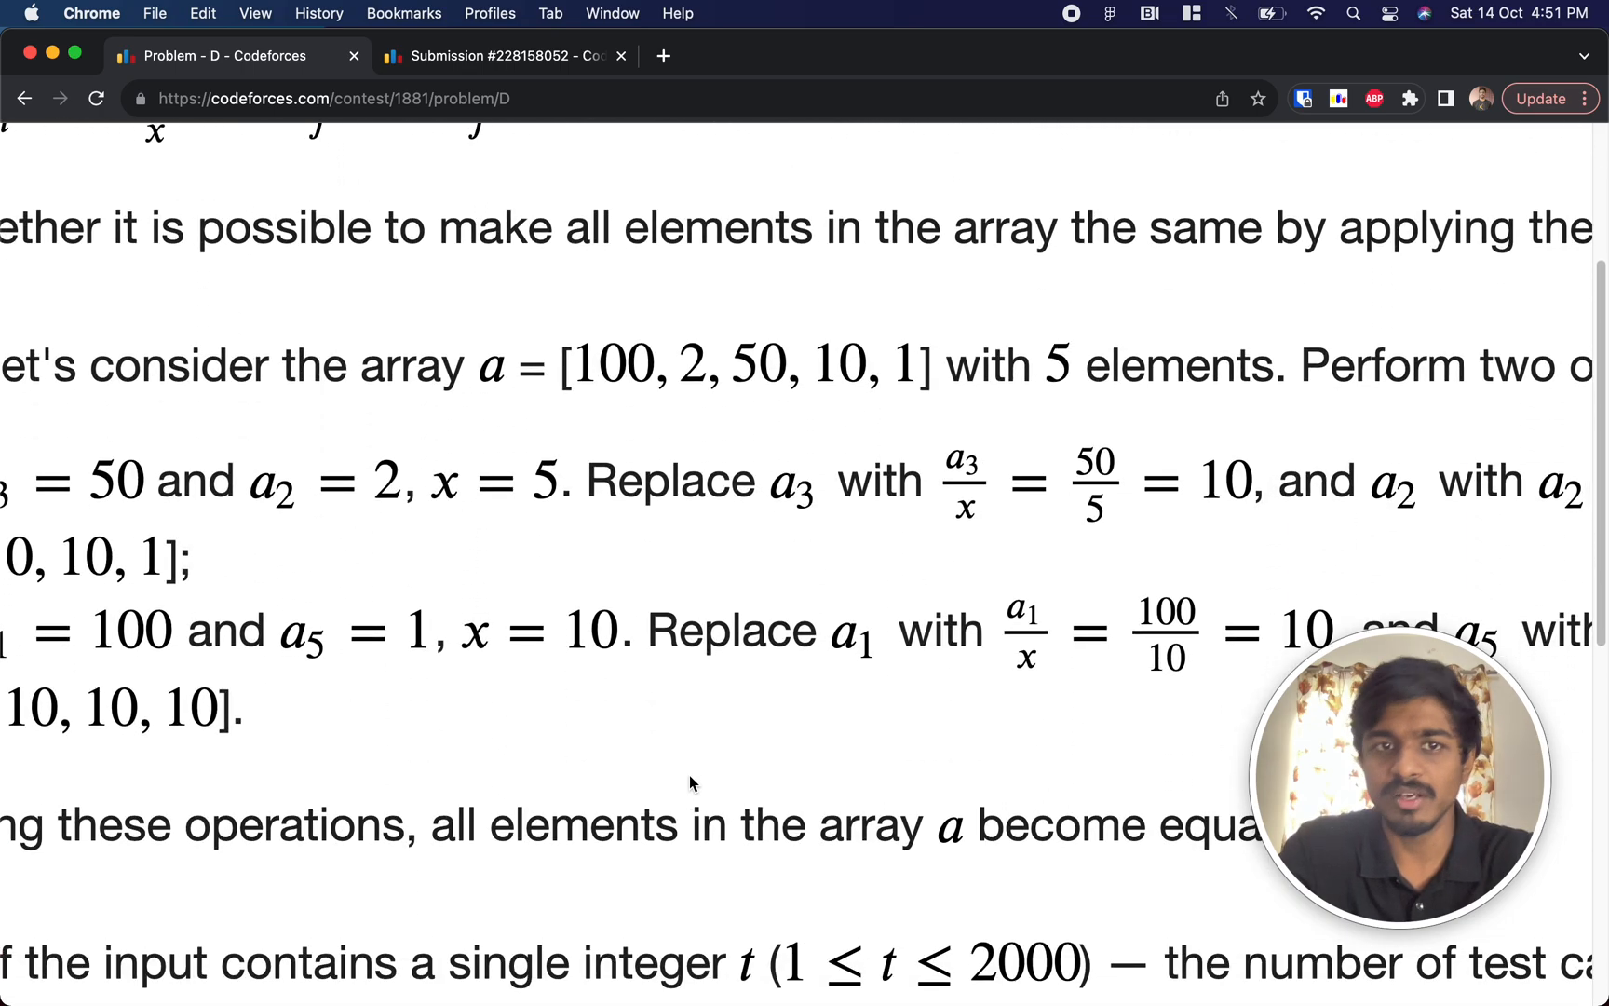
# Step: Highlight the worked example turning [100, 2, 50, 10, 1] into all tens
pyautogui.moveTo(482, 365); pyautogui.dragTo(933, 365)
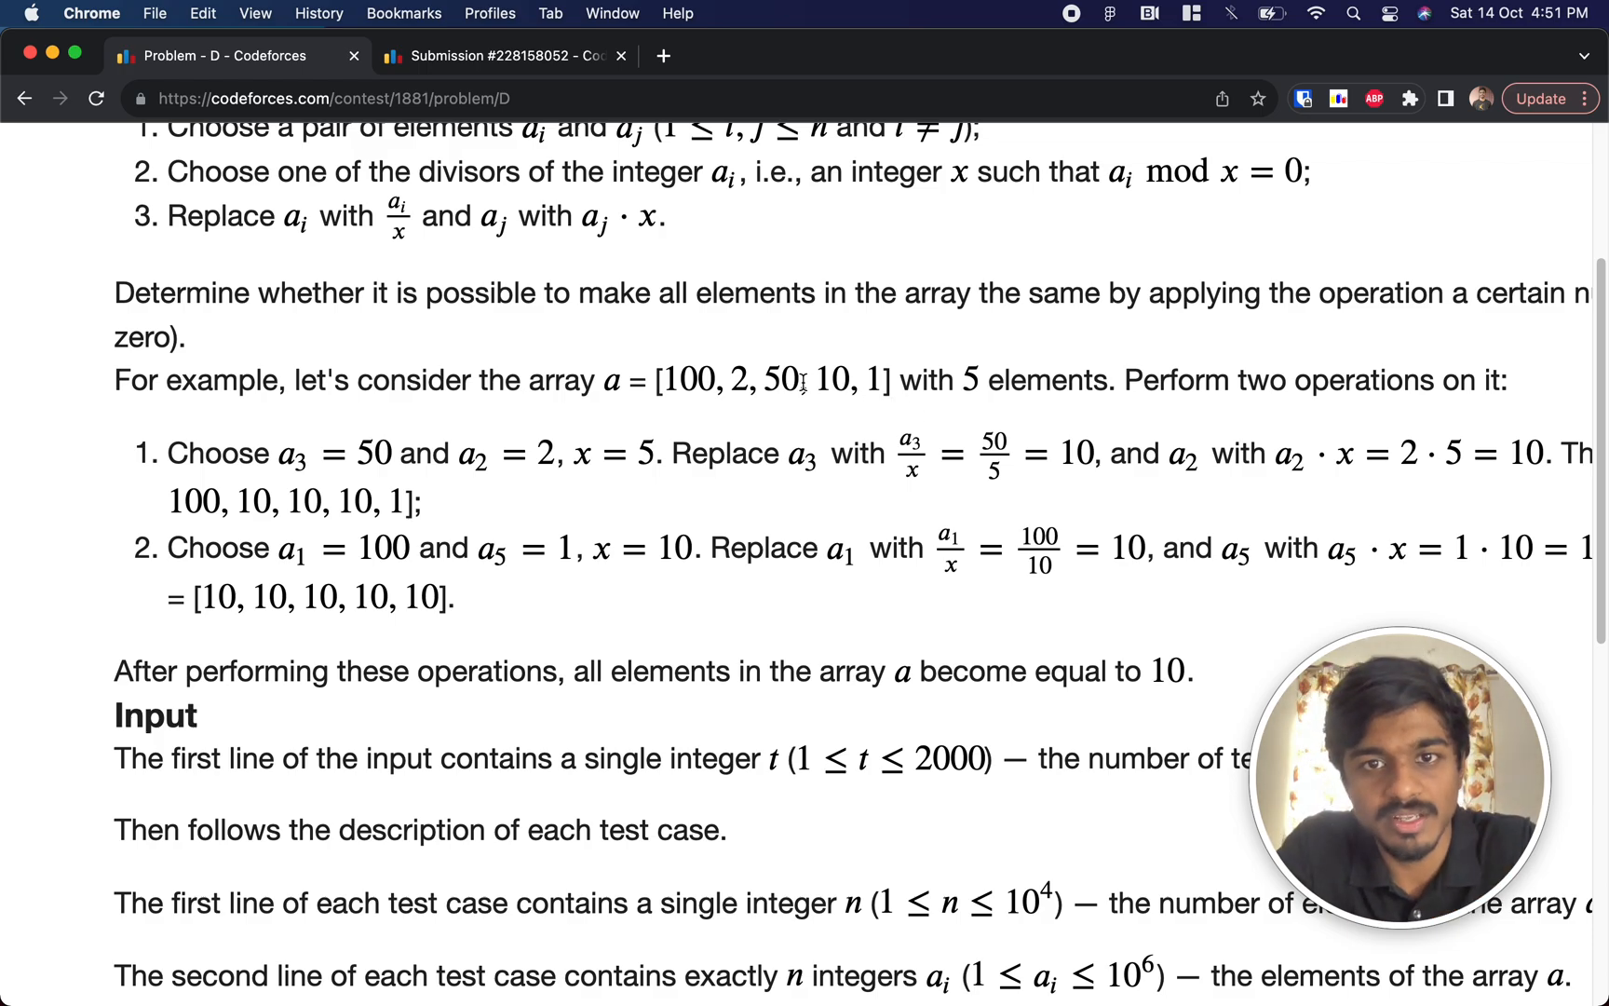
pyautogui.doubleClick(737, 382)
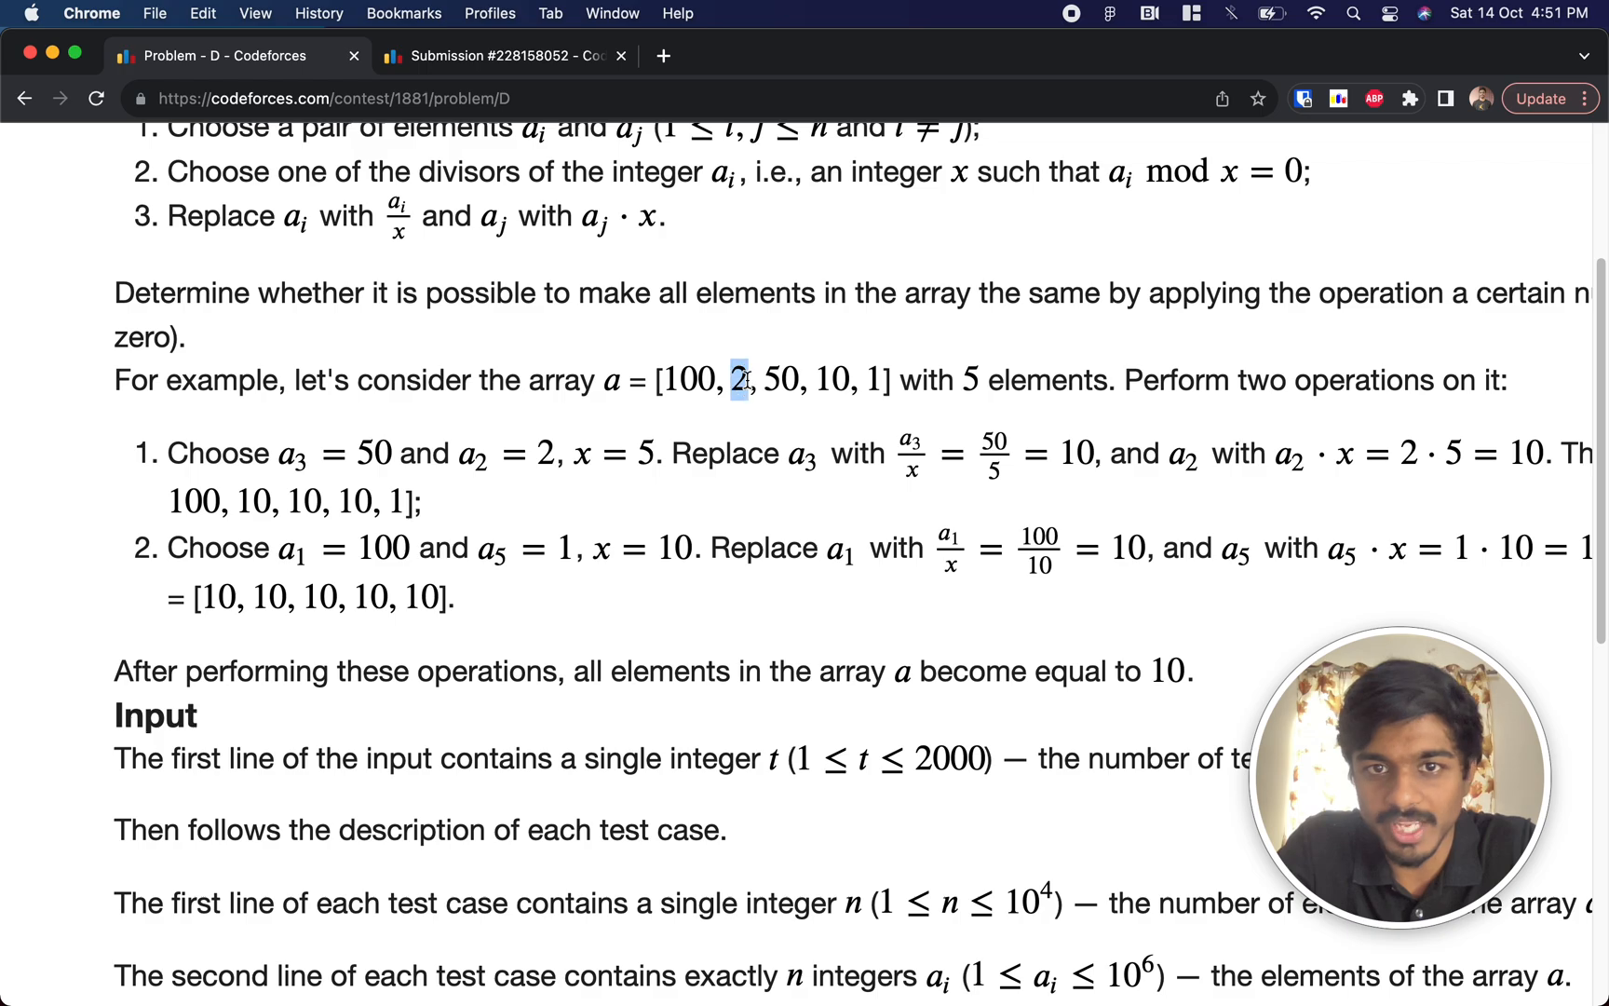
pyautogui.moveTo(728, 380); pyautogui.dragTo(806, 380)
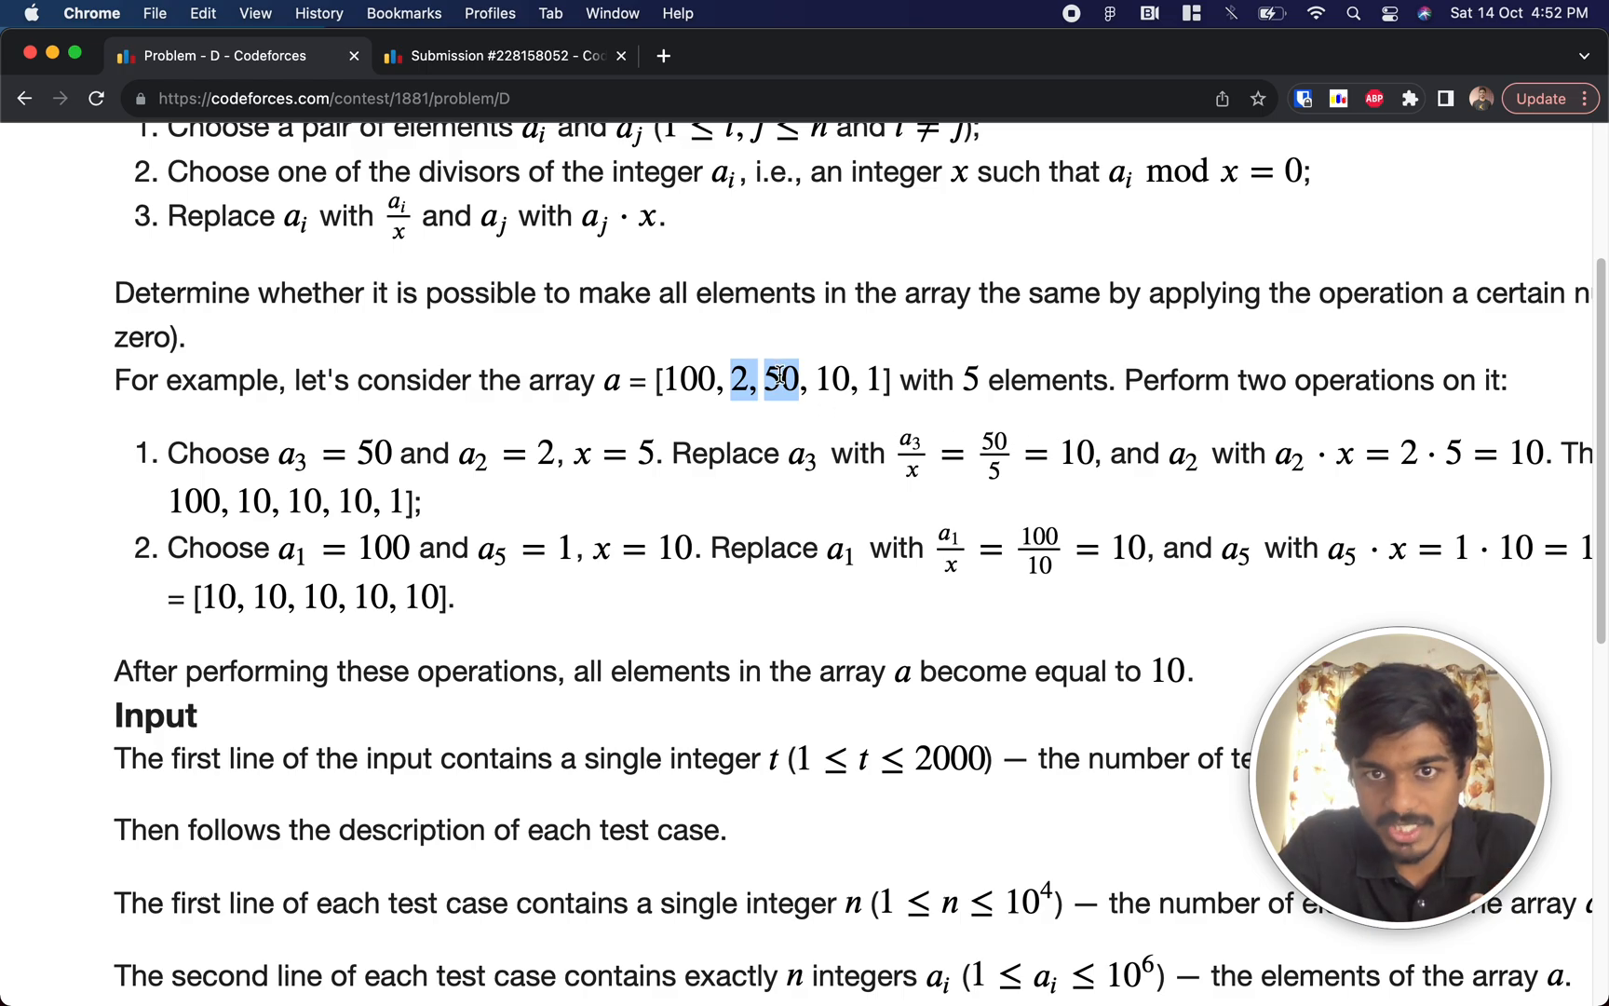
pyautogui.moveTo(1011, 479)
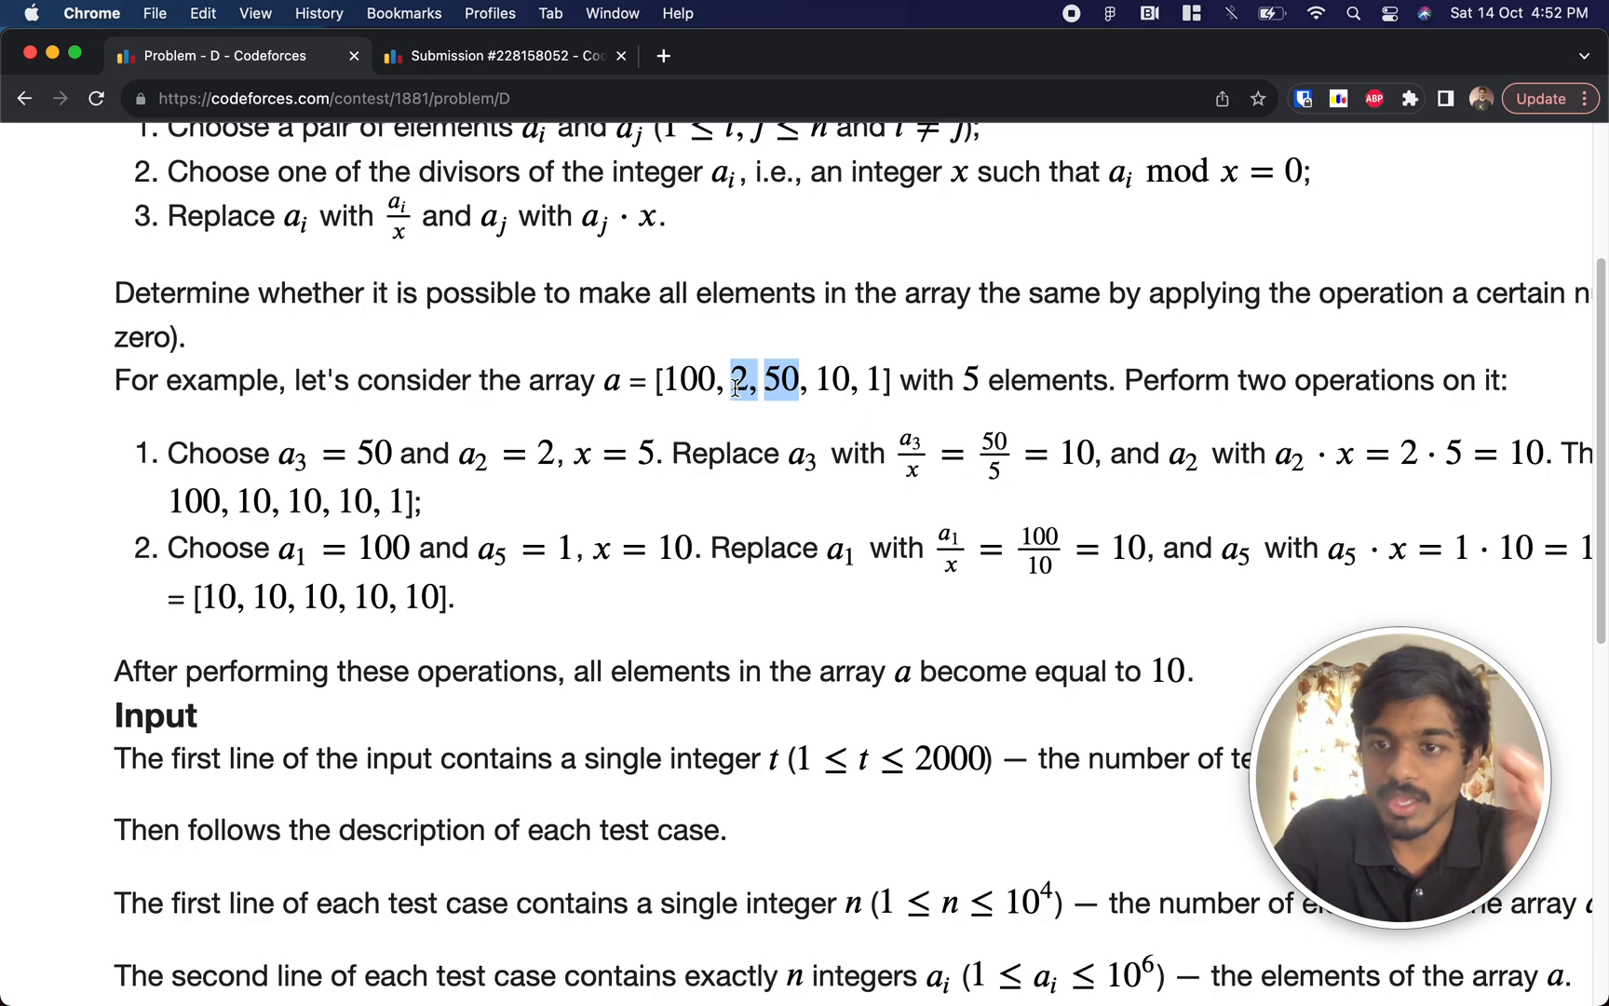
pyautogui.click(801, 385)
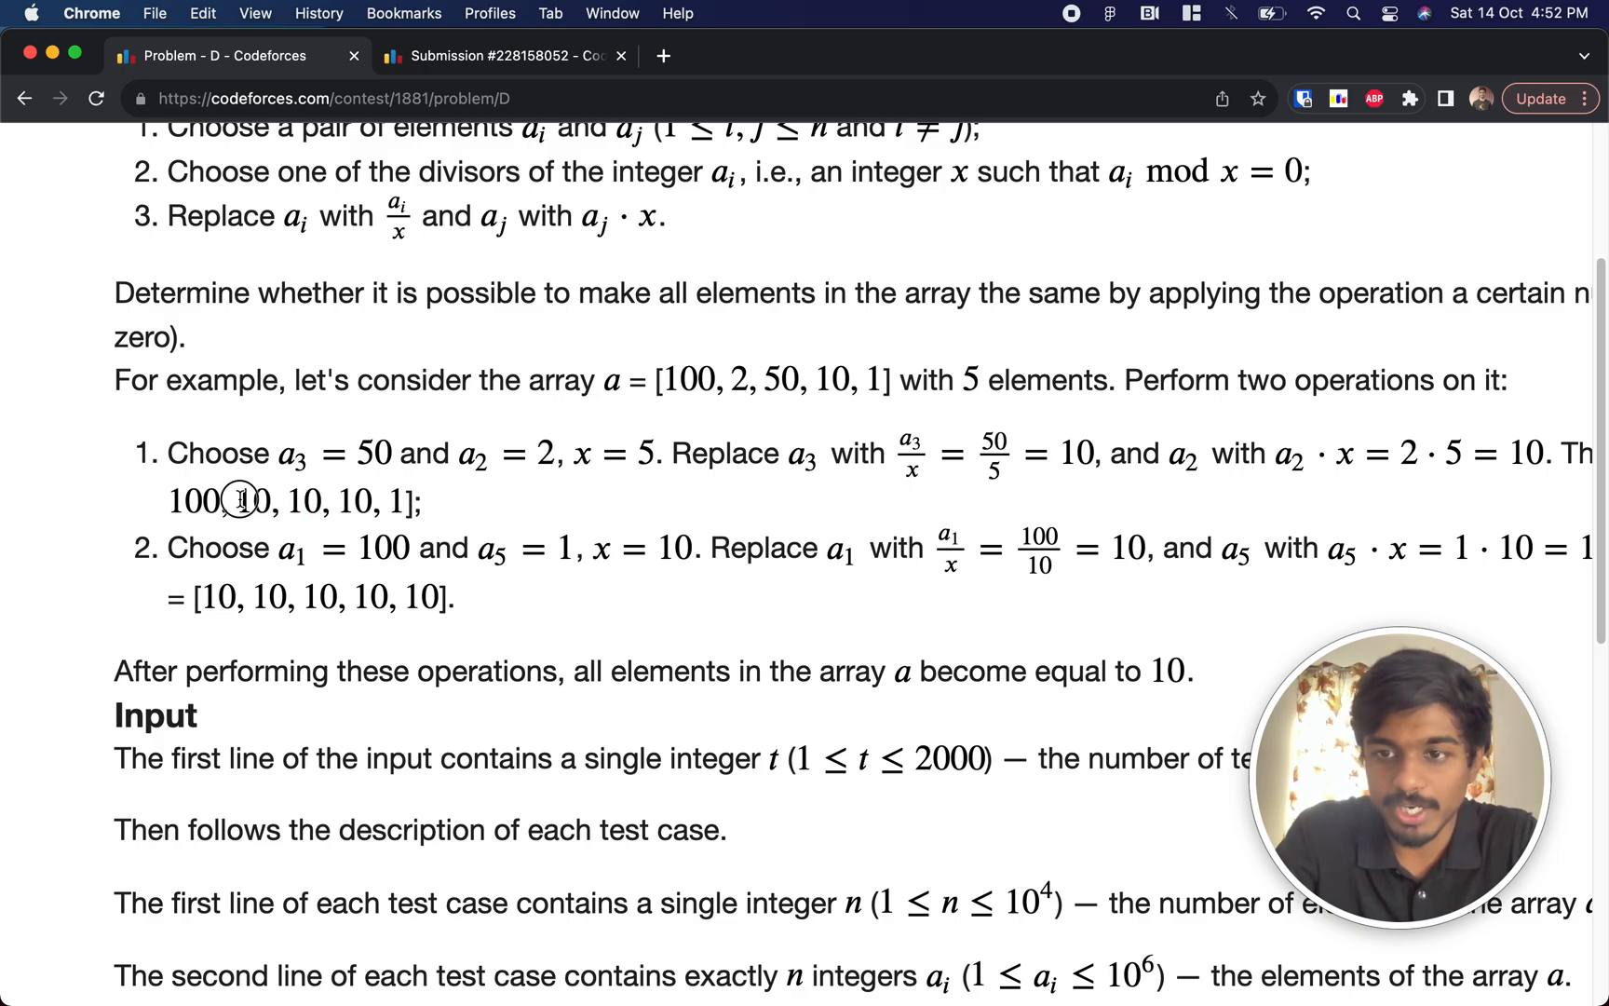
pyautogui.moveTo(323, 501)
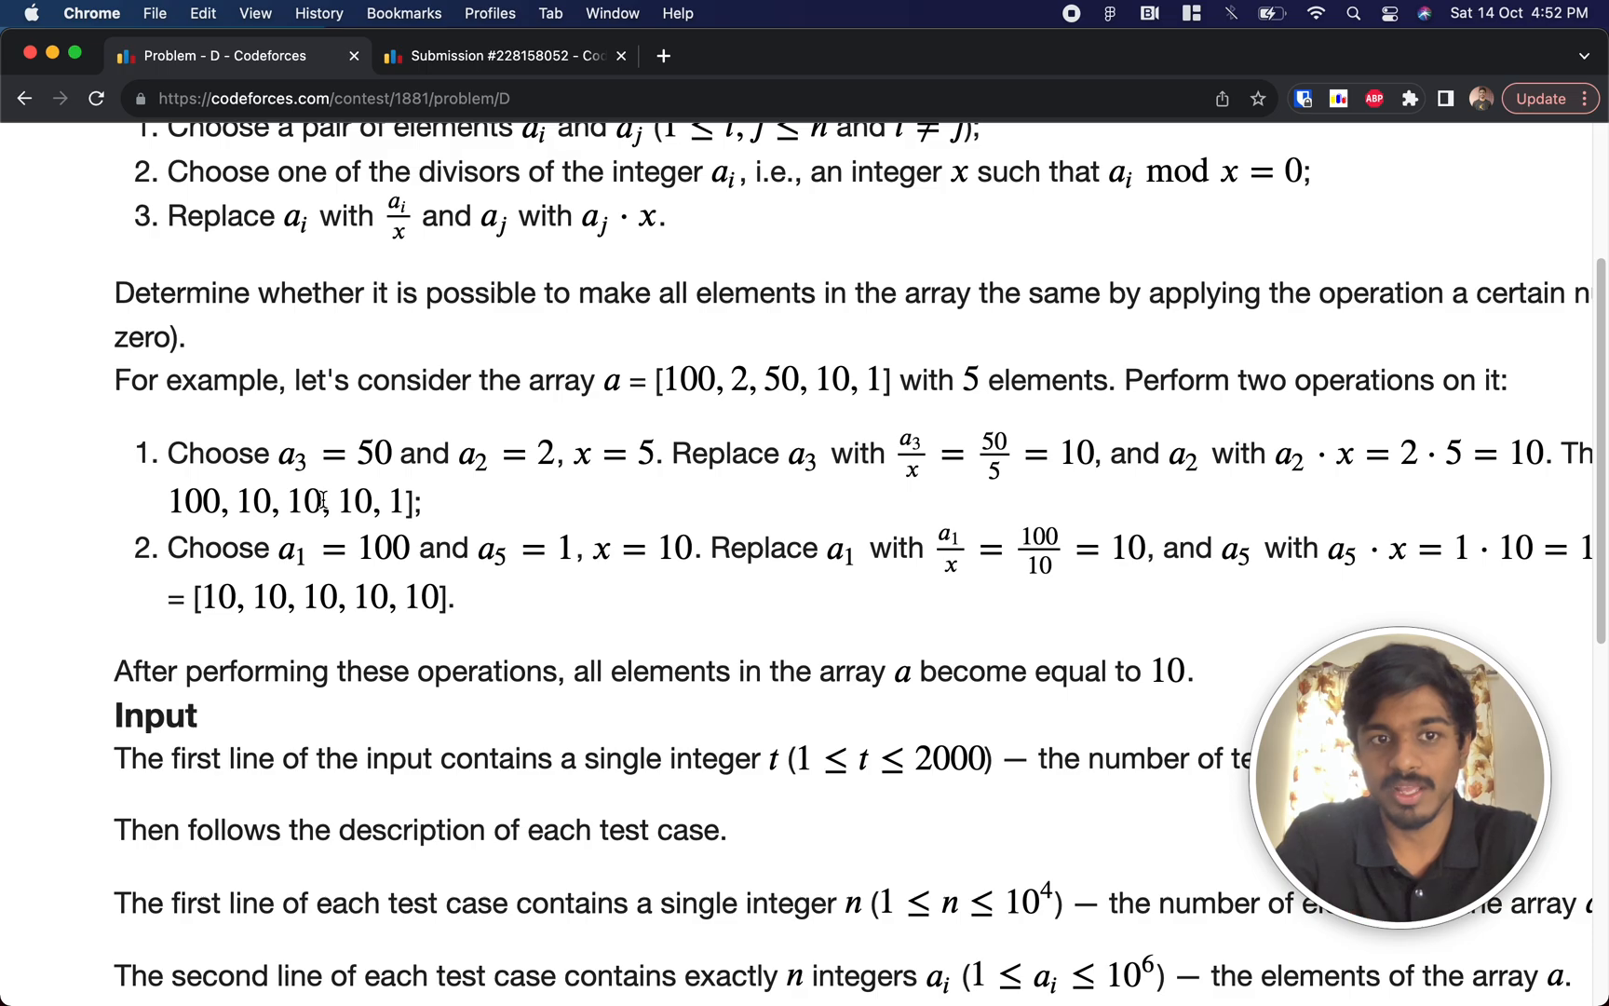
pyautogui.doubleClick(382, 551)
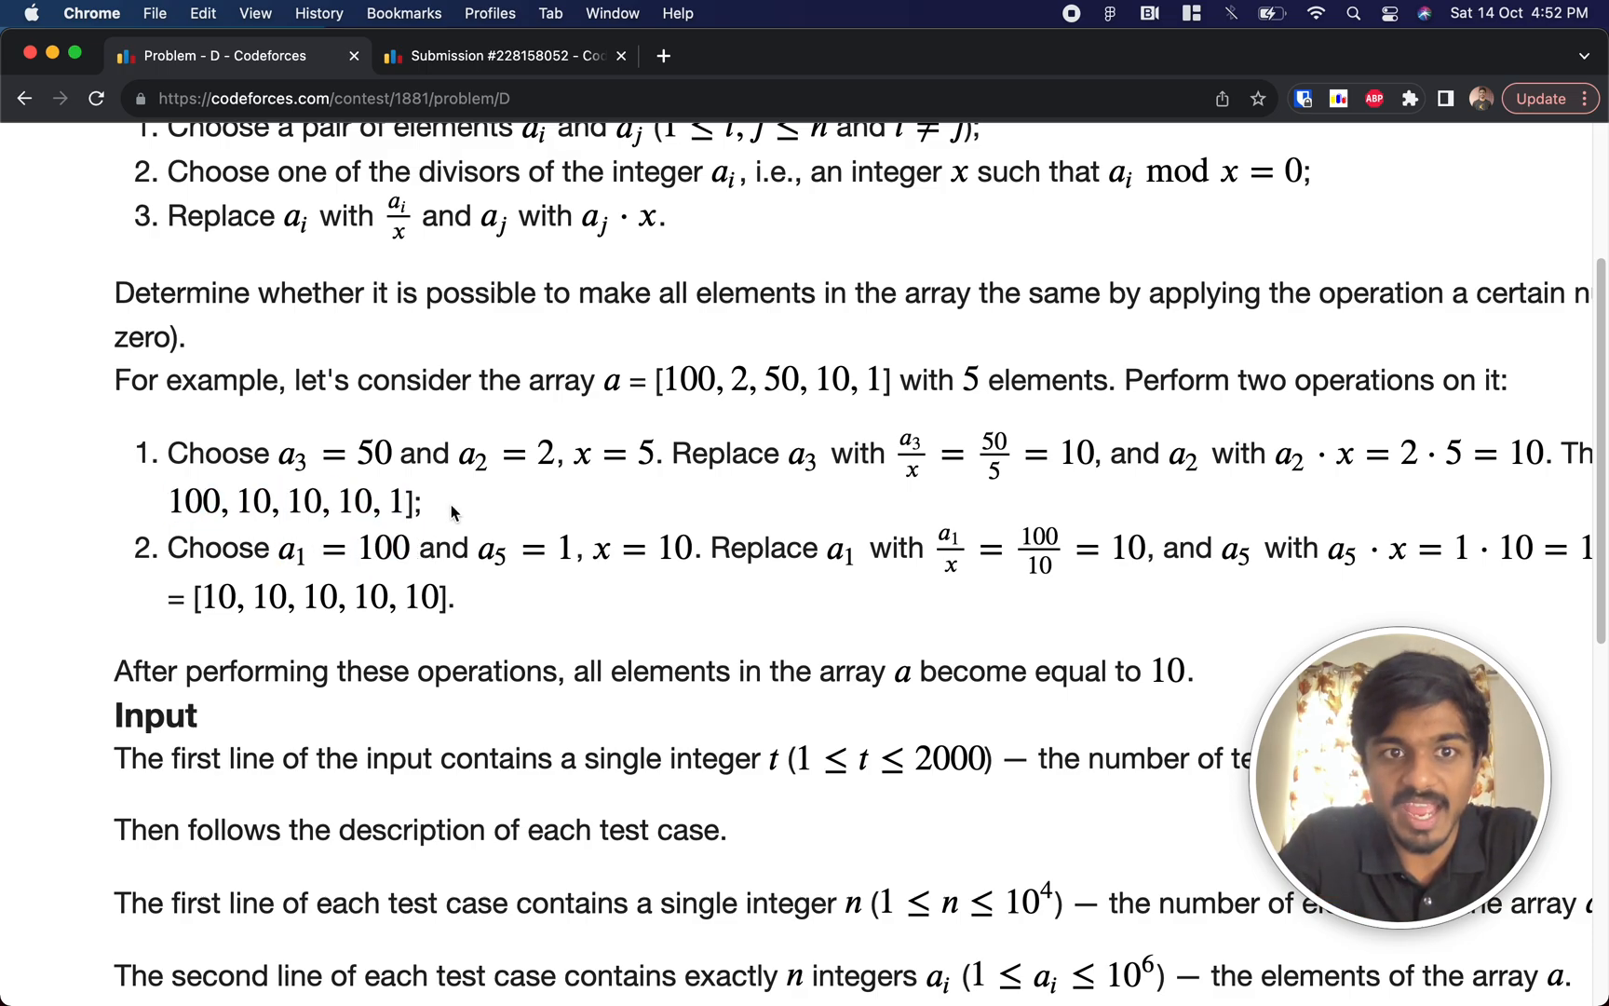
pyautogui.moveTo(179, 502)
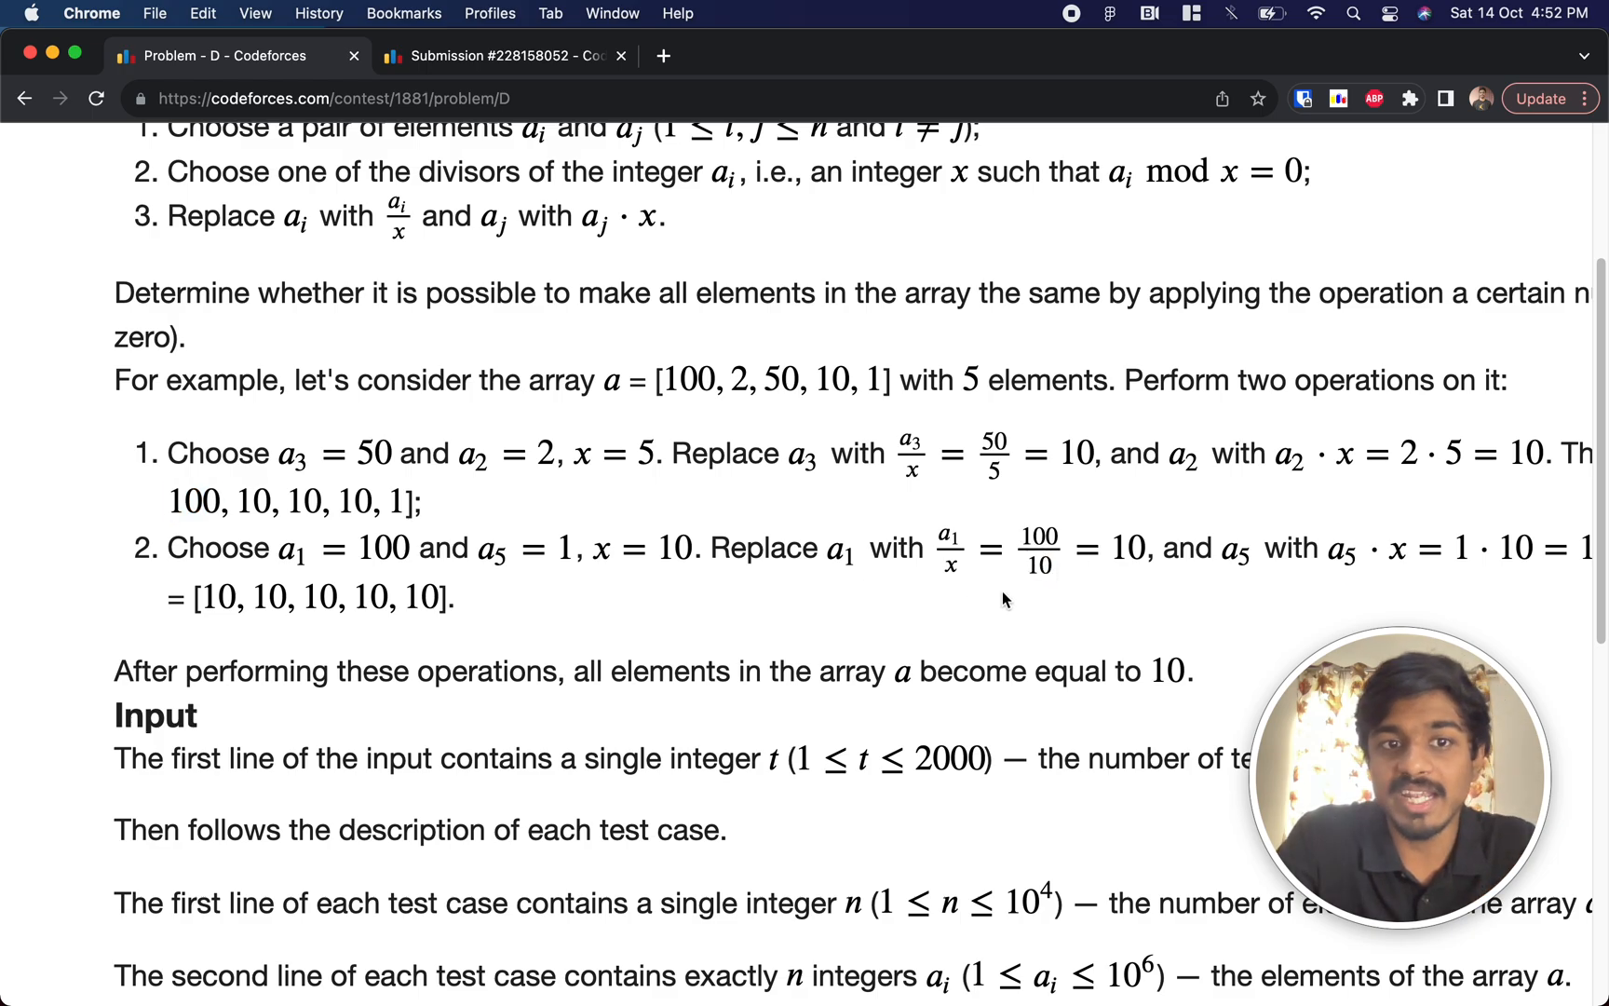
pyautogui.doubleClick(398, 501)
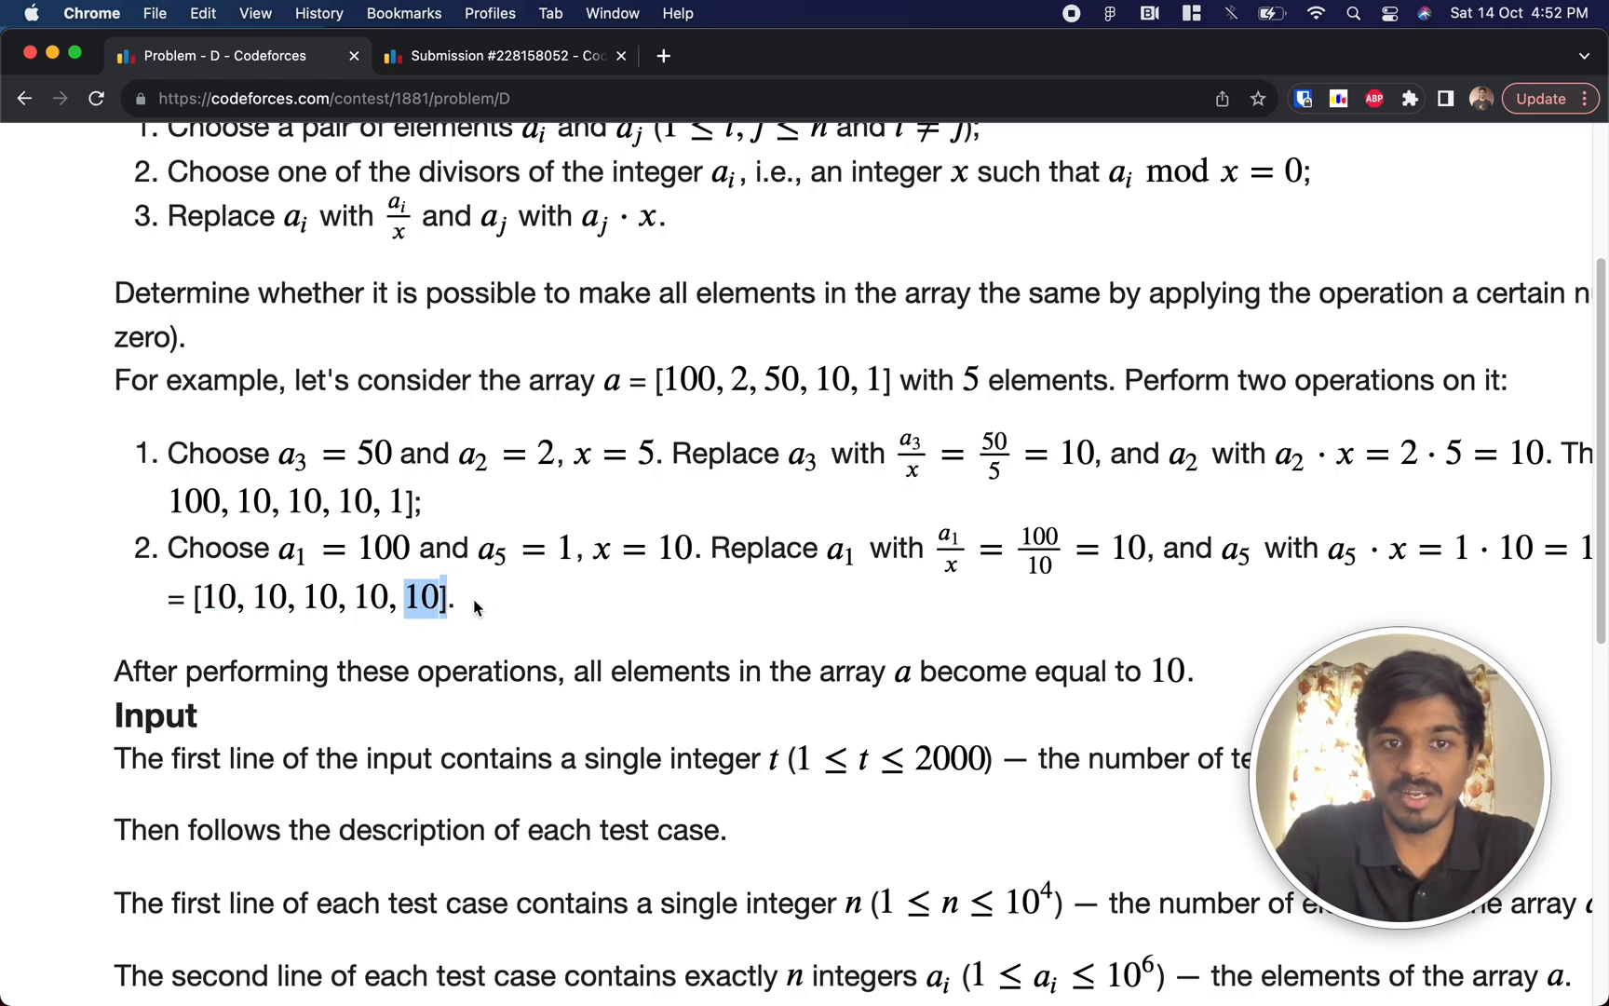
pyautogui.moveTo(451, 597); pyautogui.dragTo(190, 598)
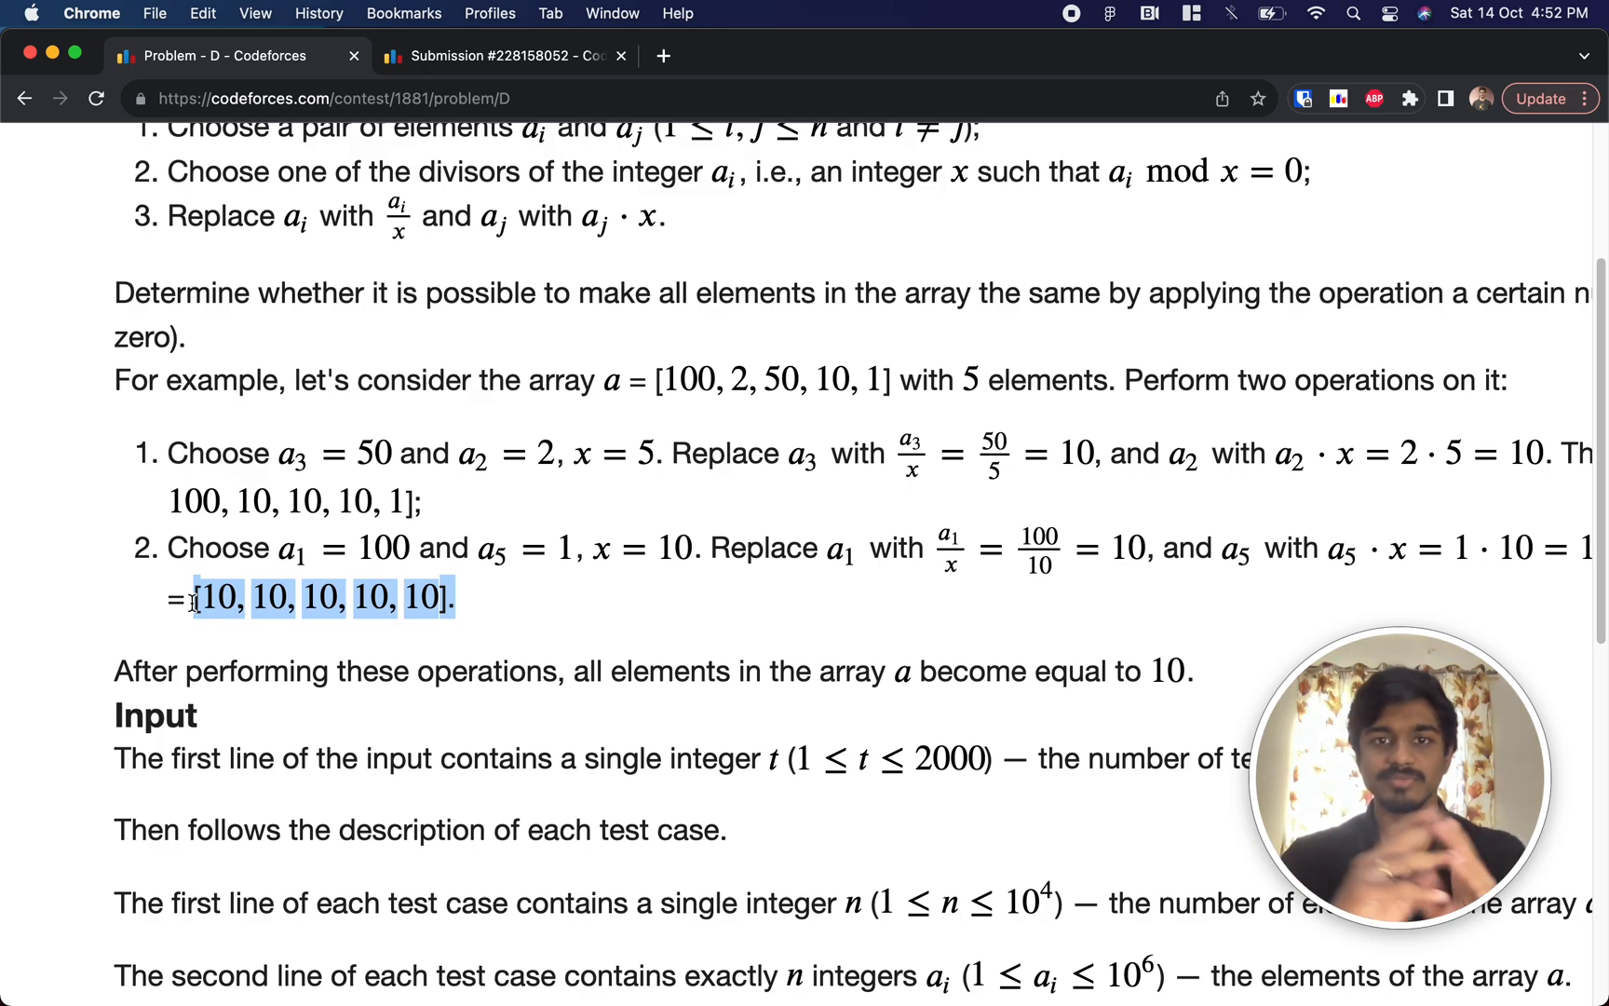
pyautogui.click(192, 600)
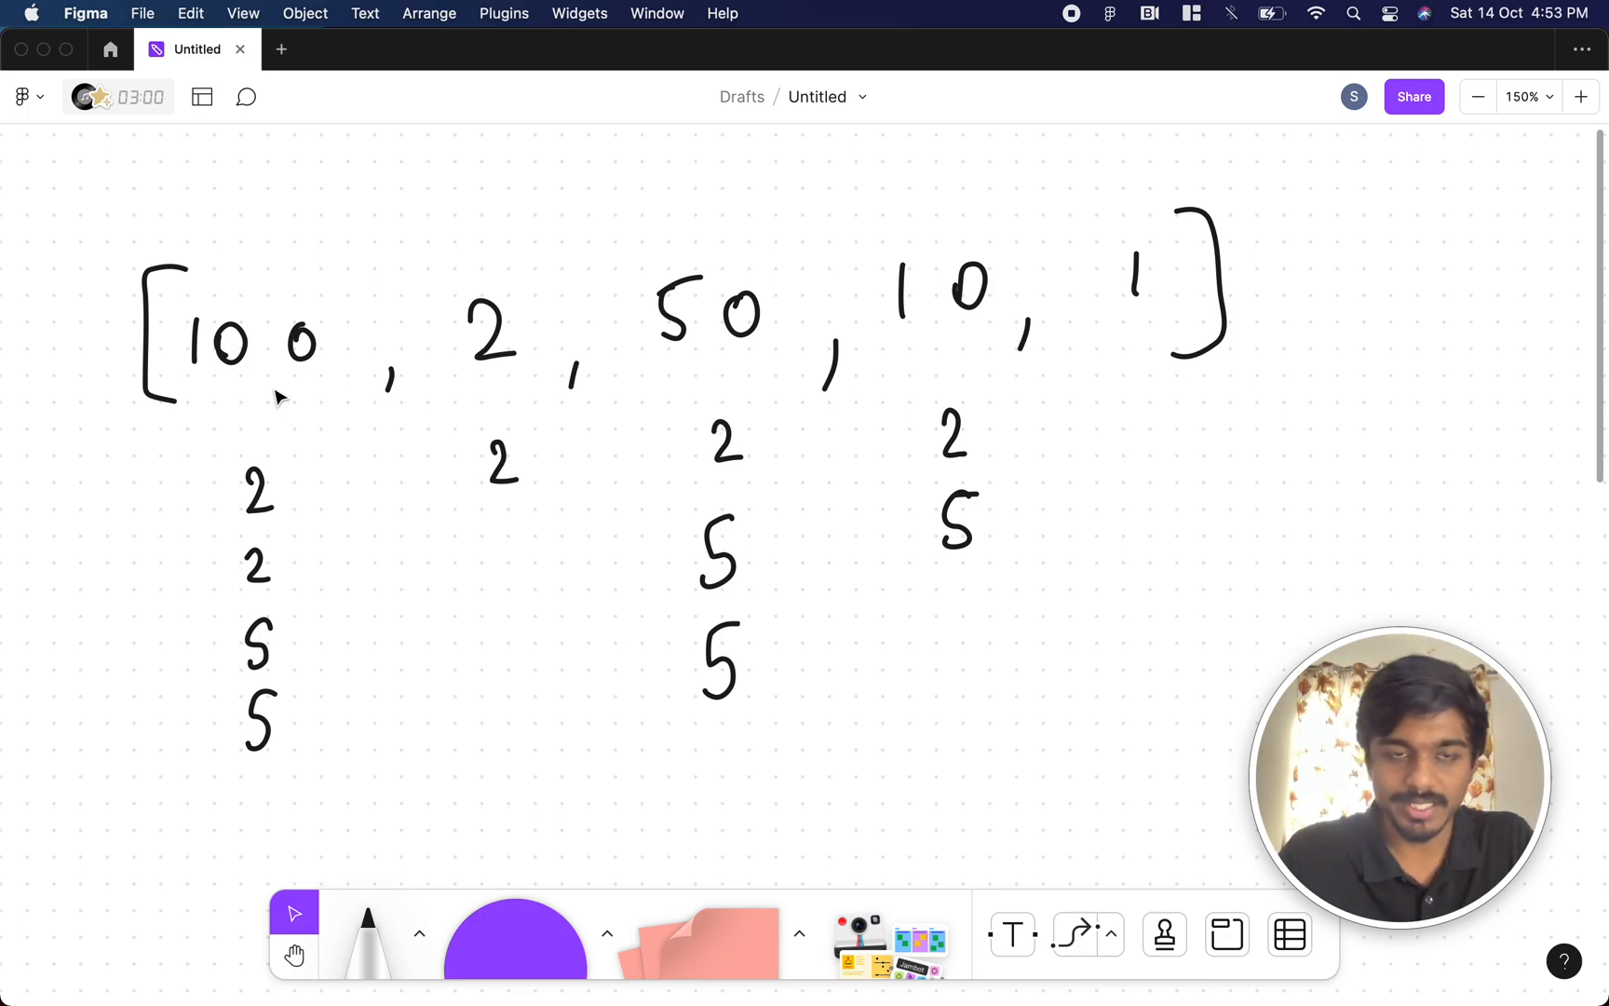
pyautogui.moveTo(228, 401)
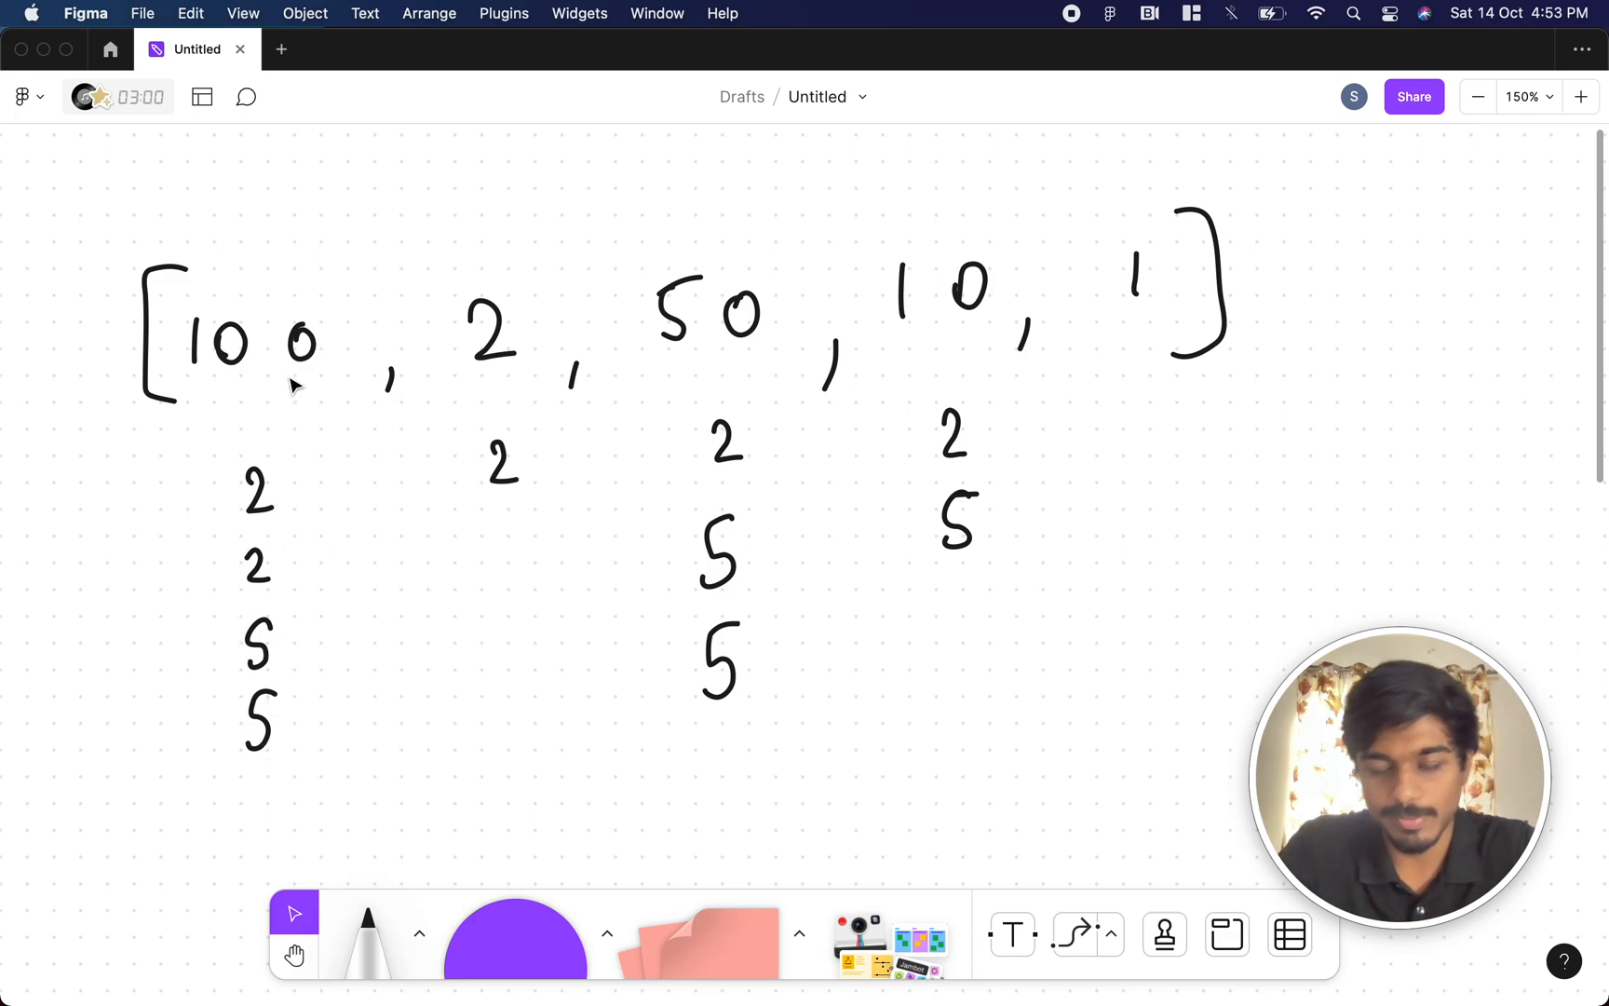
pyautogui.moveTo(737, 370)
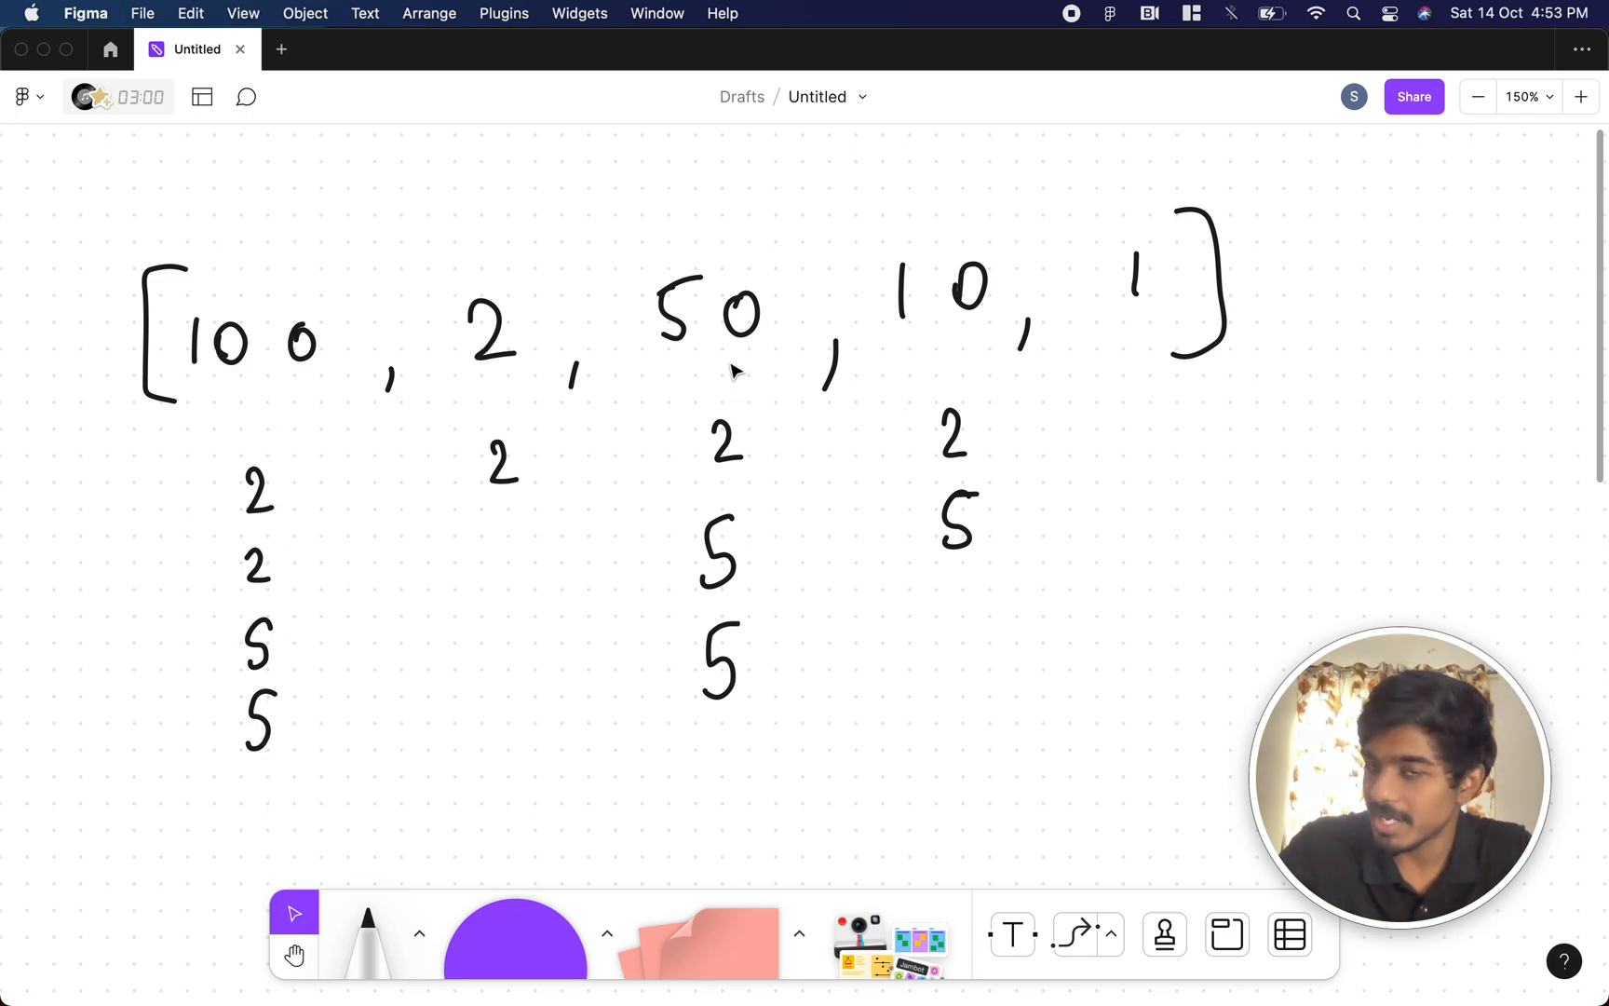
pyautogui.moveTo(1099, 609)
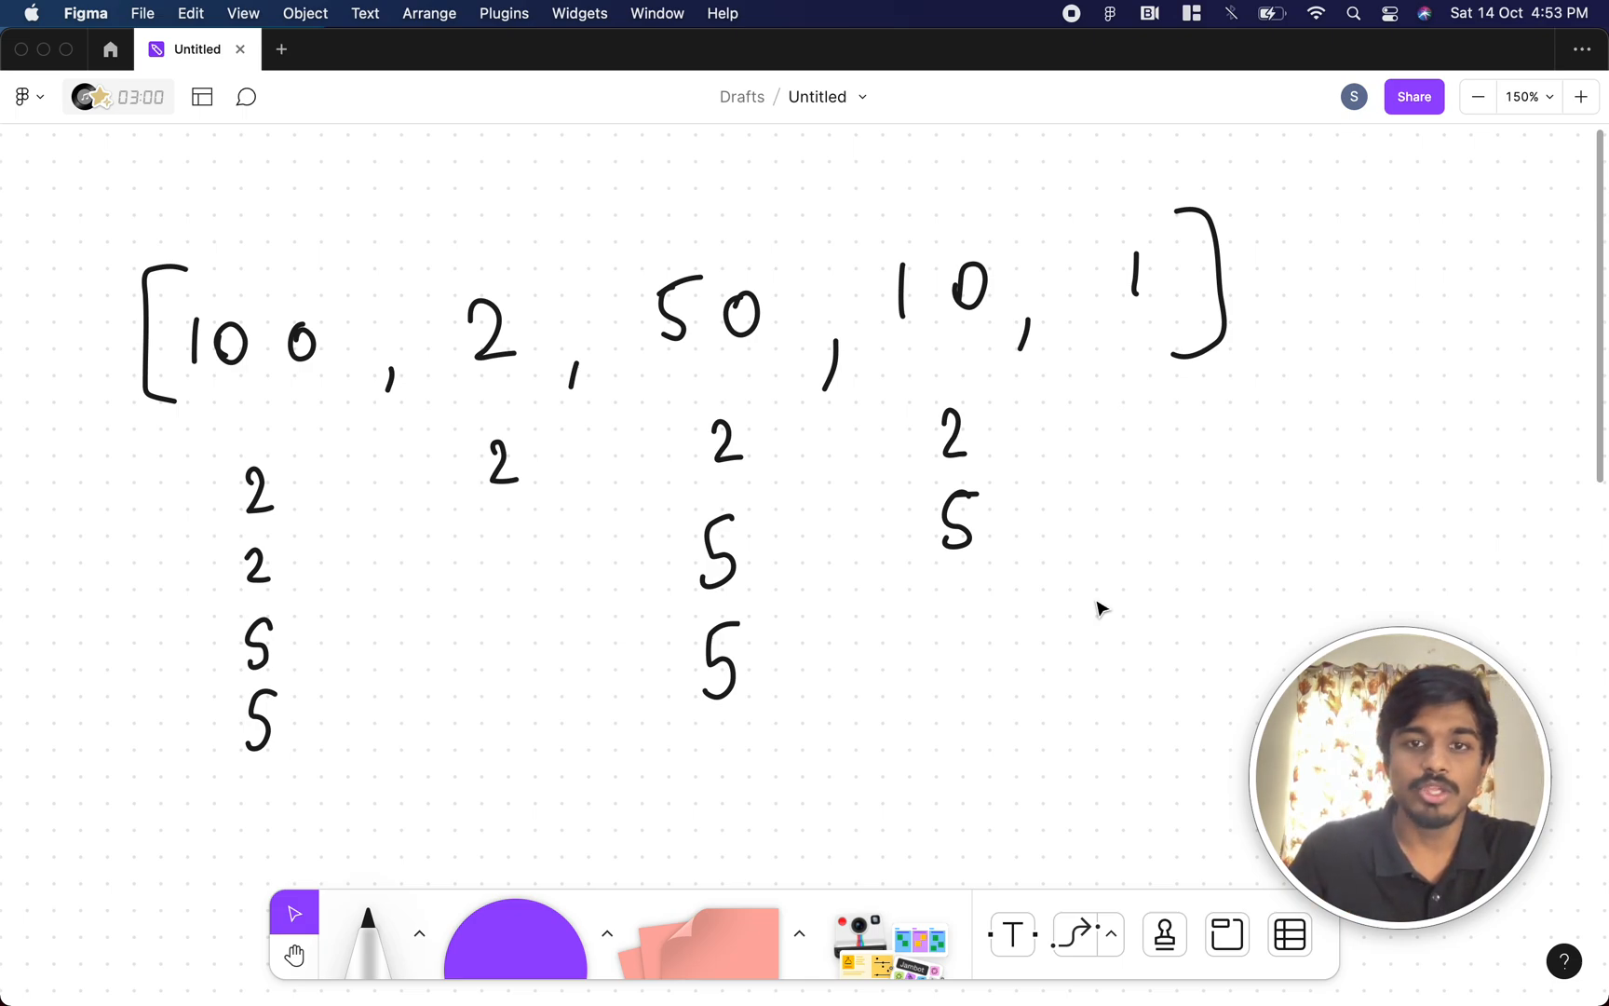
pyautogui.moveTo(959, 536)
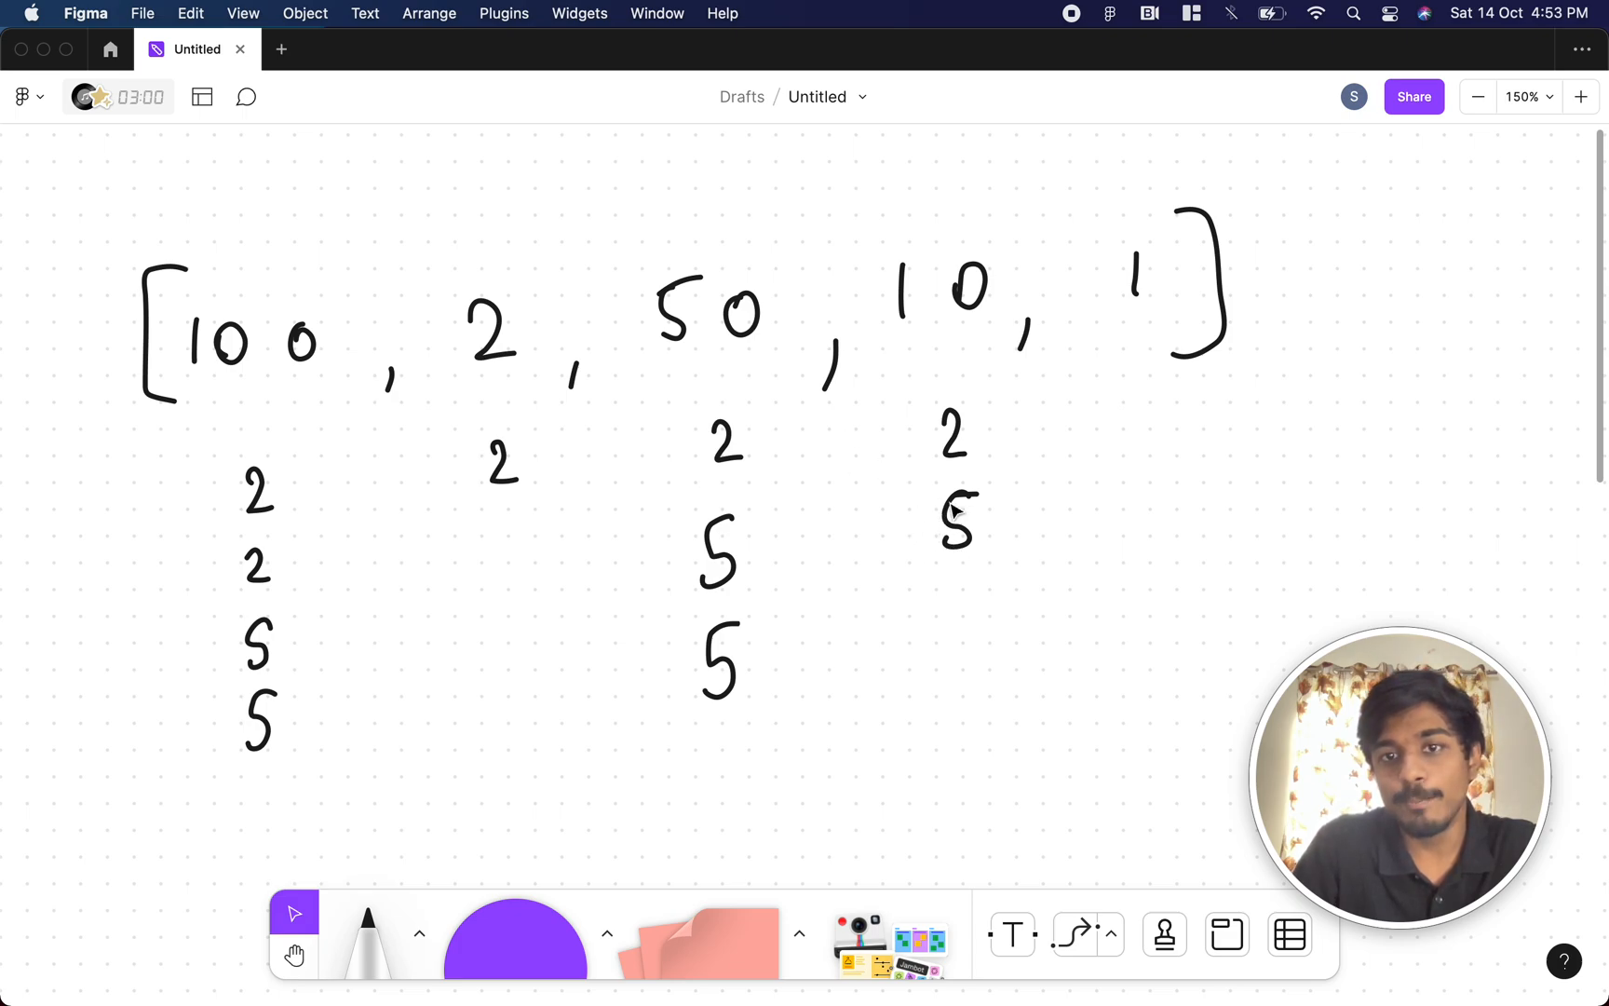
pyautogui.click(960, 525)
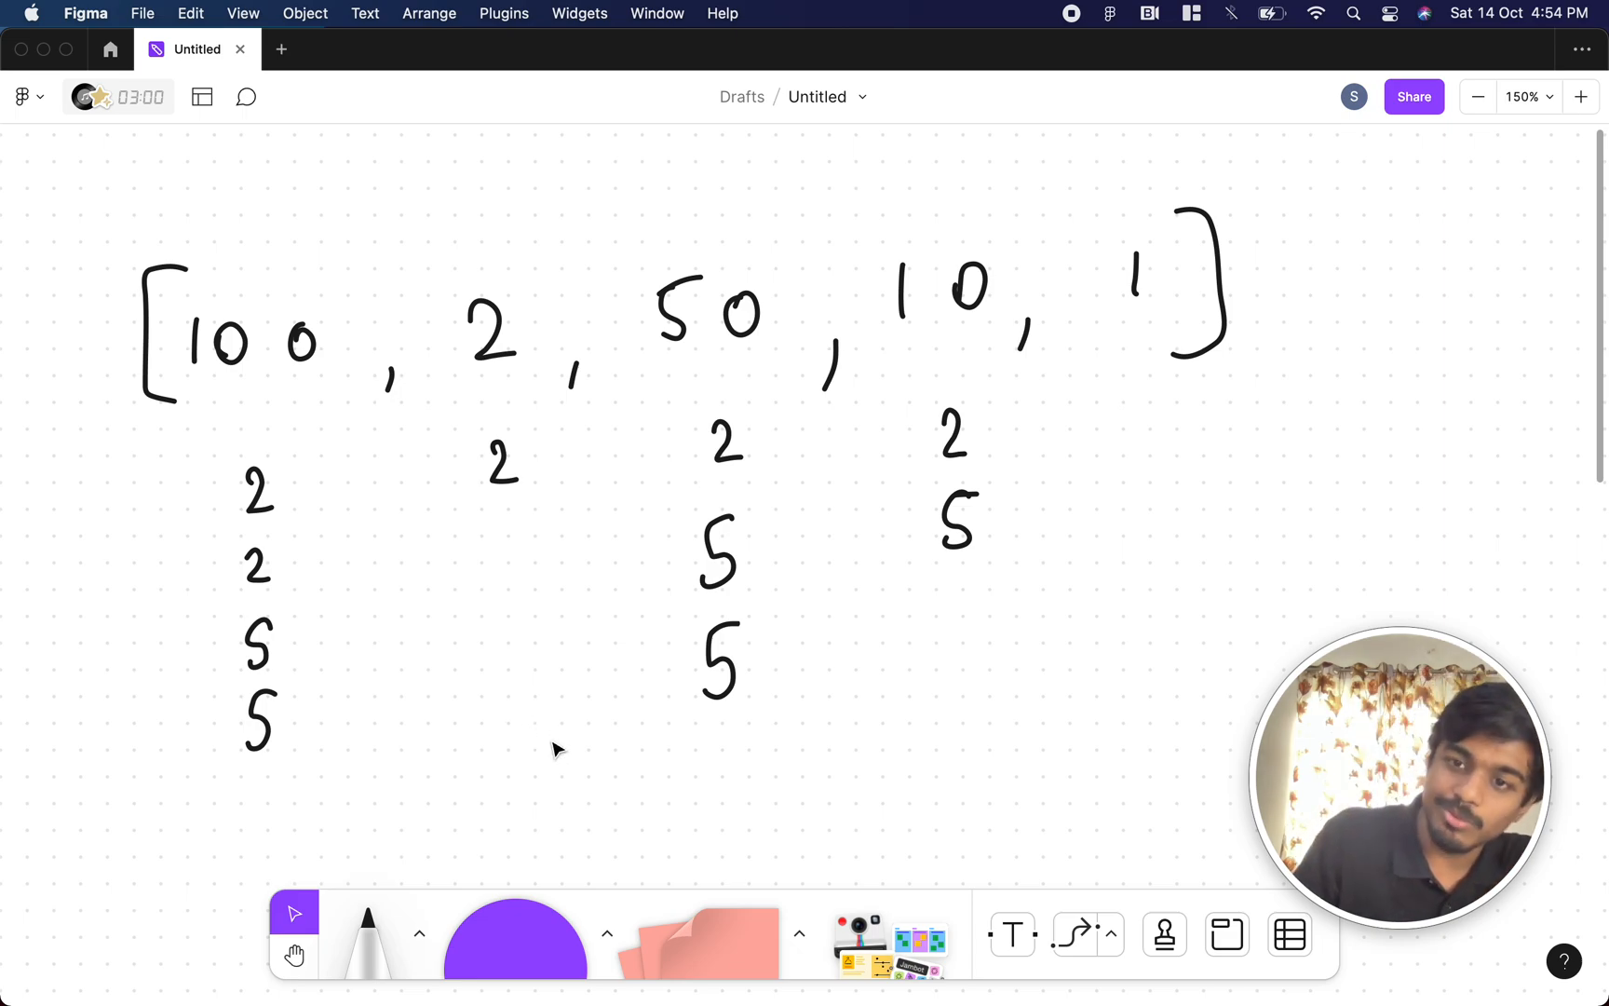
pyautogui.moveTo(568, 758)
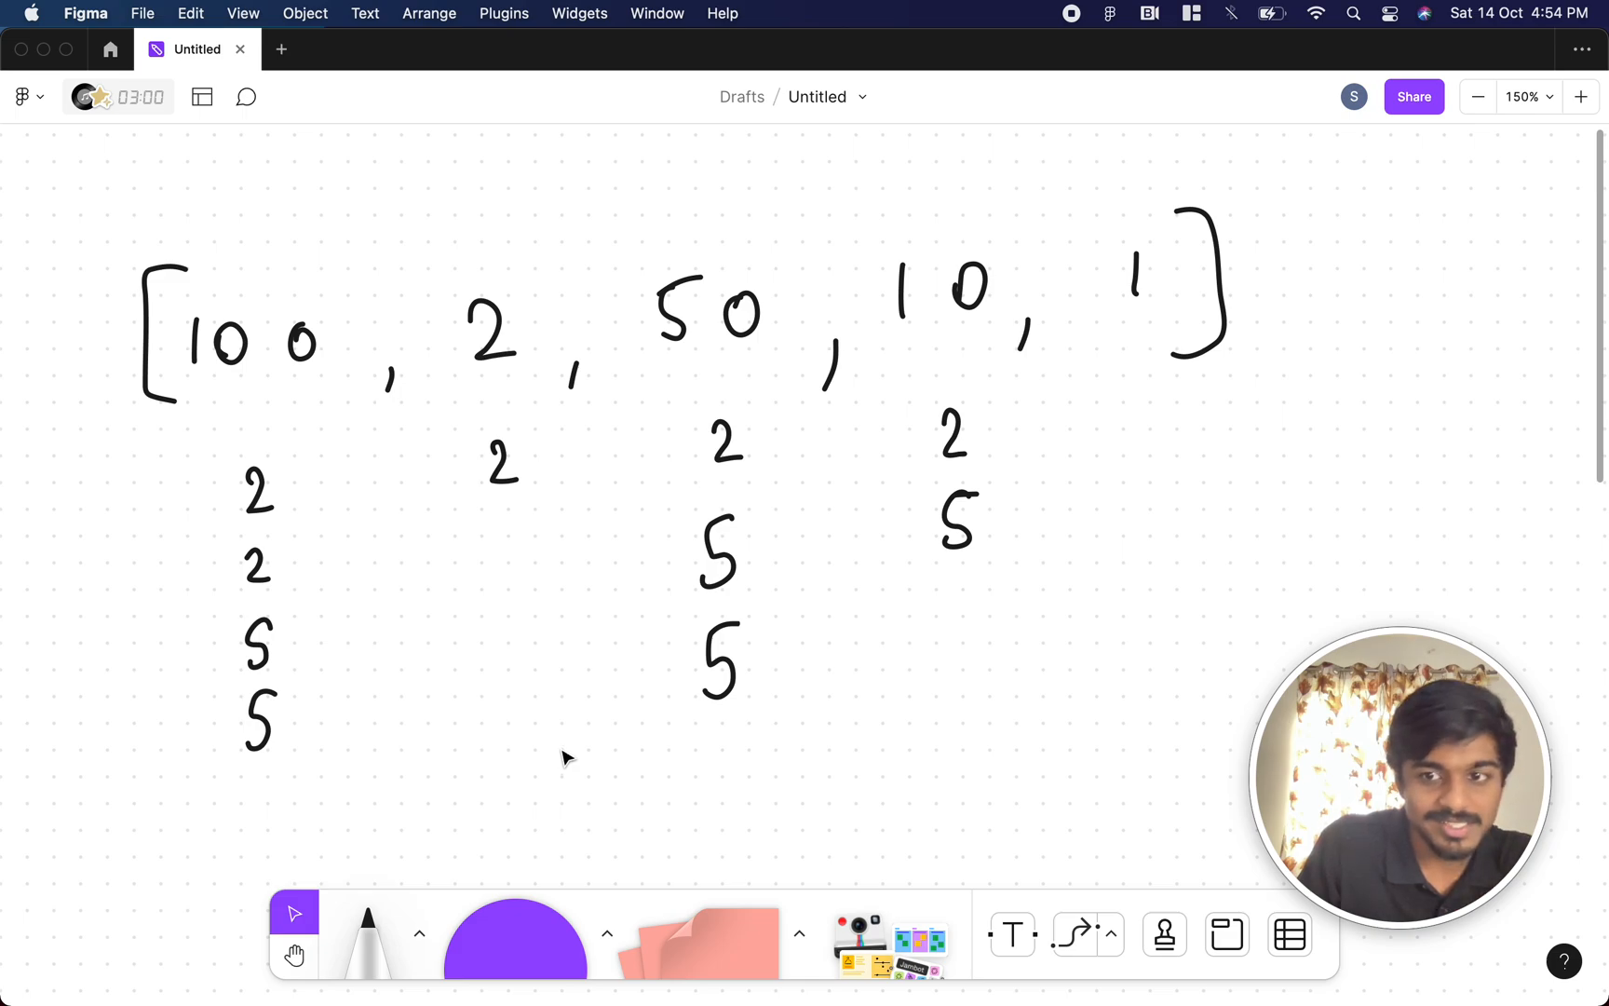
pyautogui.moveTo(686, 676)
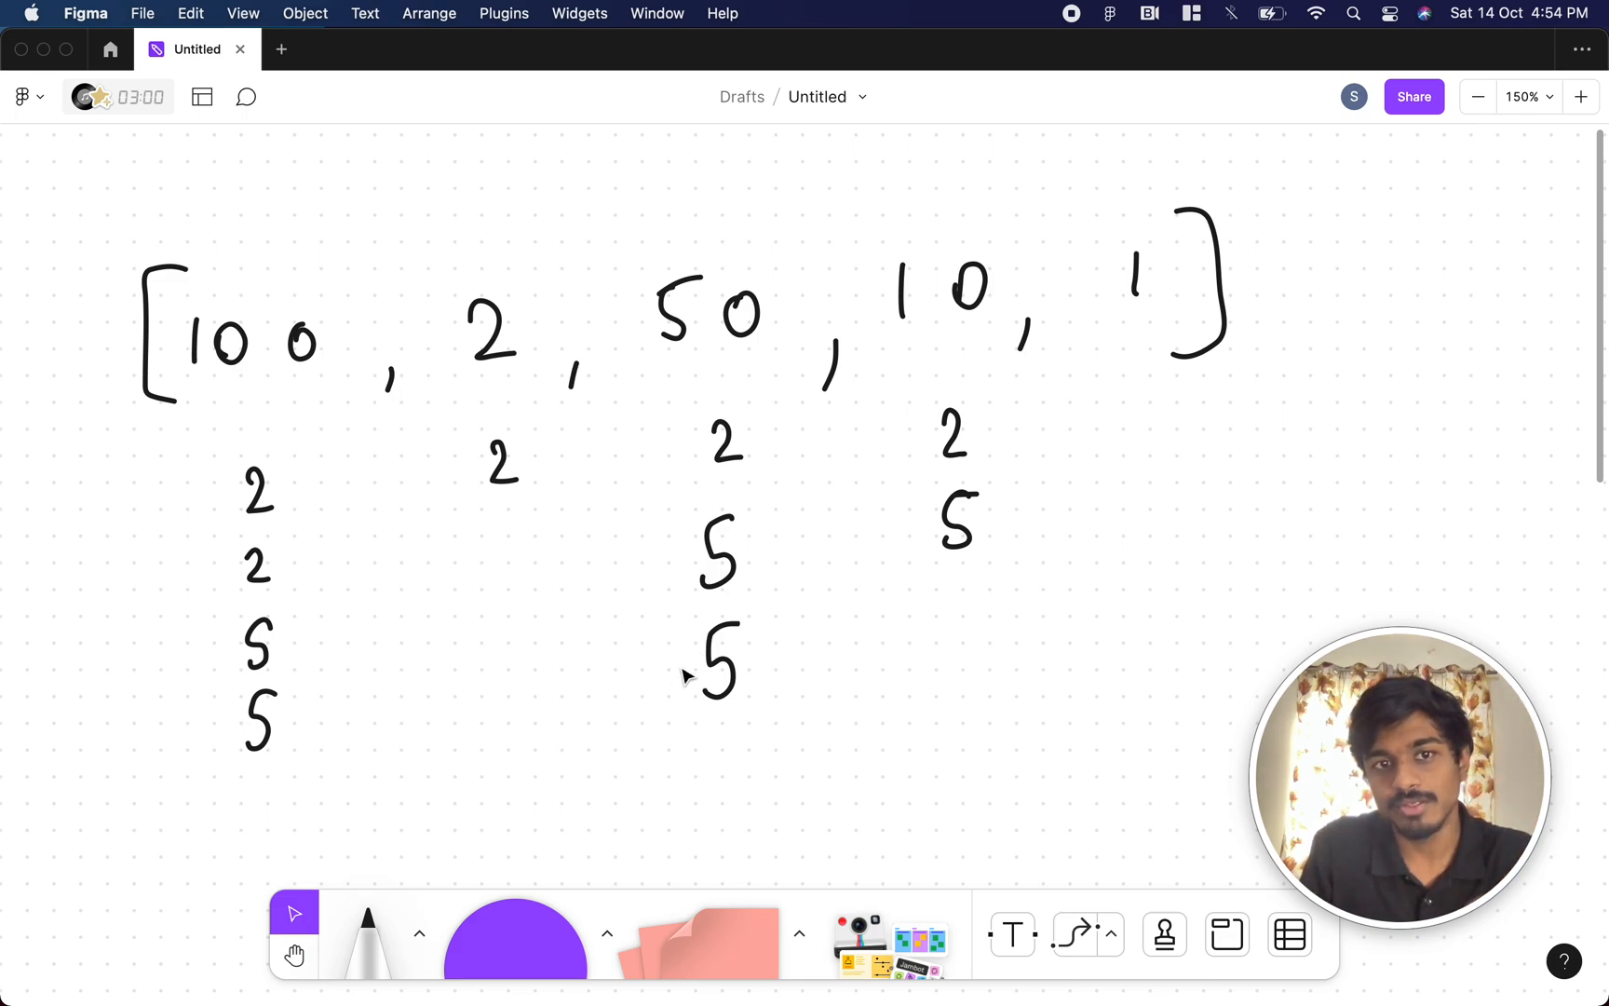
pyautogui.moveTo(914, 436)
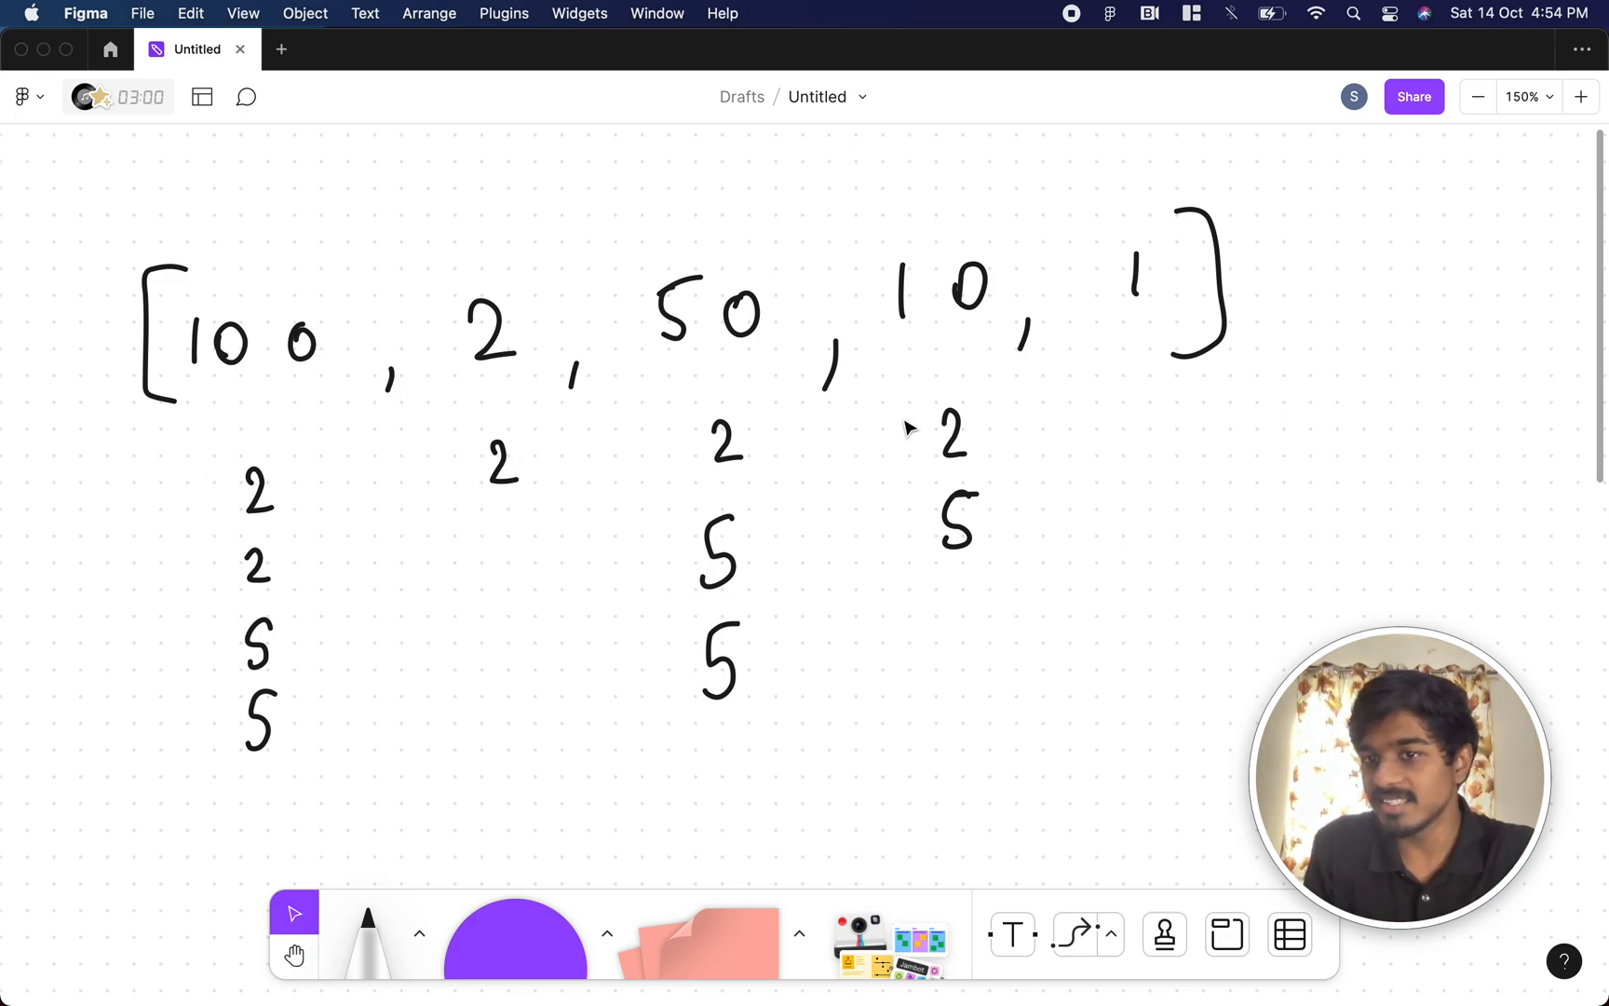
pyautogui.moveTo(1046, 513)
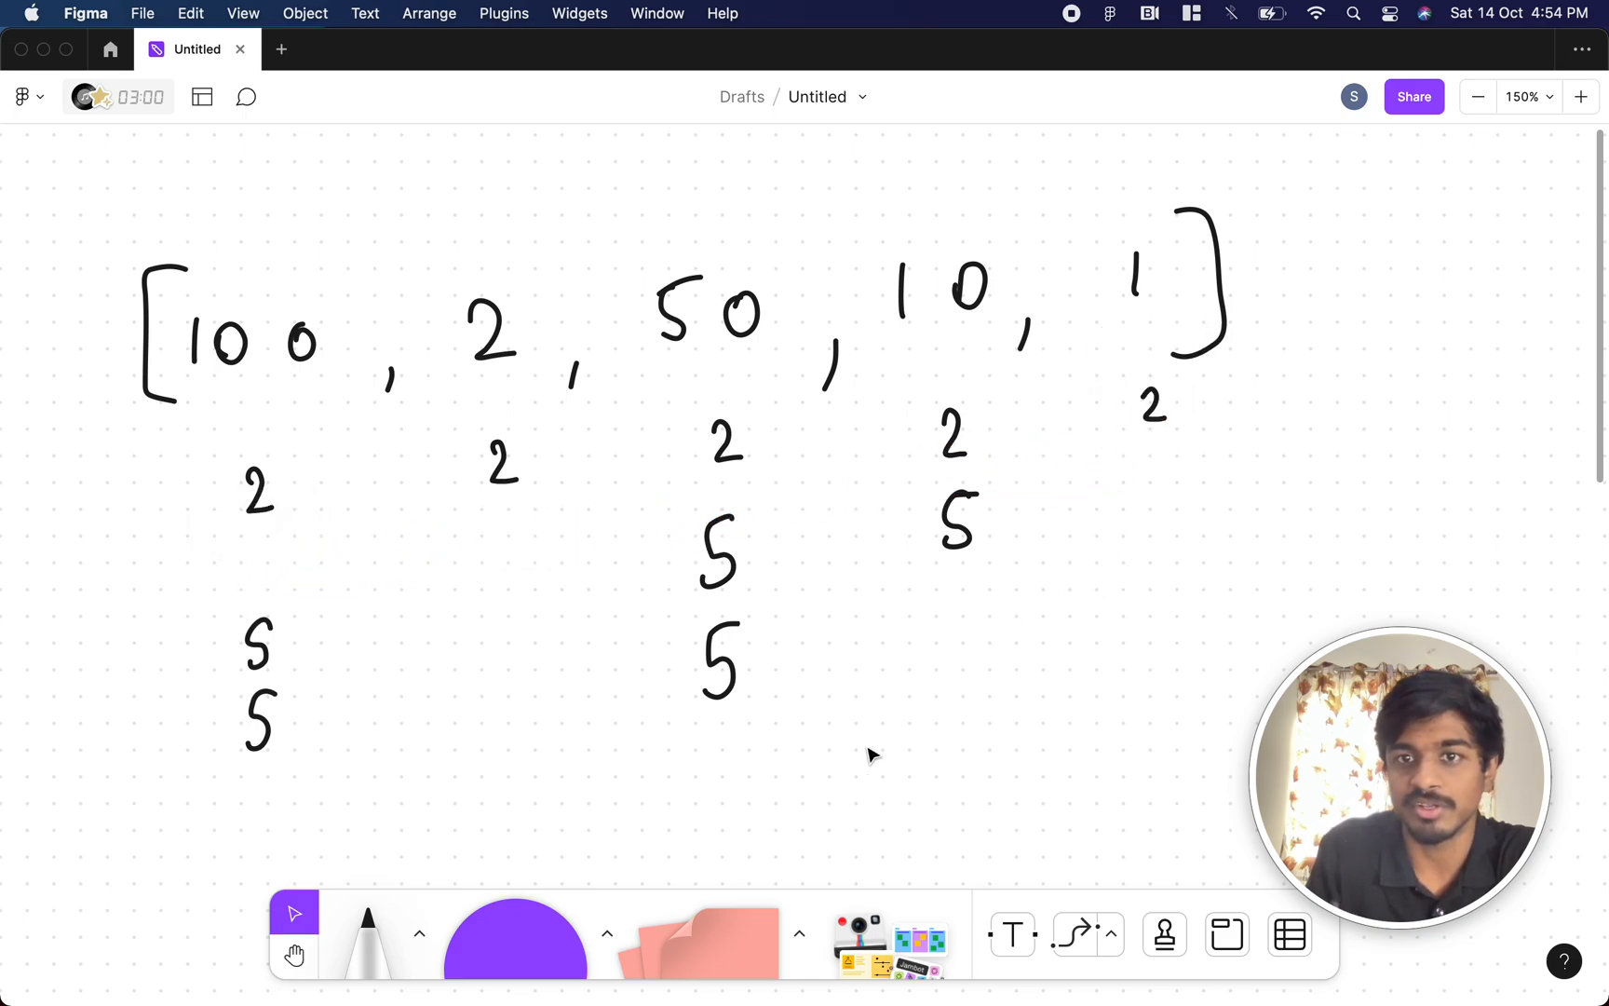
pyautogui.moveTo(761, 801)
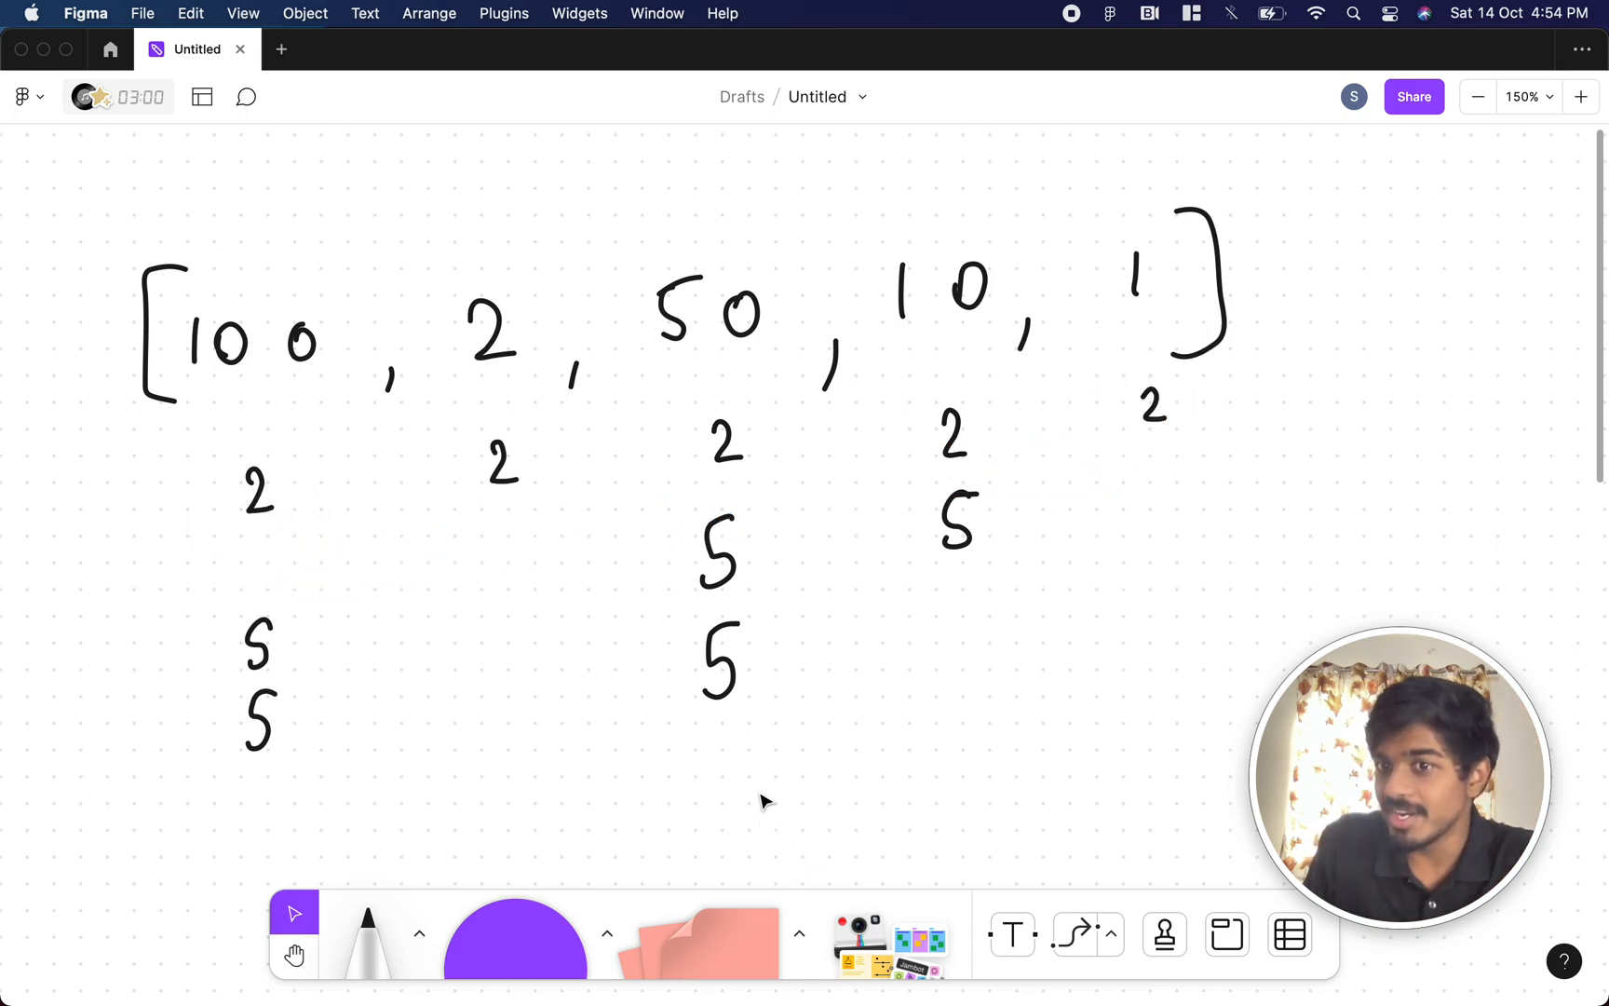
pyautogui.moveTo(773, 798)
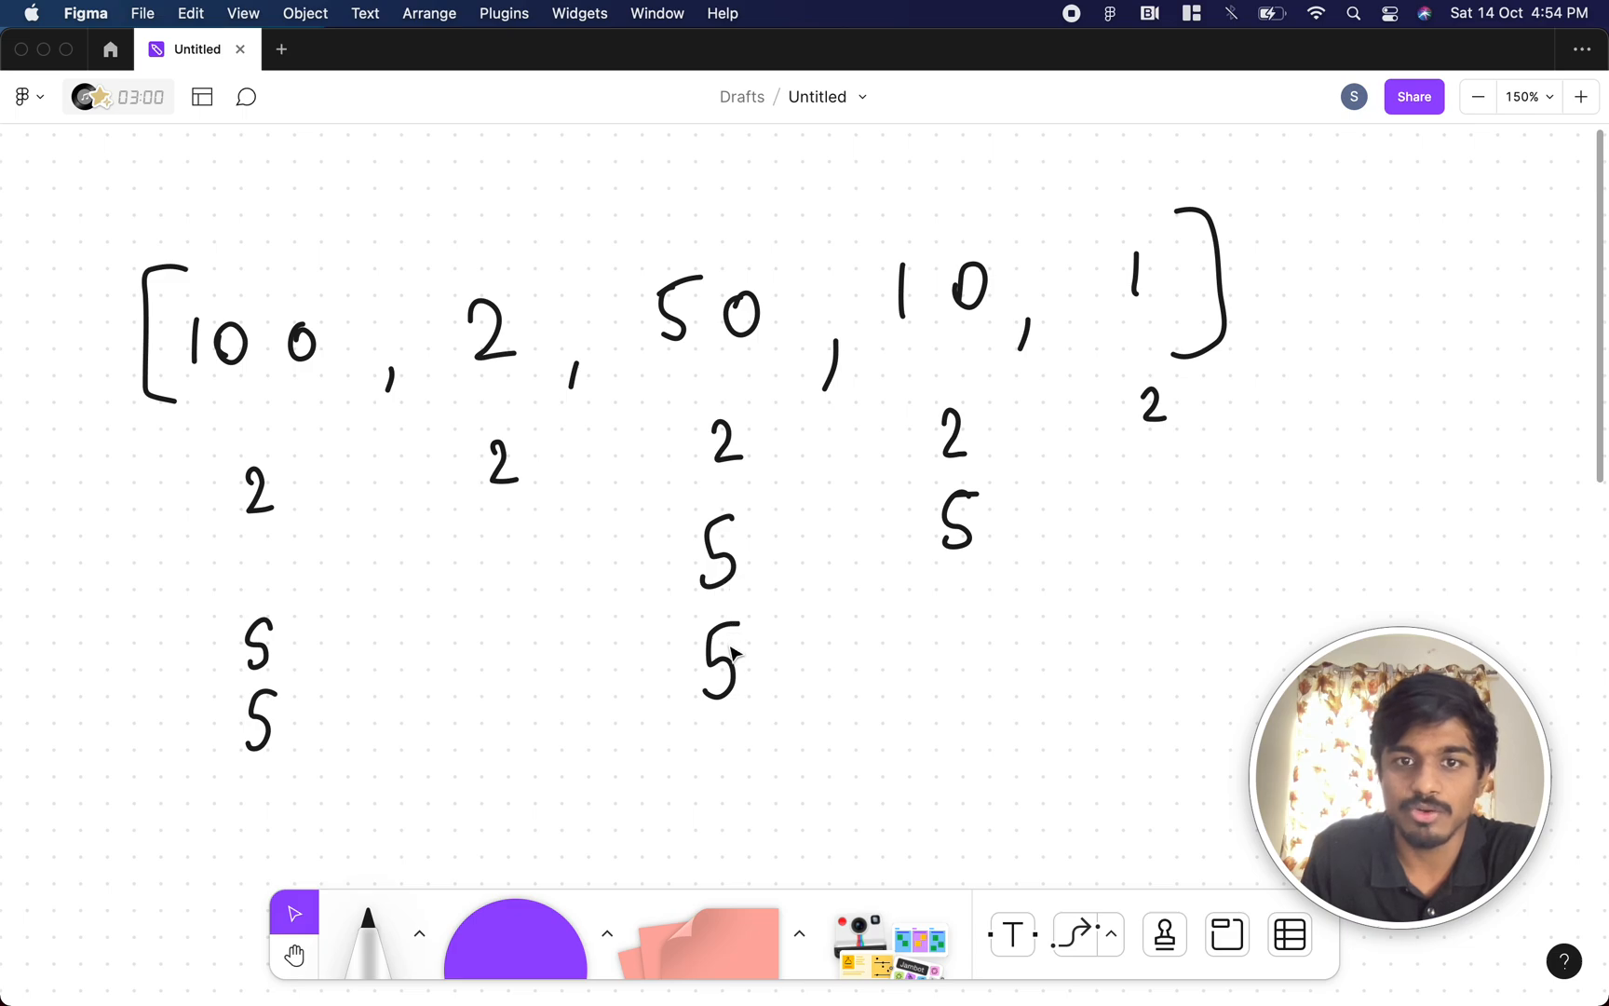
pyautogui.moveTo(987, 536)
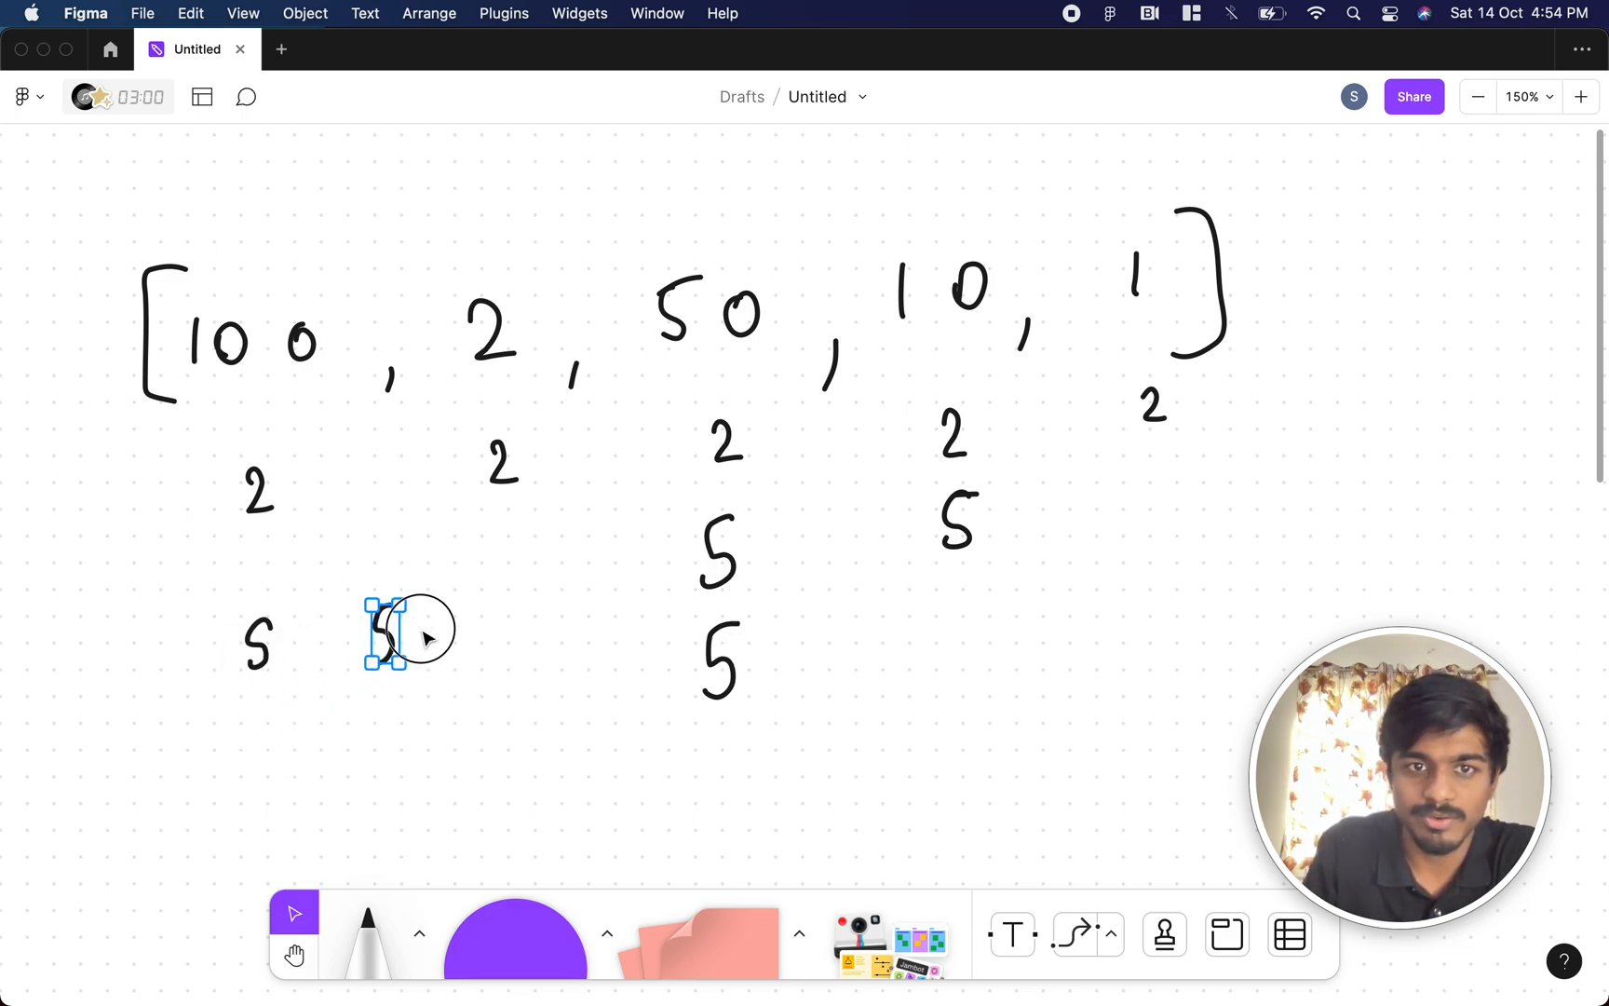
# Step: Write ×5 above the 2 in the array on the whiteboard
pyautogui.moveTo(386, 631); pyautogui.dragTo(503, 596)
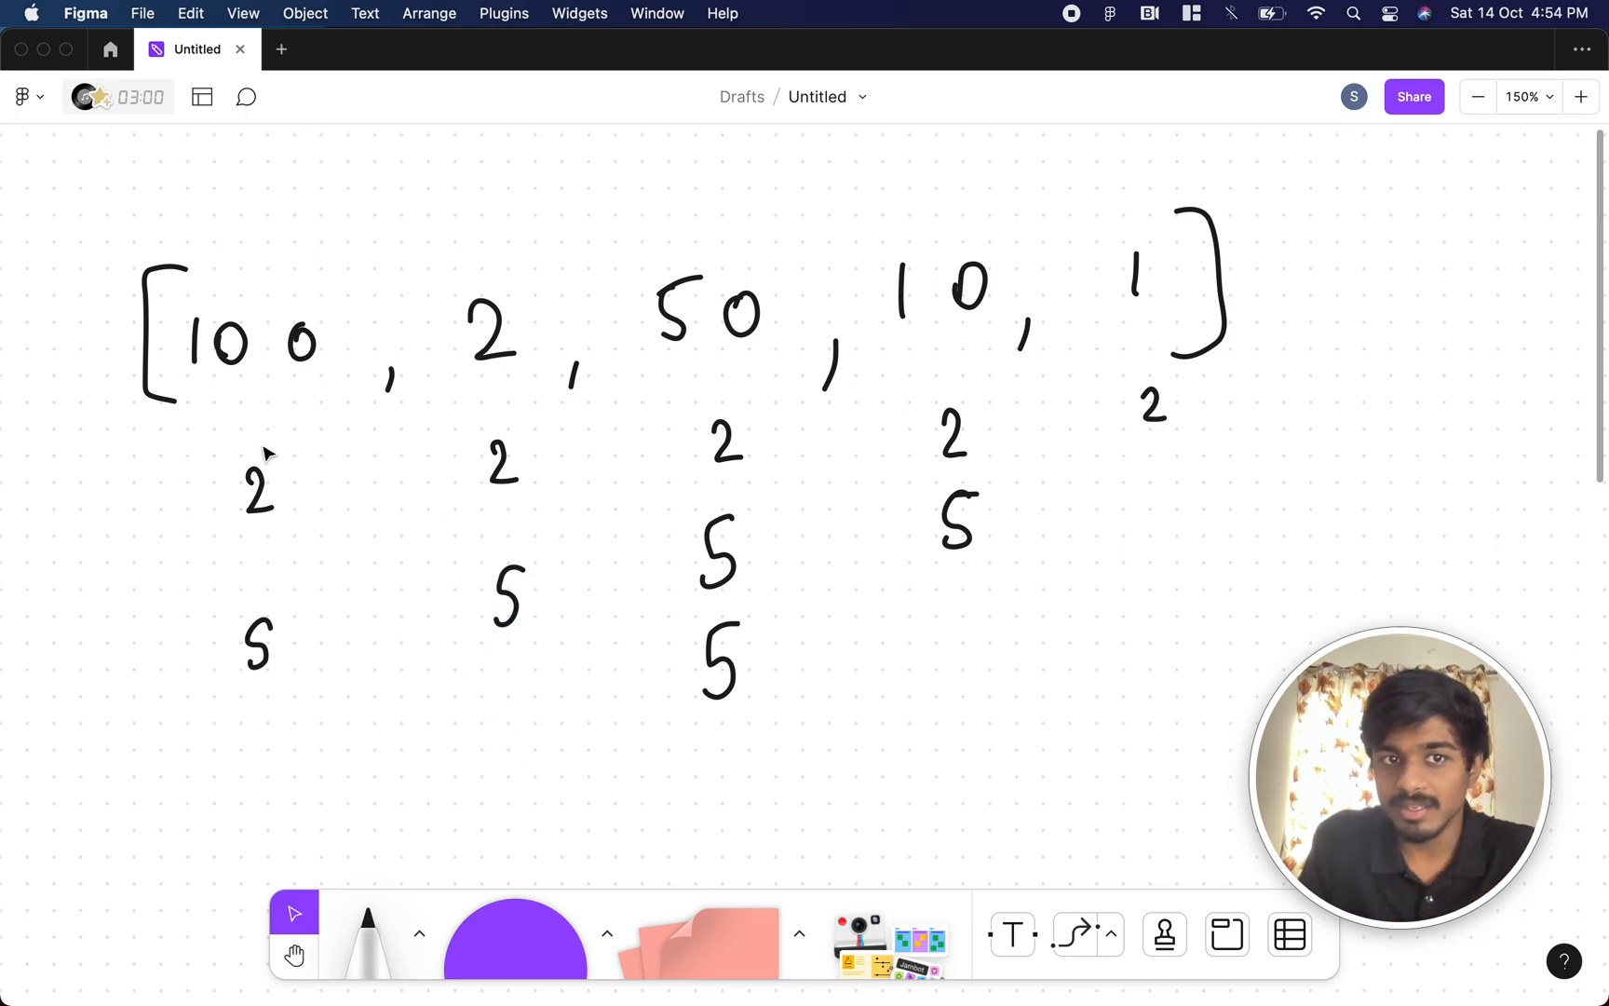
pyautogui.moveTo(294, 696)
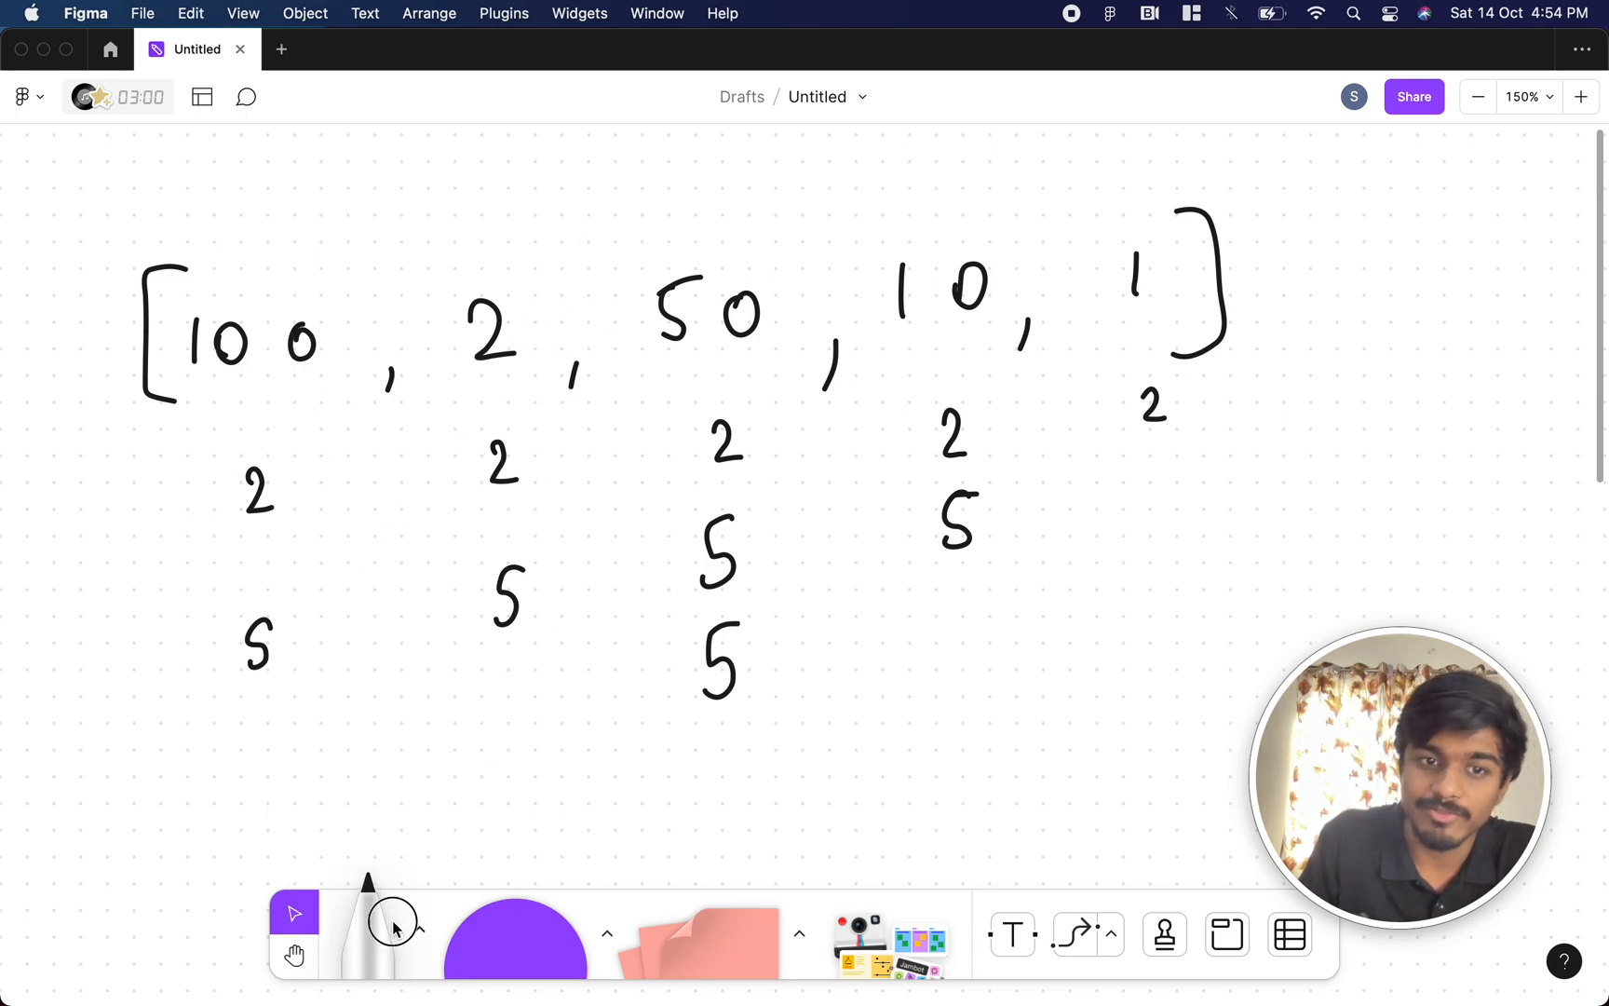
pyautogui.click(391, 920)
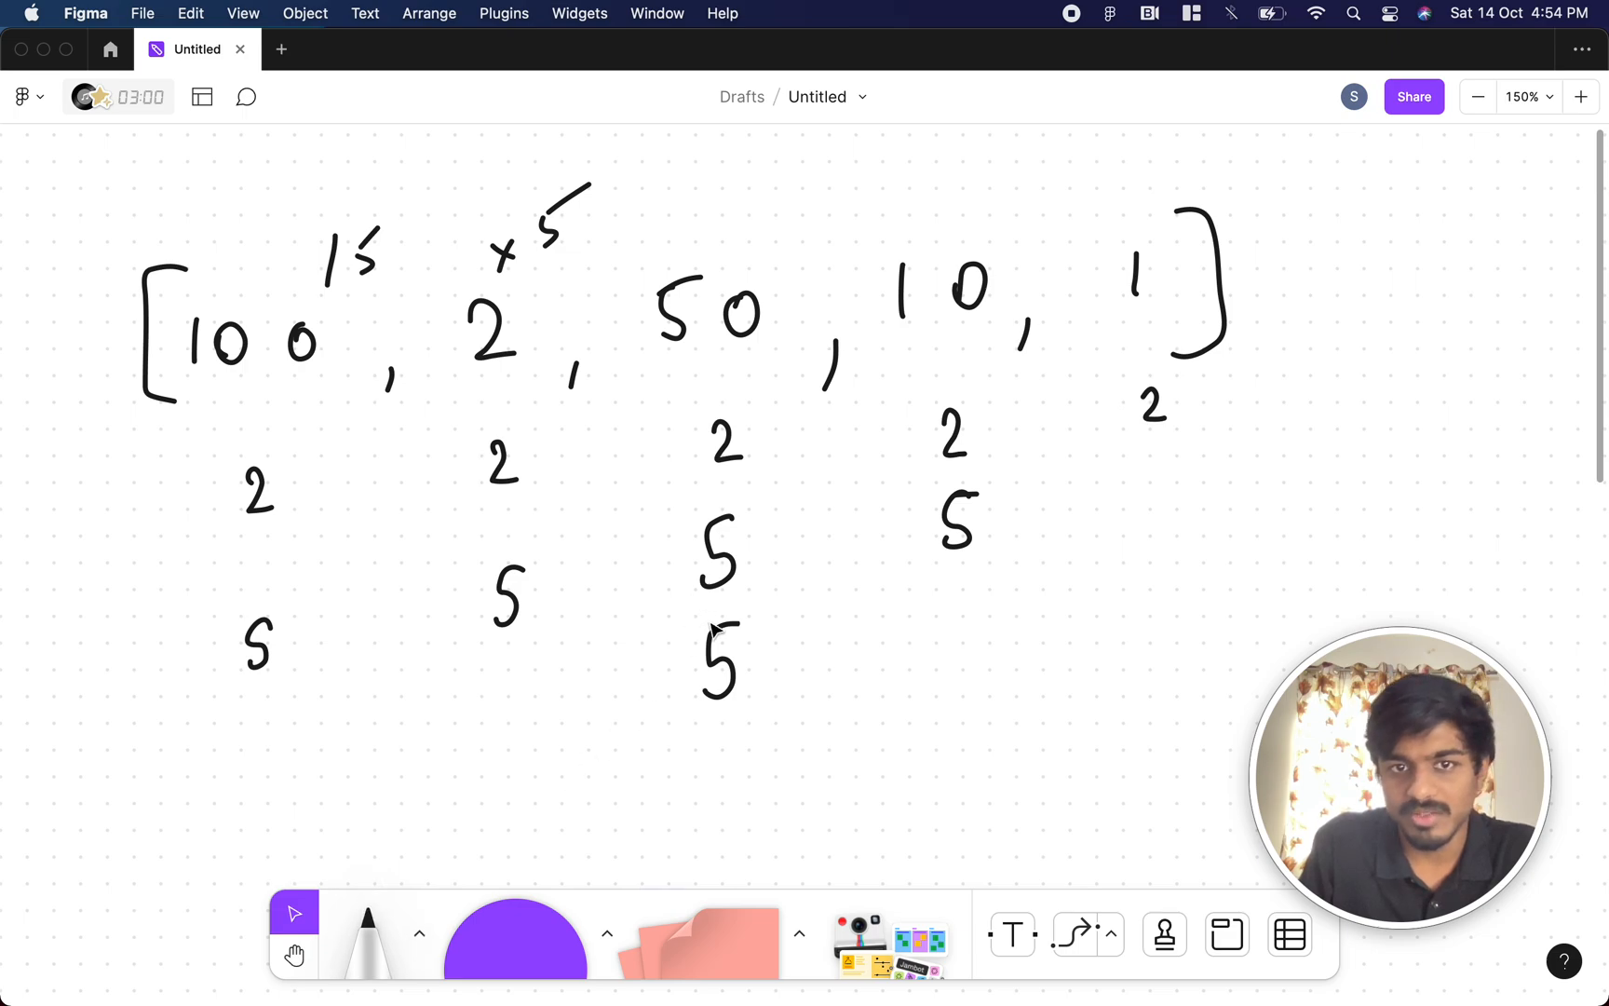
pyautogui.moveTo(1188, 464)
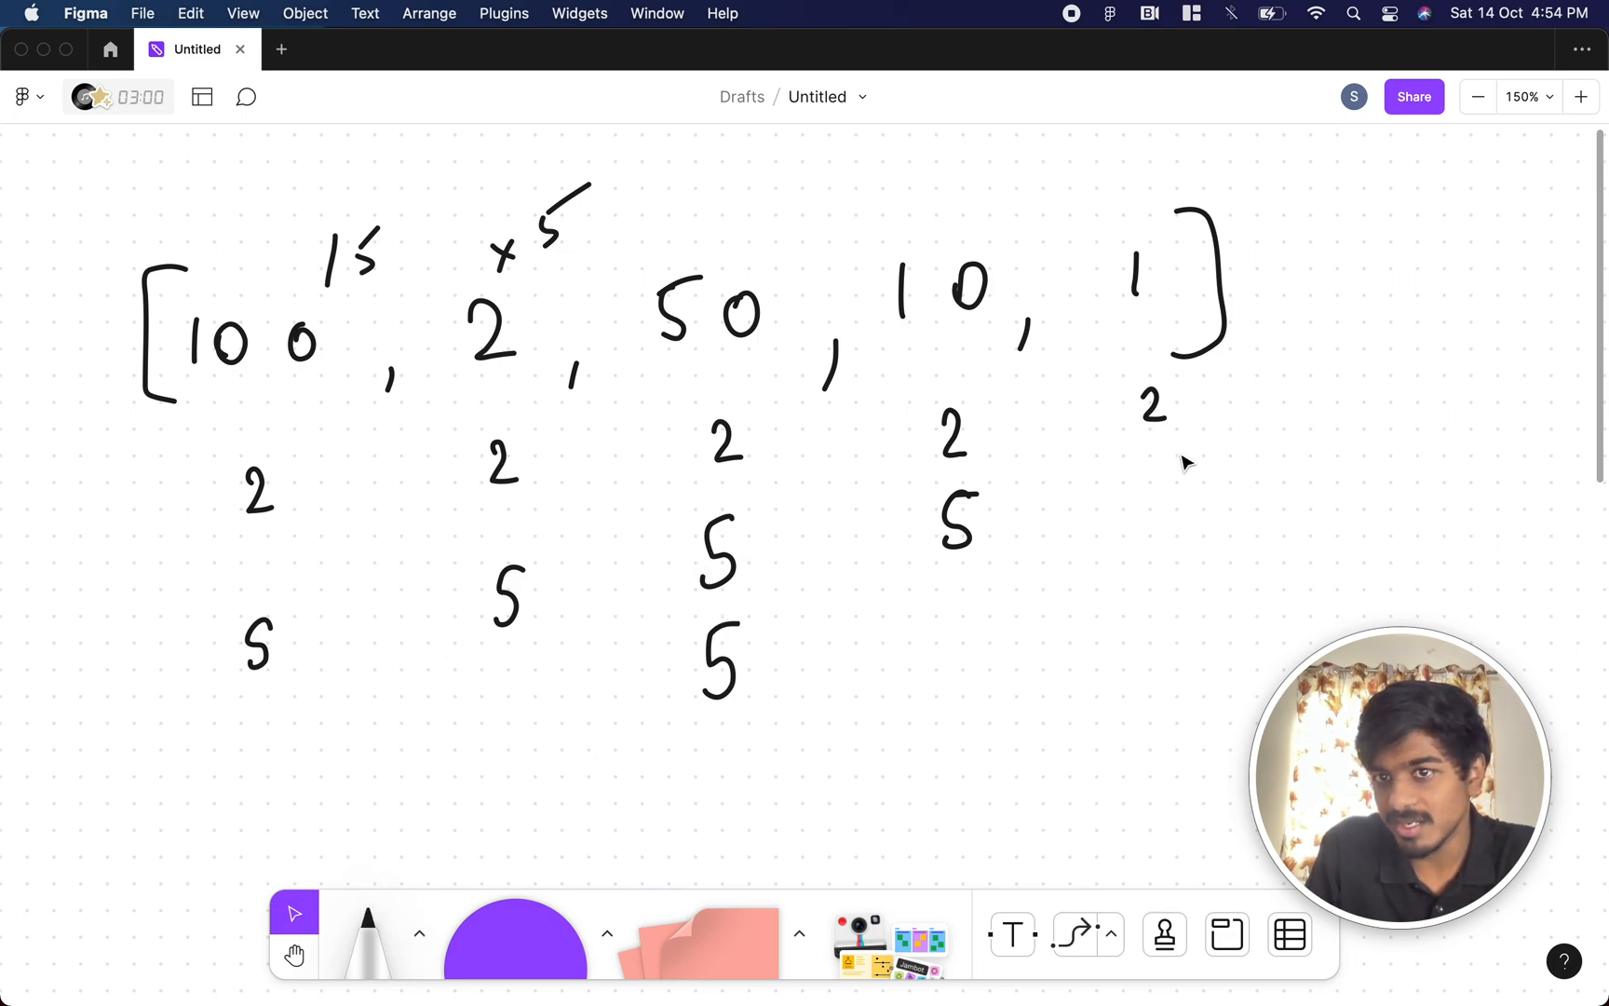
# Step: Move the extra 5 from under 50 to under the 1 so each column has one 2 and one 5
pyautogui.click(723, 659)
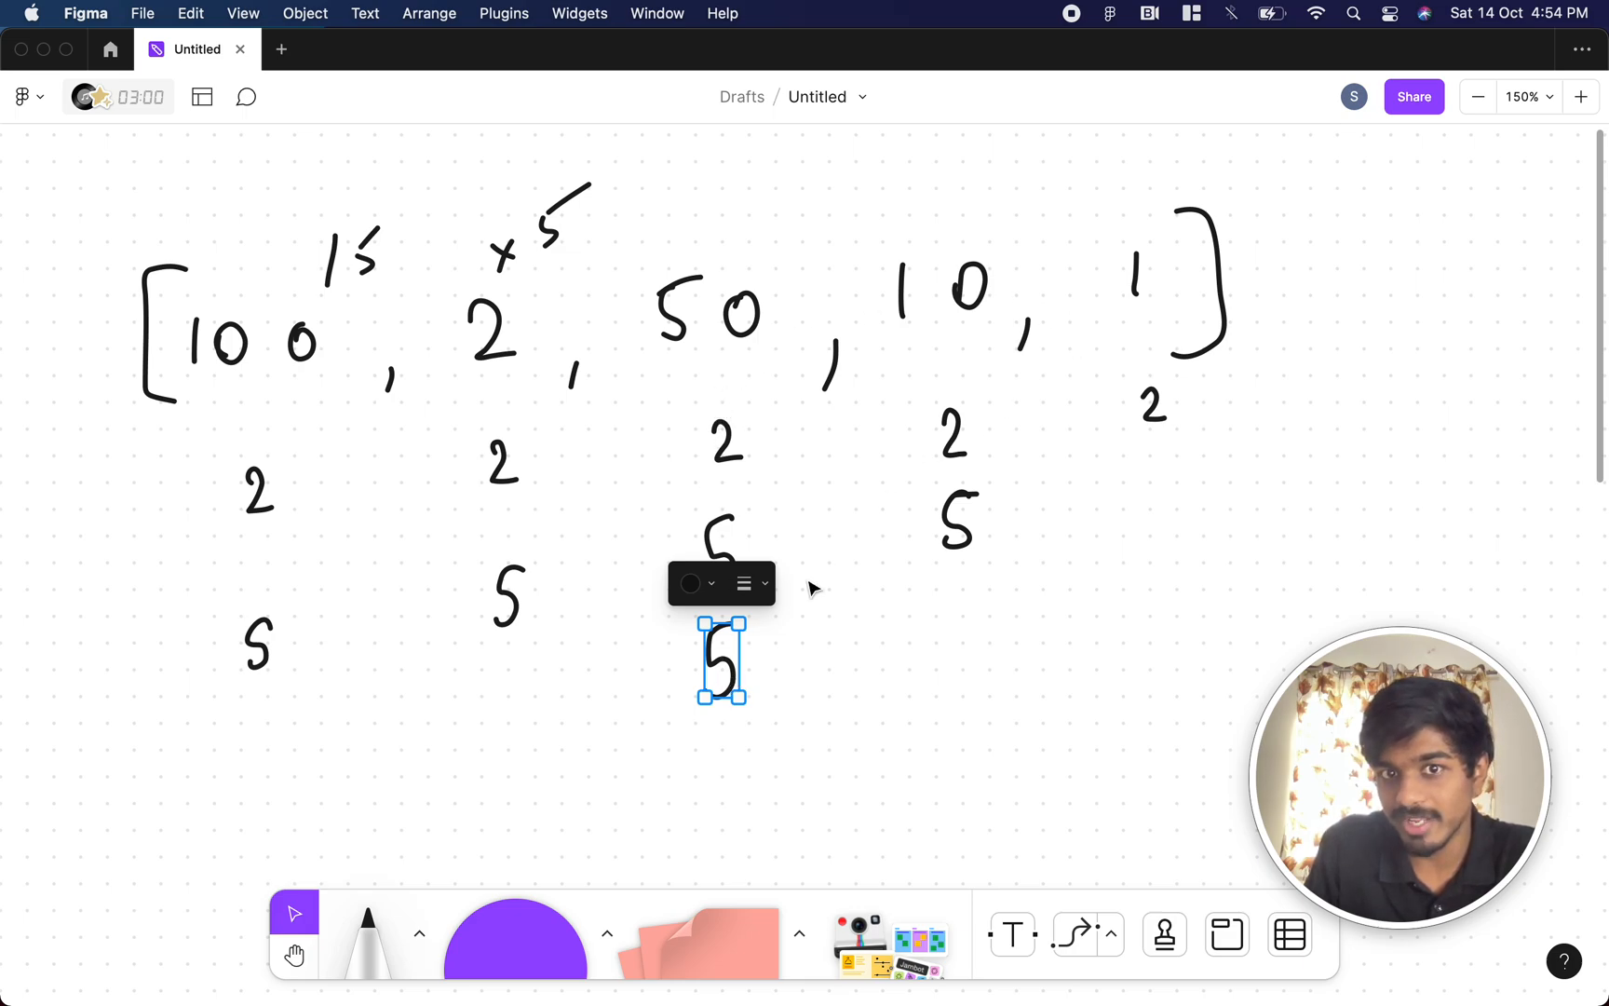
pyautogui.moveTo(721, 661); pyautogui.dragTo(1177, 501)
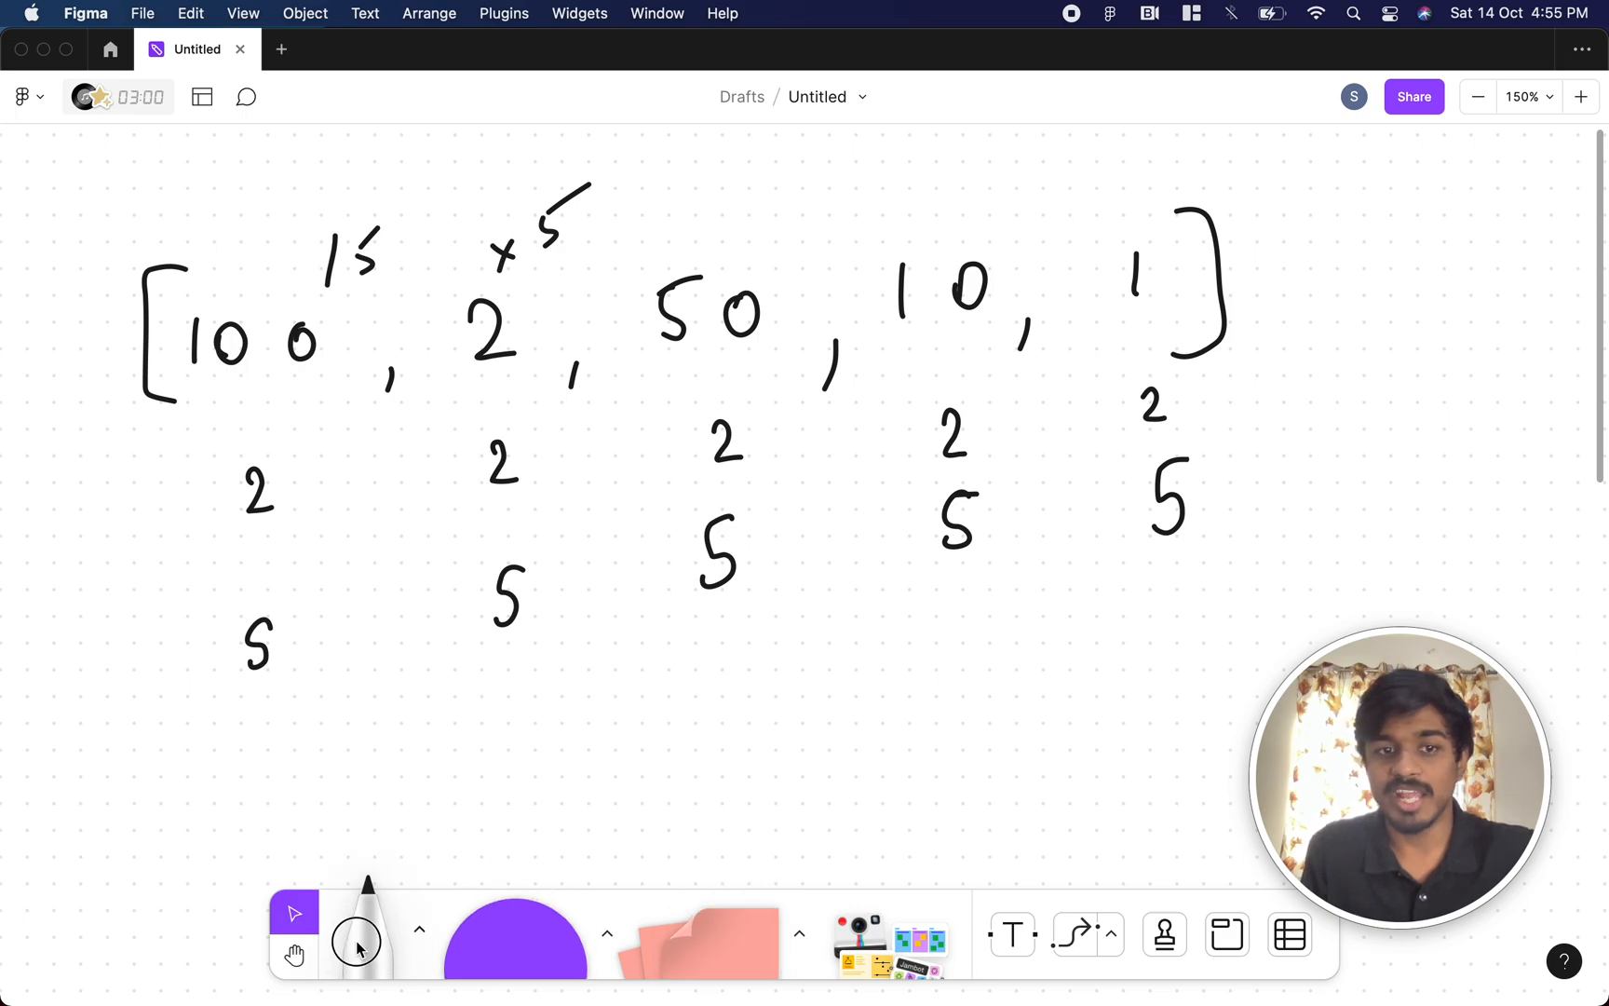
pyautogui.click(358, 939)
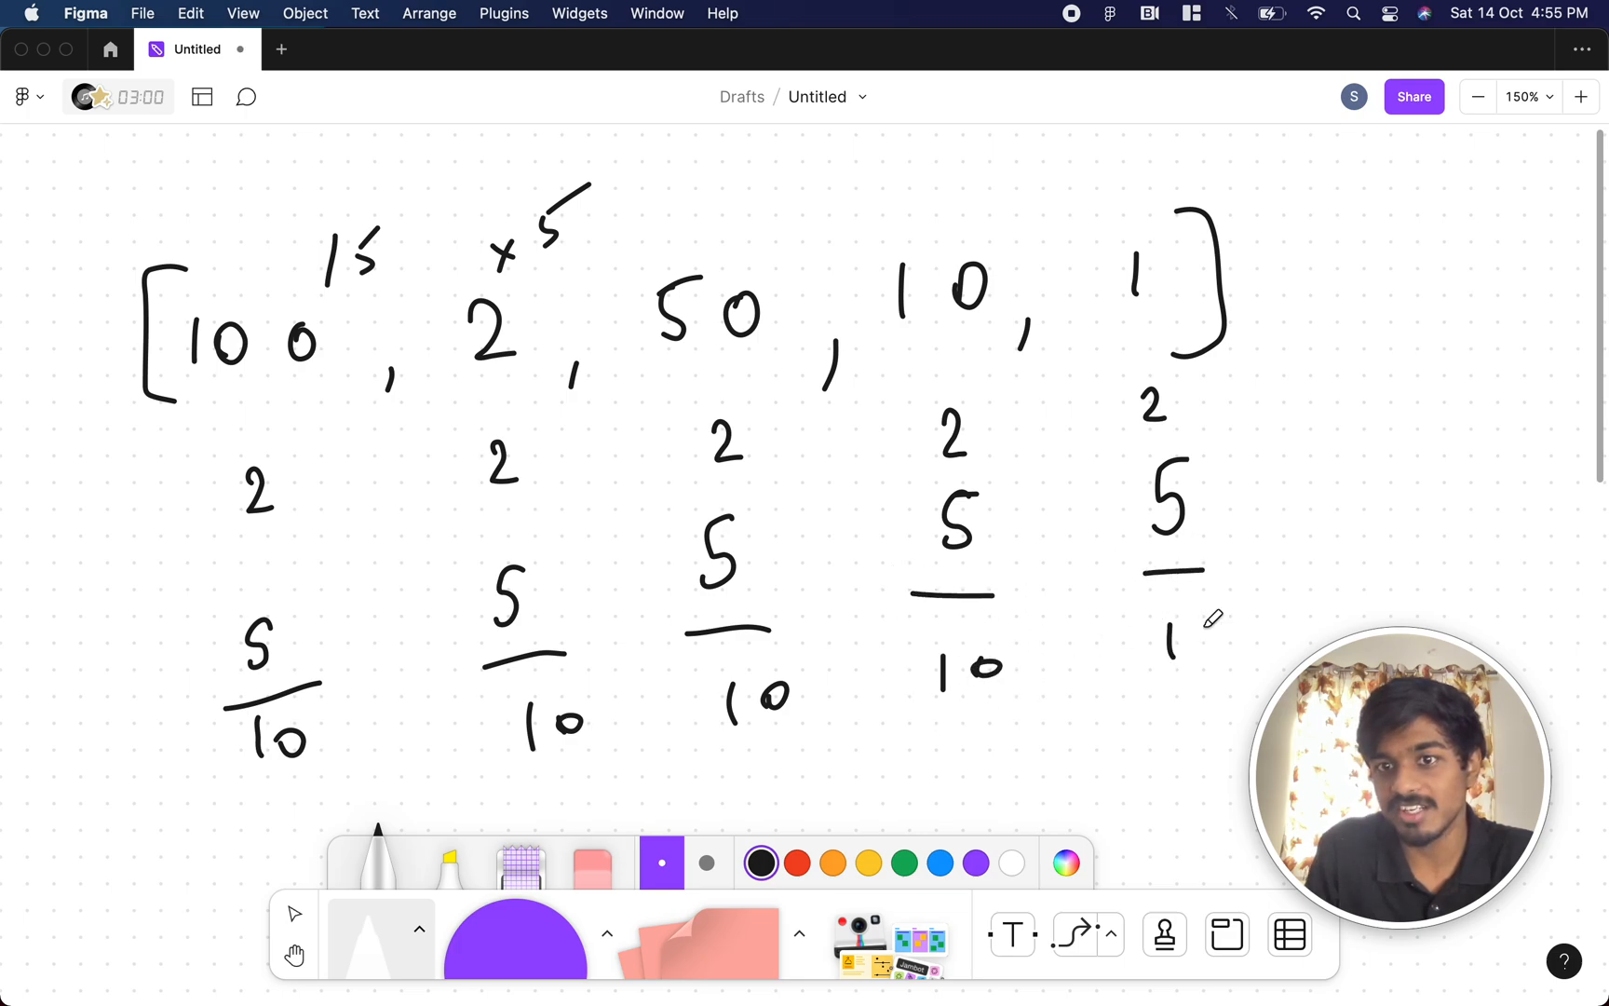
# Step: Write 10 under the fifth column's factors so all five columns show 10
pyautogui.moveTo(1170, 637); pyautogui.dragTo(1216, 640)
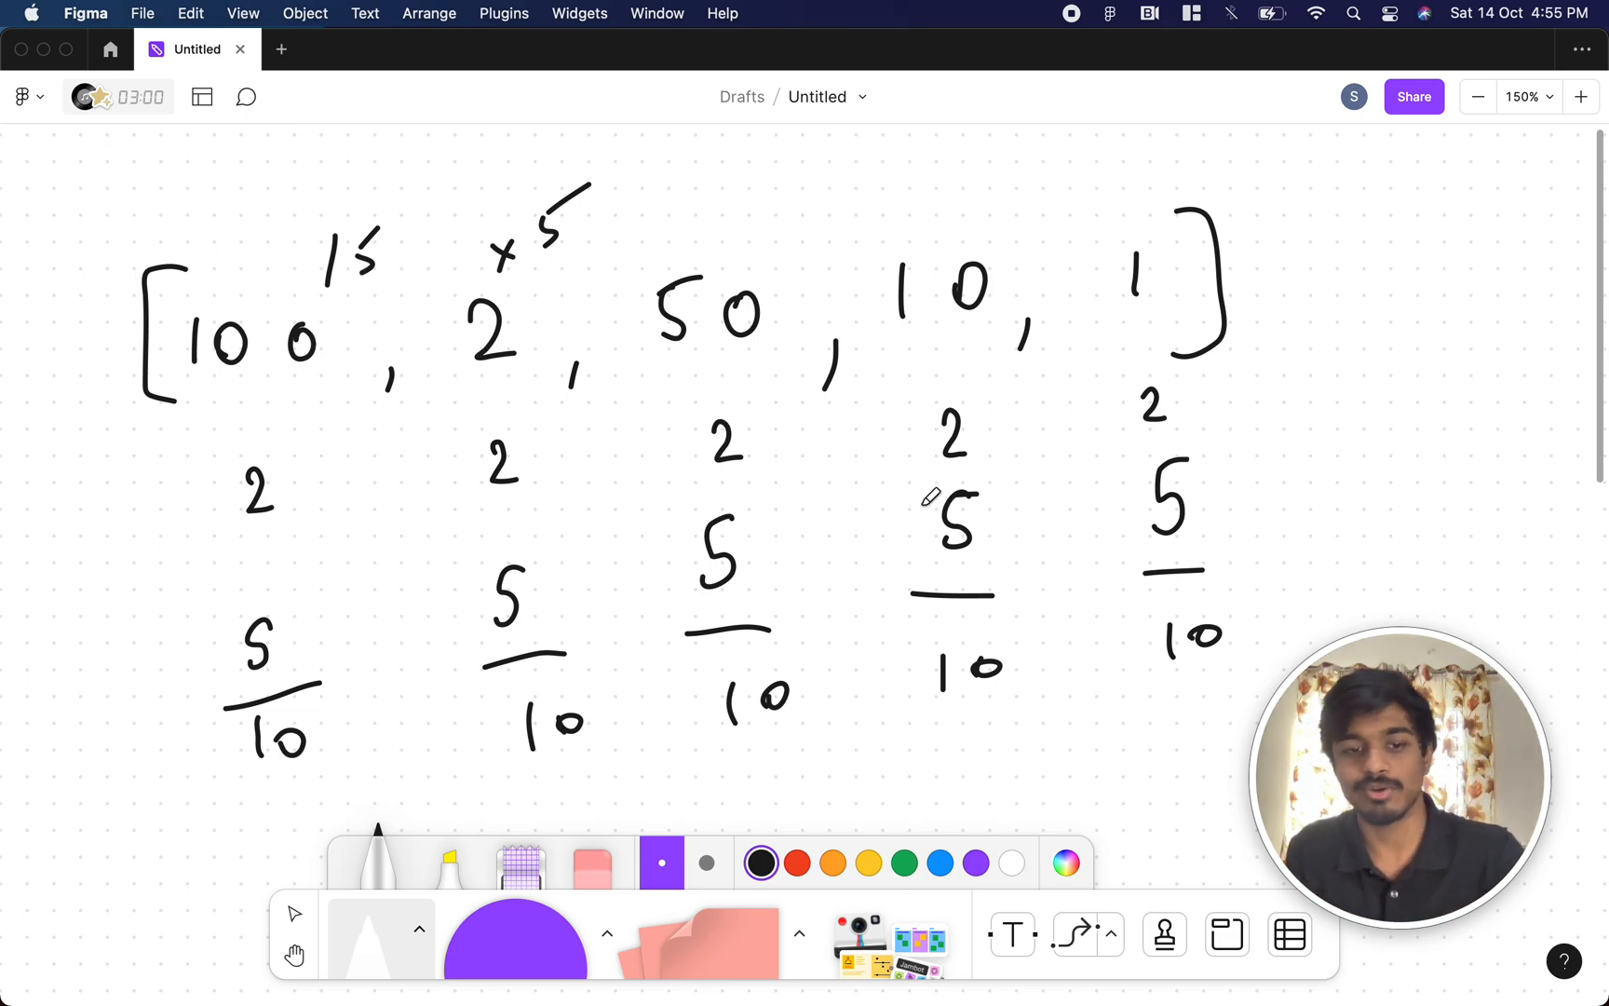
pyautogui.moveTo(931, 484)
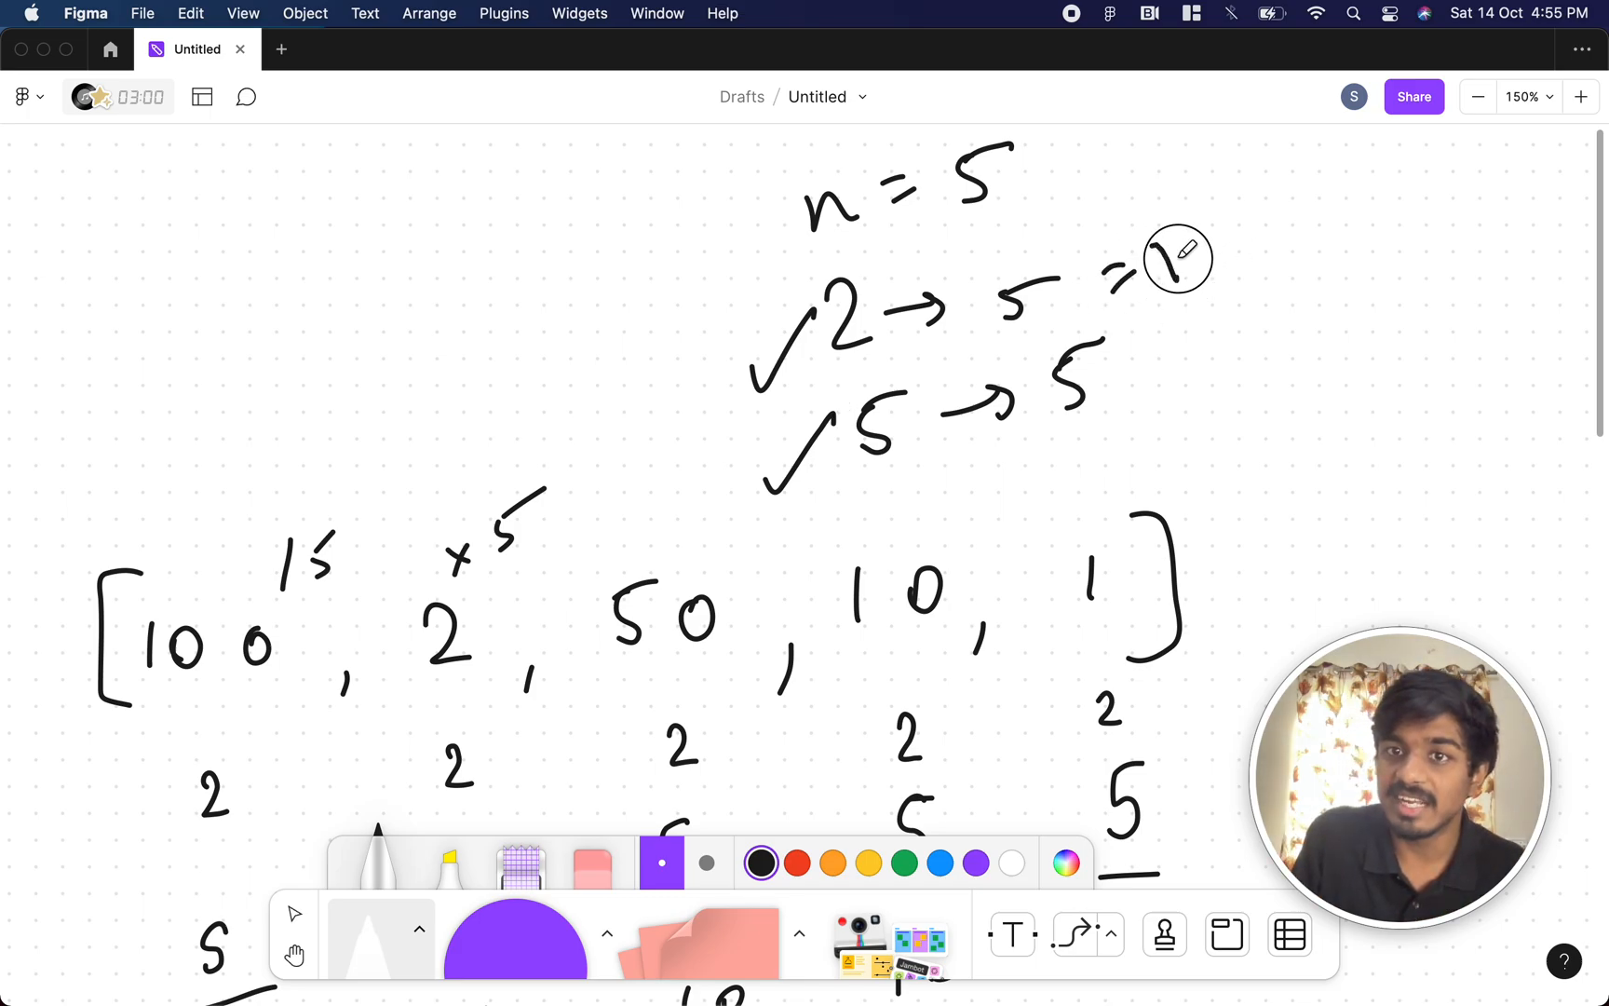
# Step: Scroll down the board to the C++ solution tallying prime factor counts
pyautogui.scroll(-3)
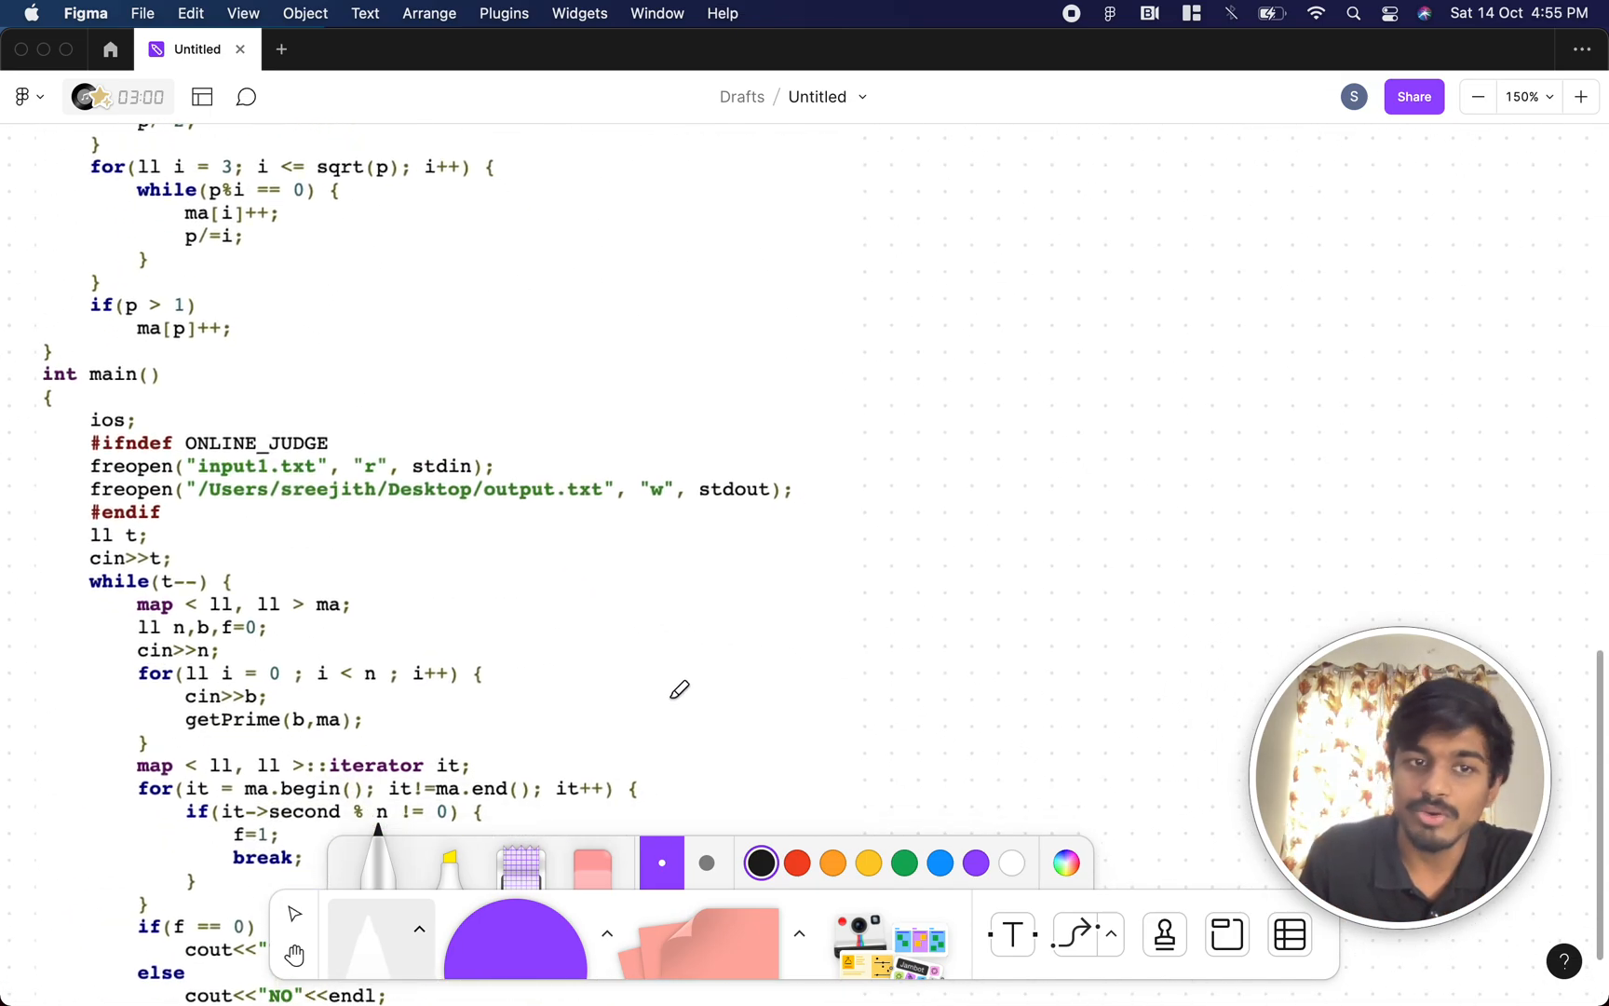
pyautogui.scroll(-3)
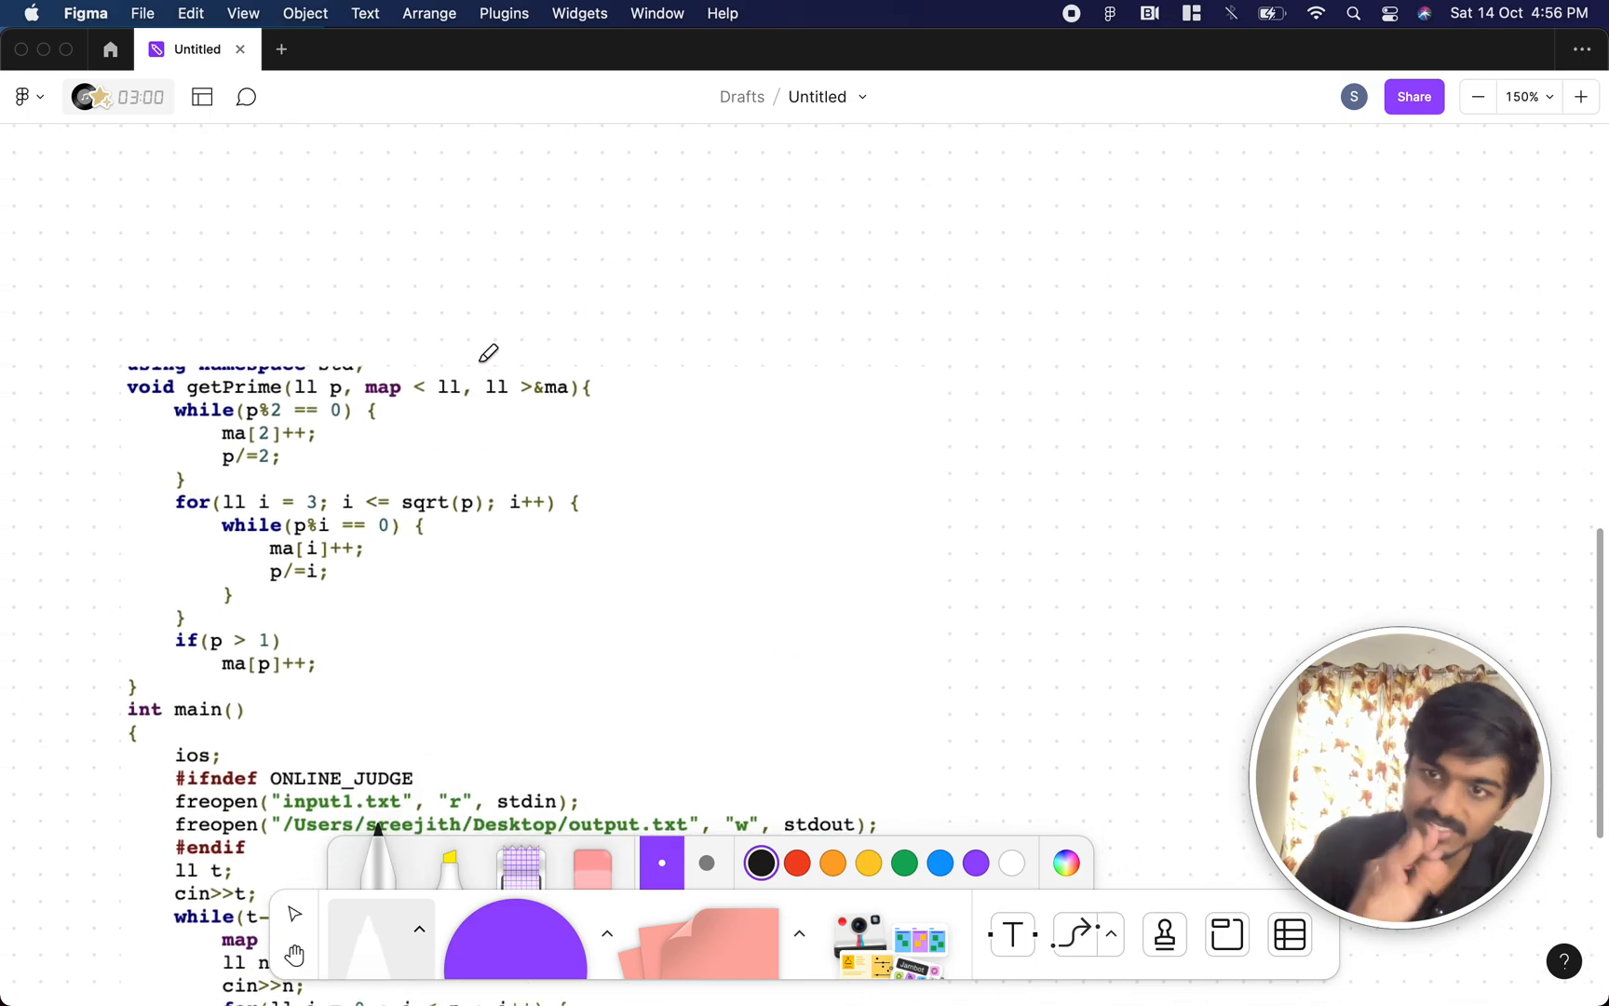
pyautogui.moveTo(380, 468)
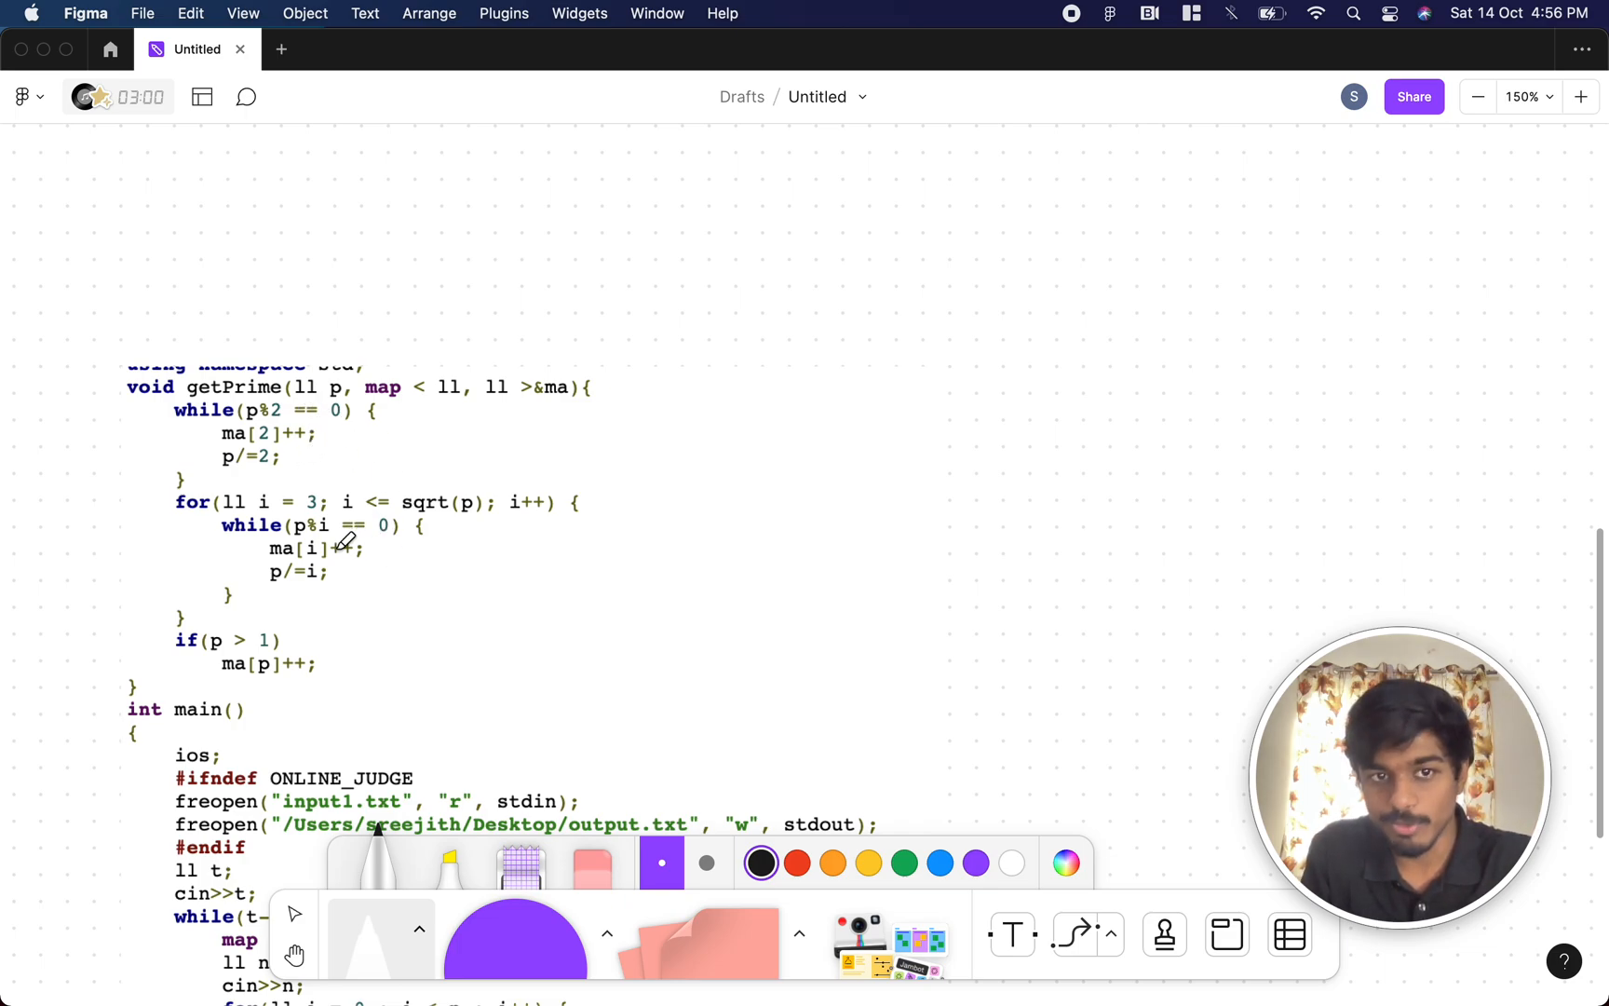
pyautogui.moveTo(481, 512)
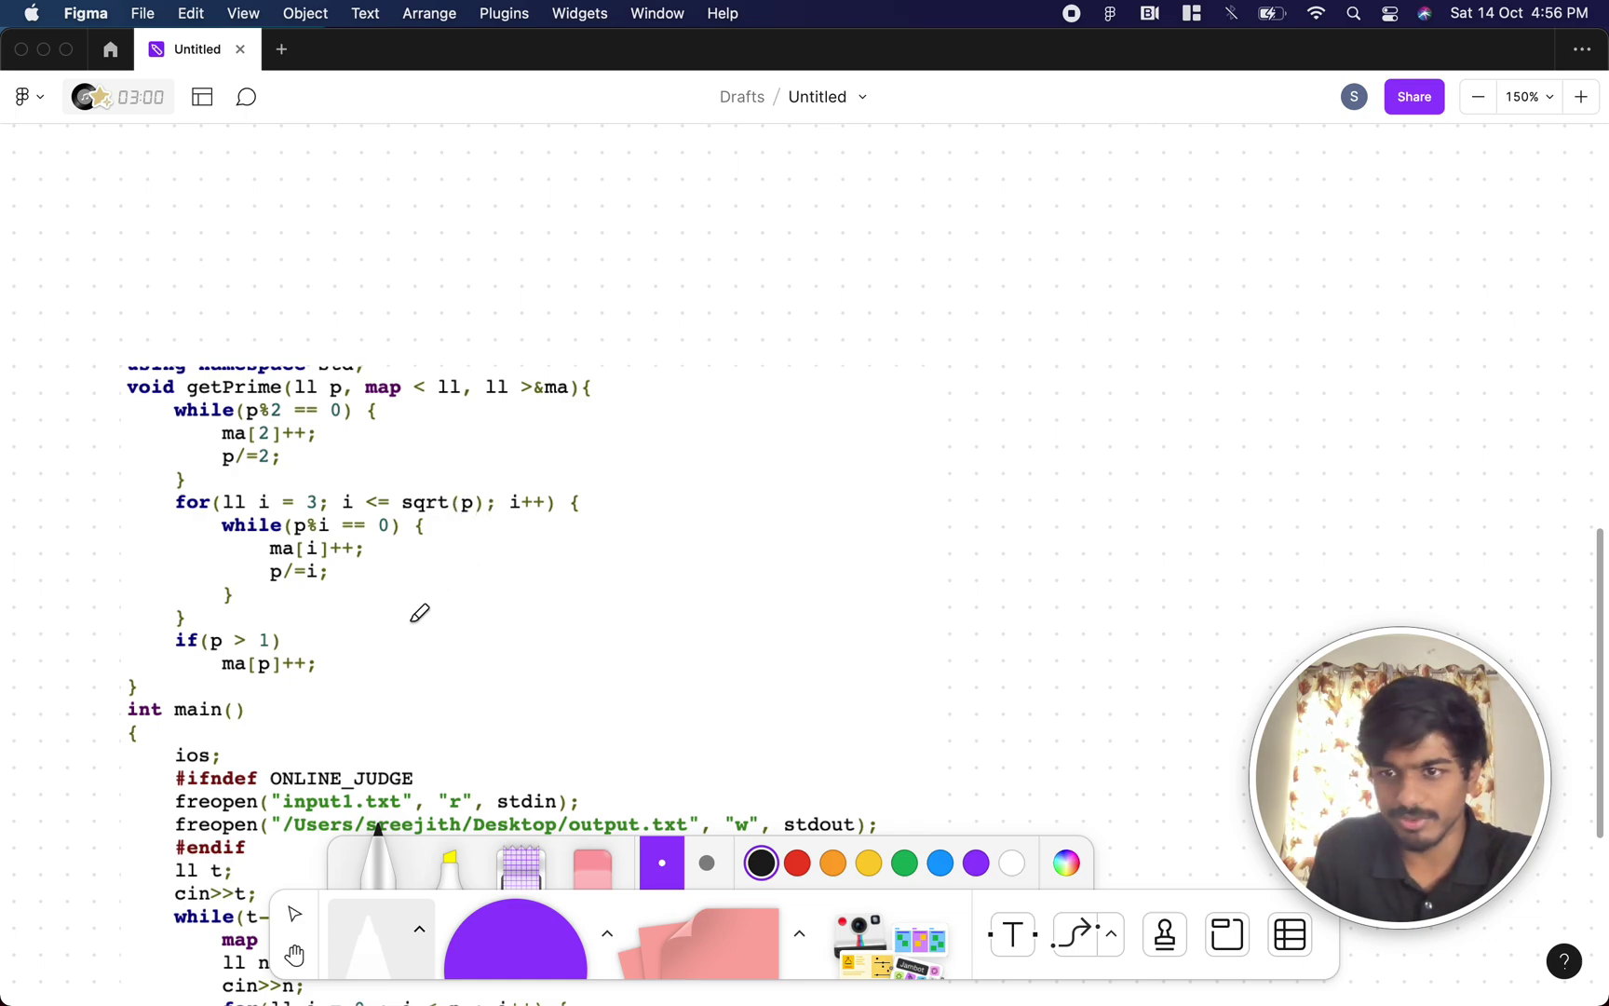
pyautogui.moveTo(414, 598)
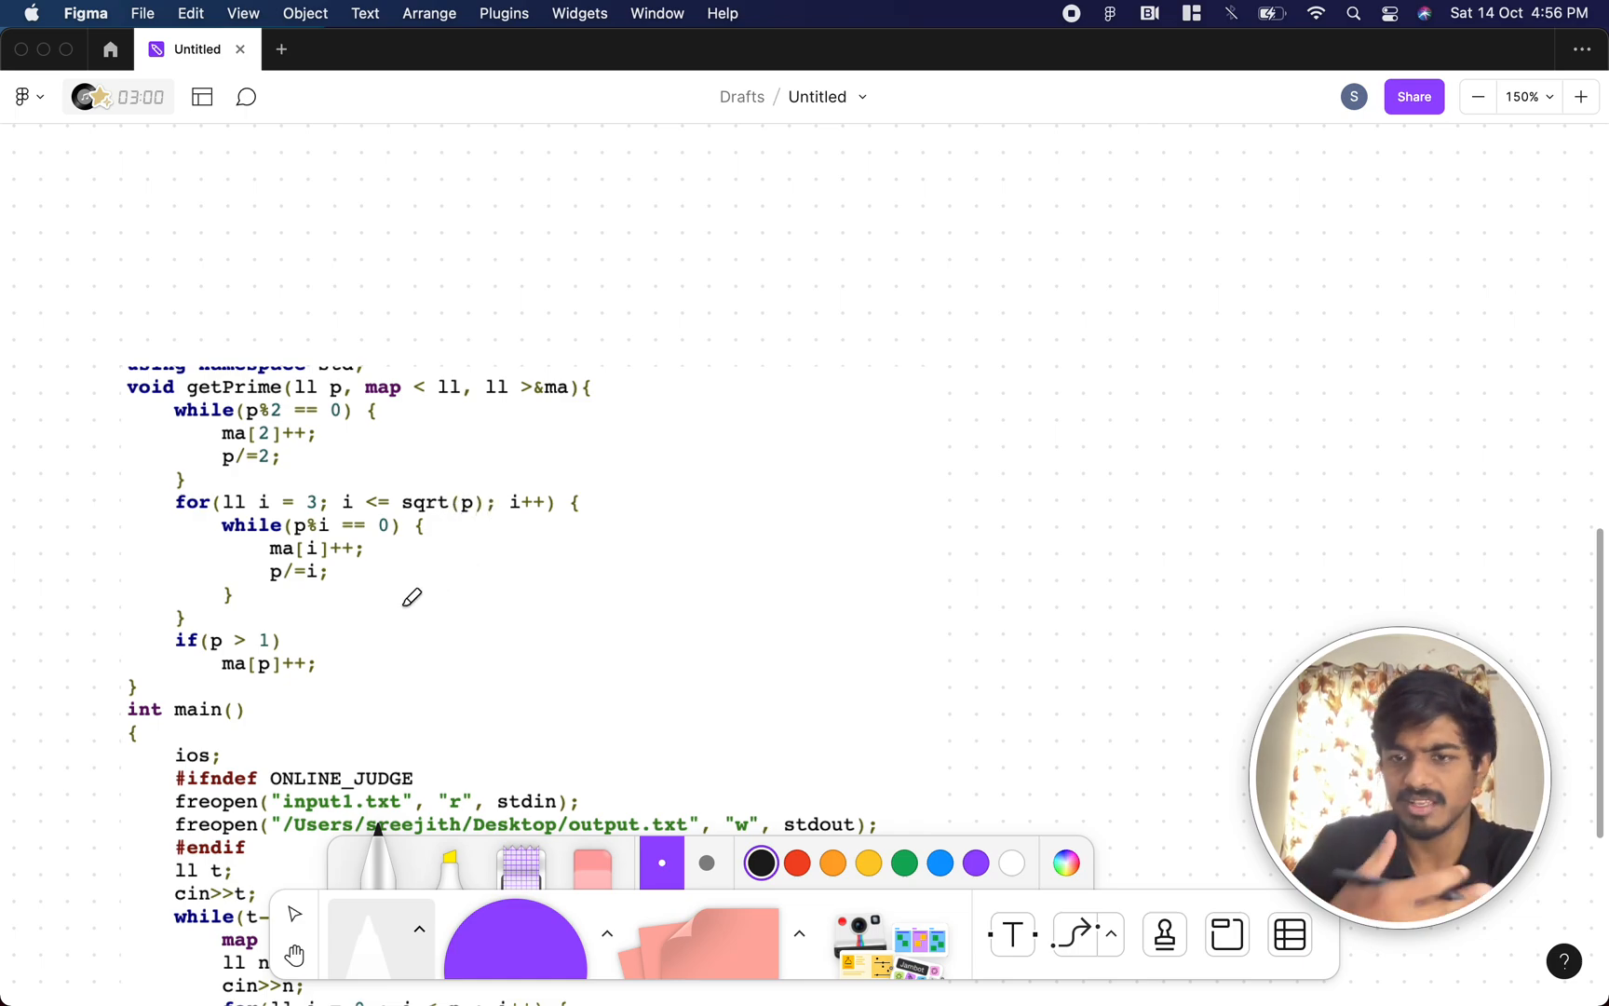
pyautogui.moveTo(458, 598)
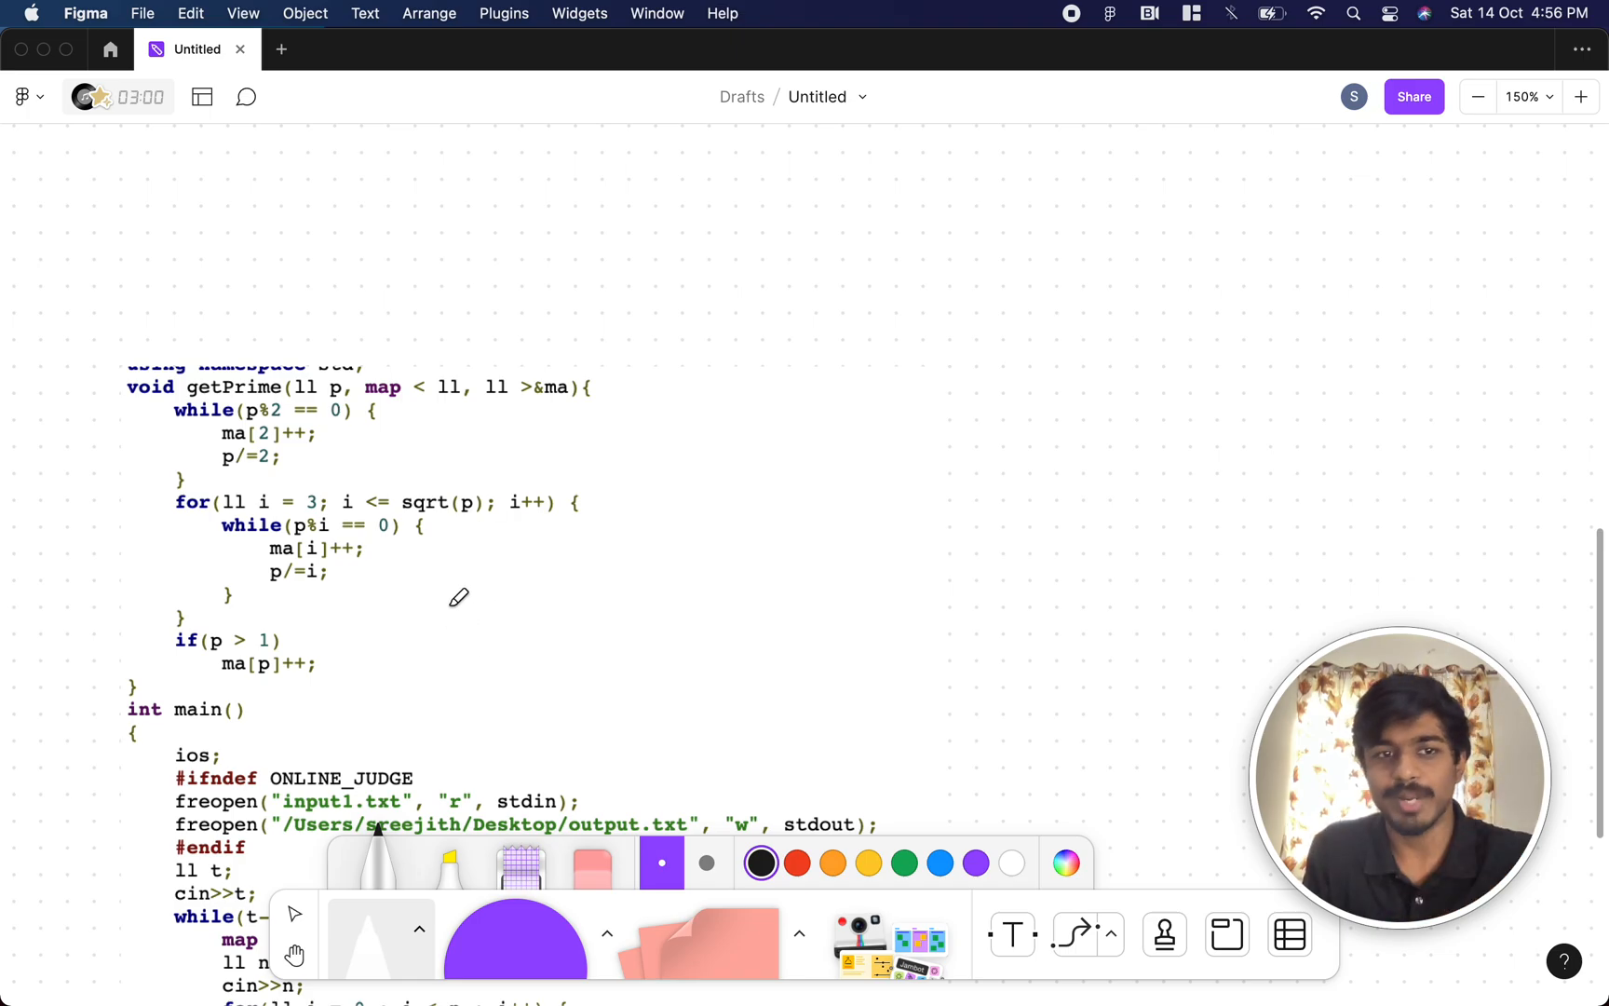
pyautogui.moveTo(398, 633)
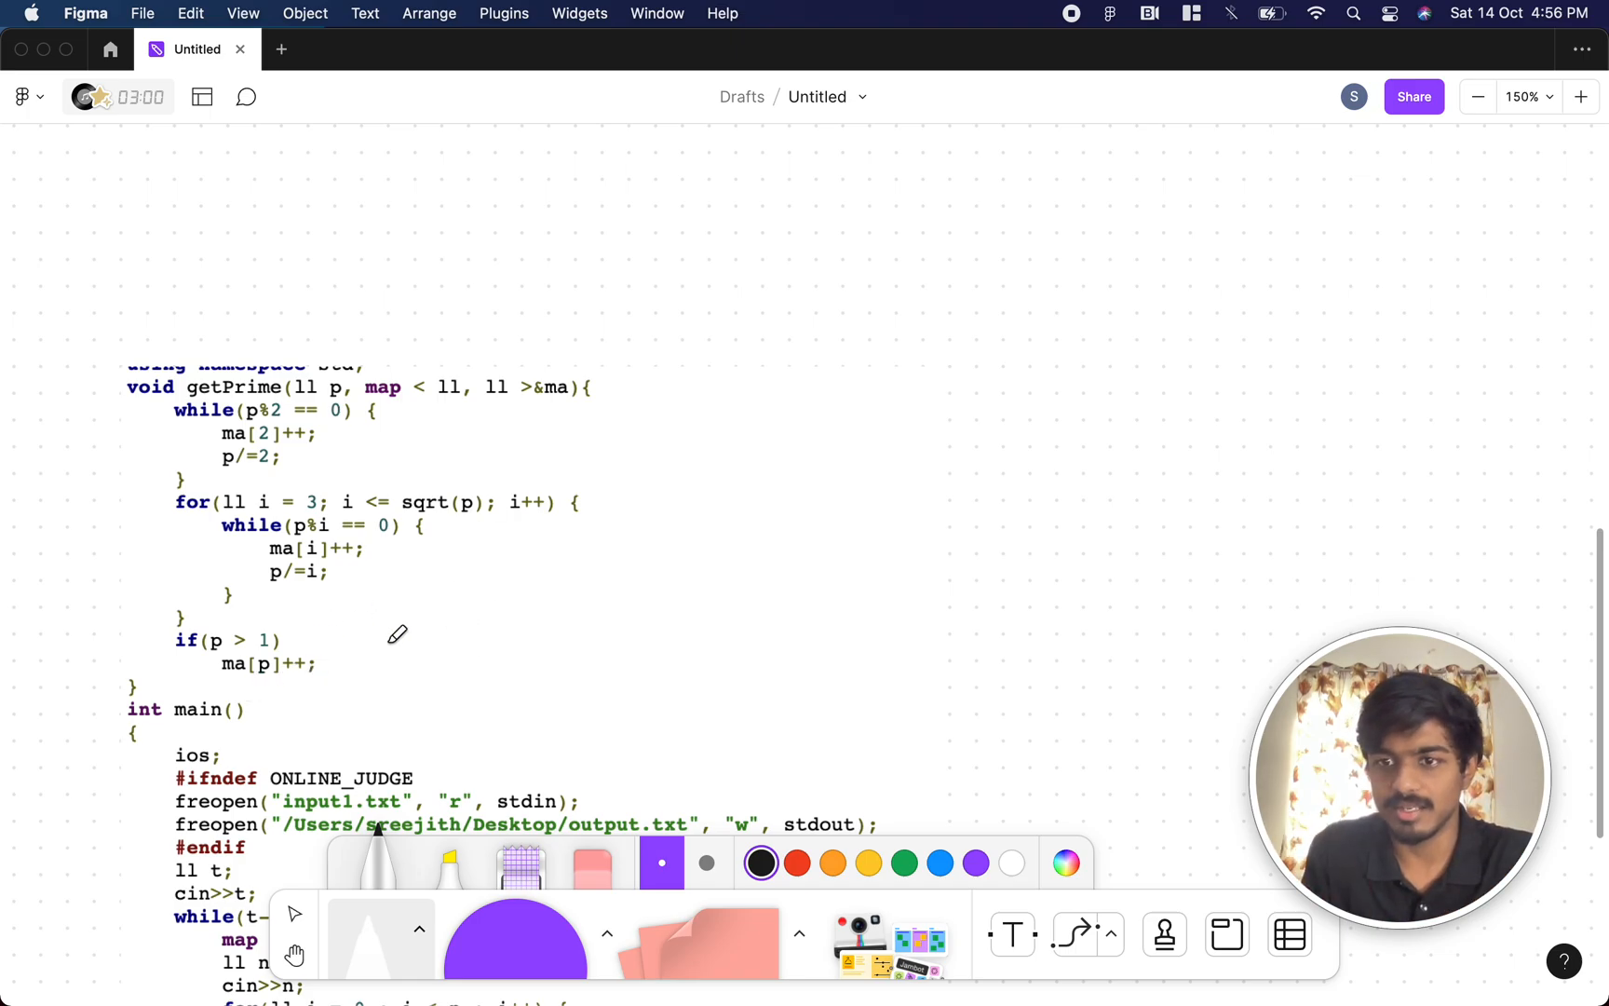
# Step: Scroll down the board to the main() loop where counts 2 → 5 and 5 → 5 are noted
pyautogui.scroll(-3)
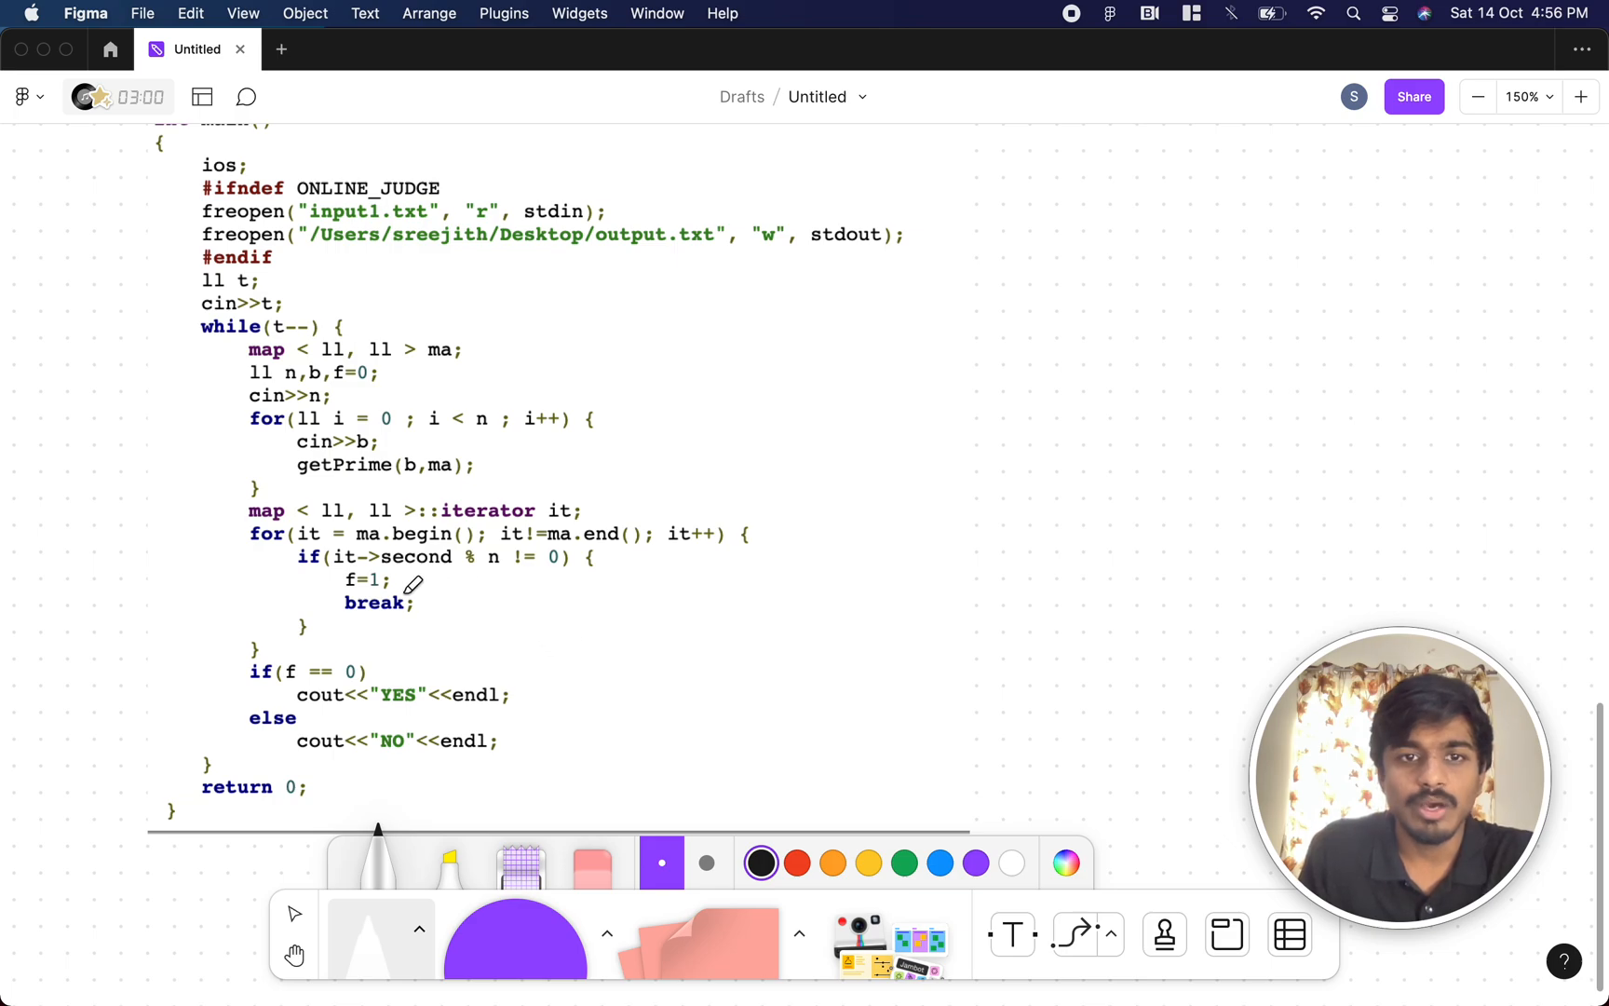
pyautogui.moveTo(1037, 337)
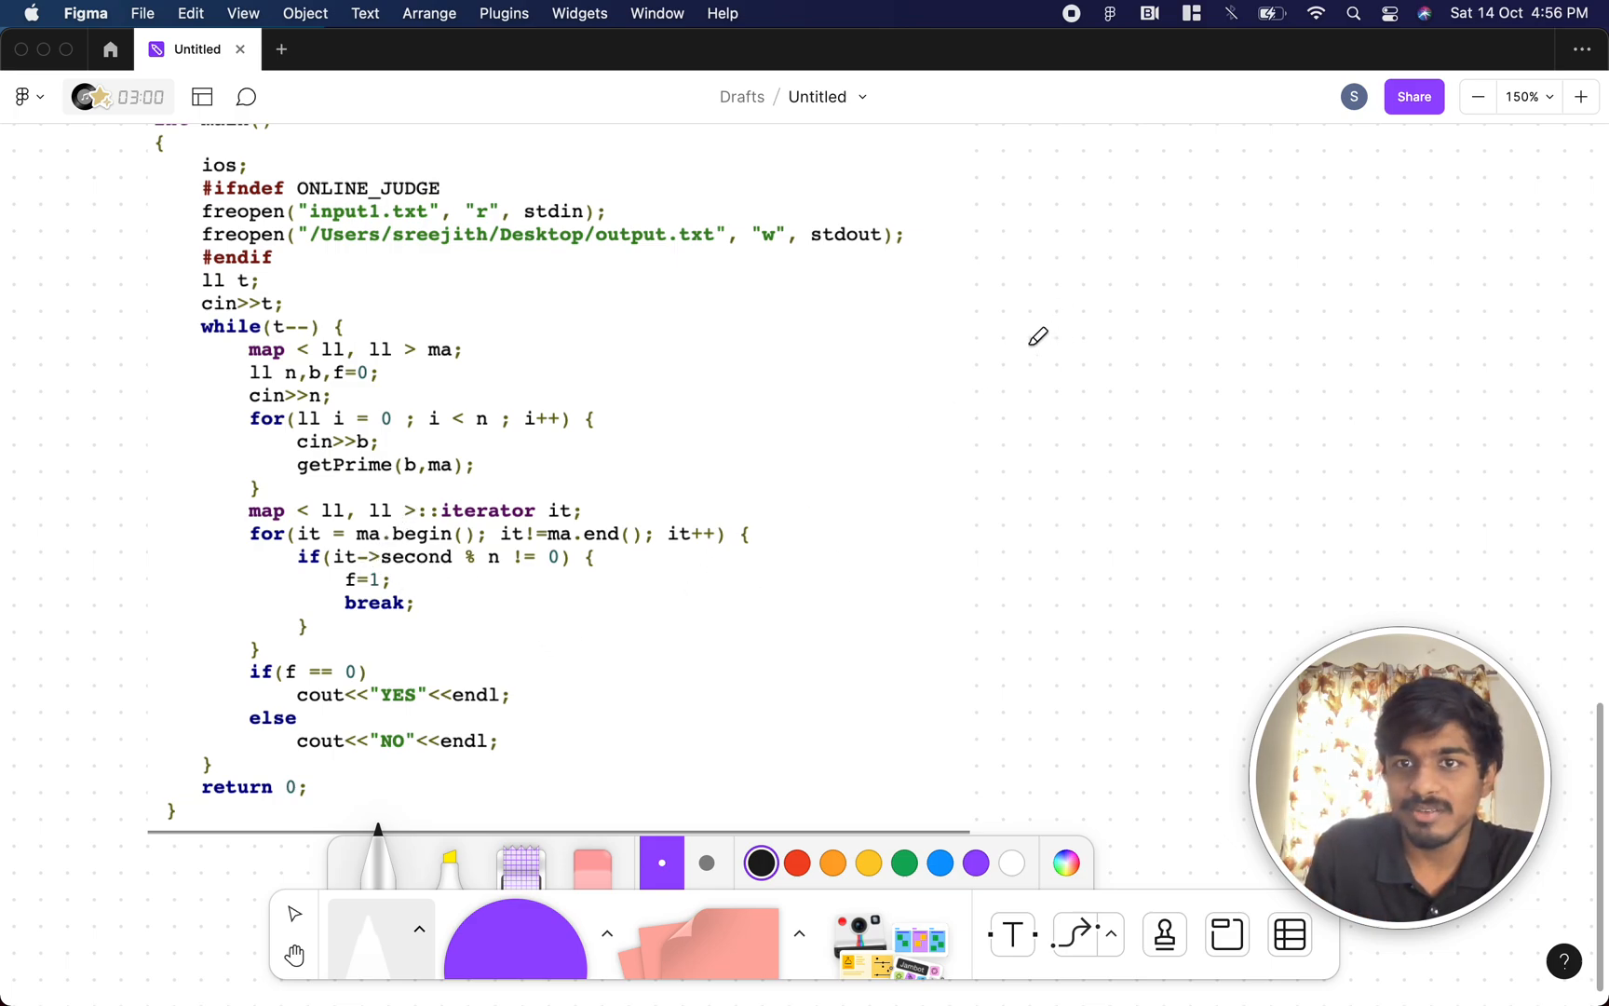
pyautogui.scroll(-3)
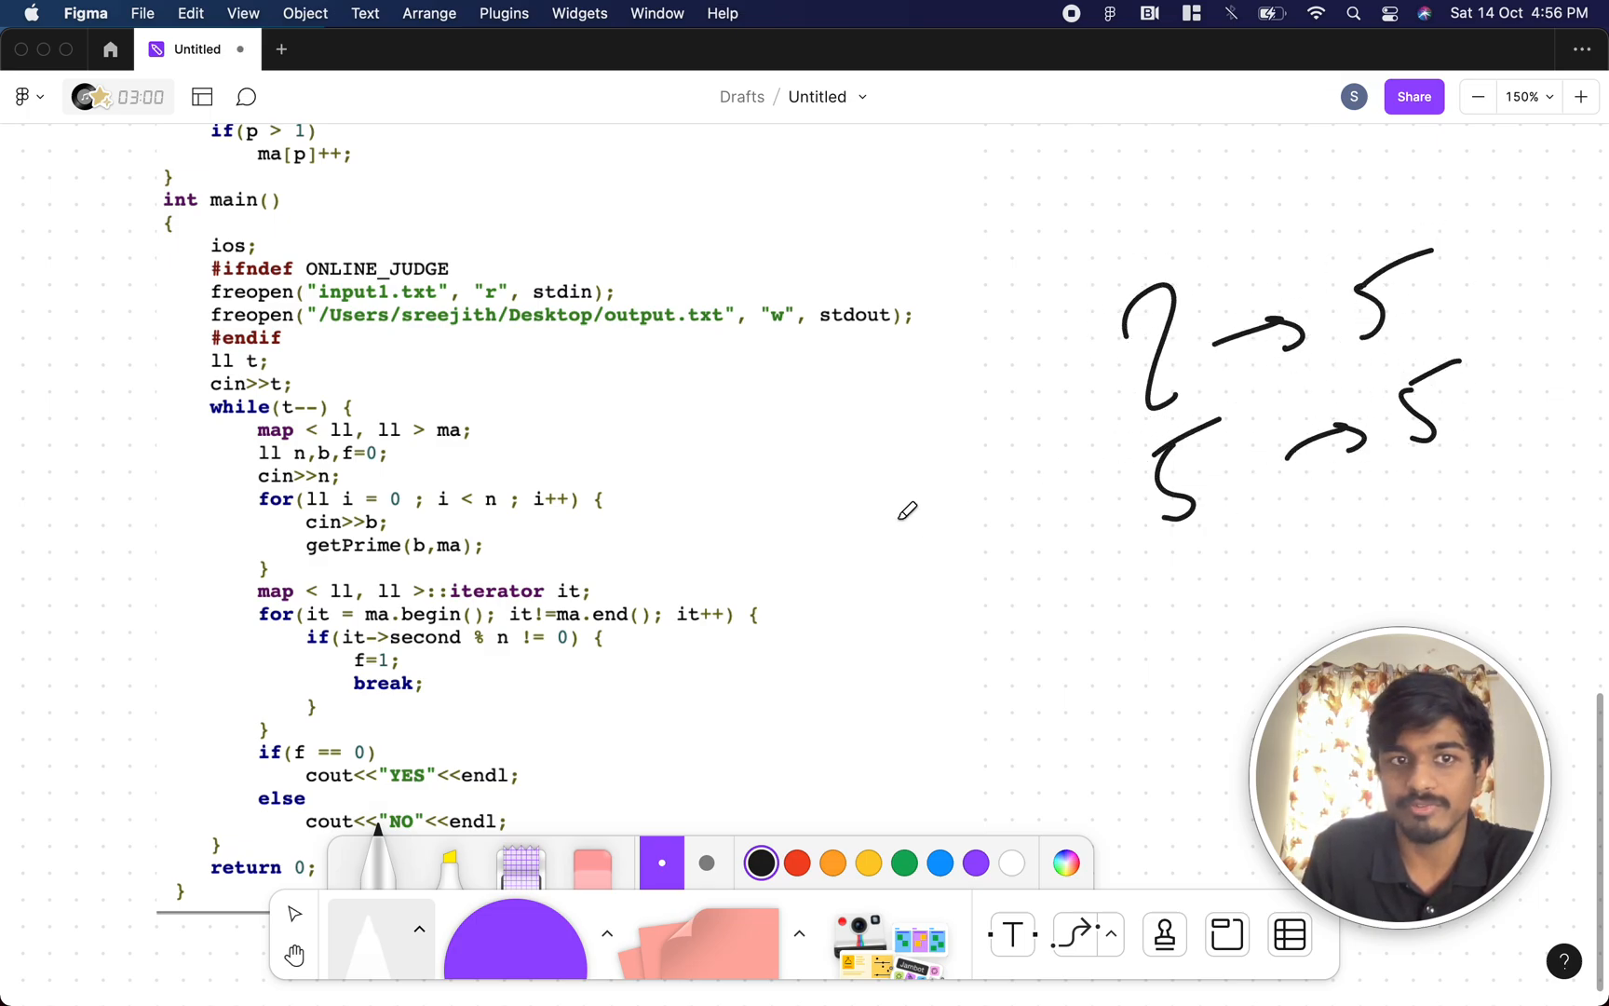
pyautogui.scroll(-3)
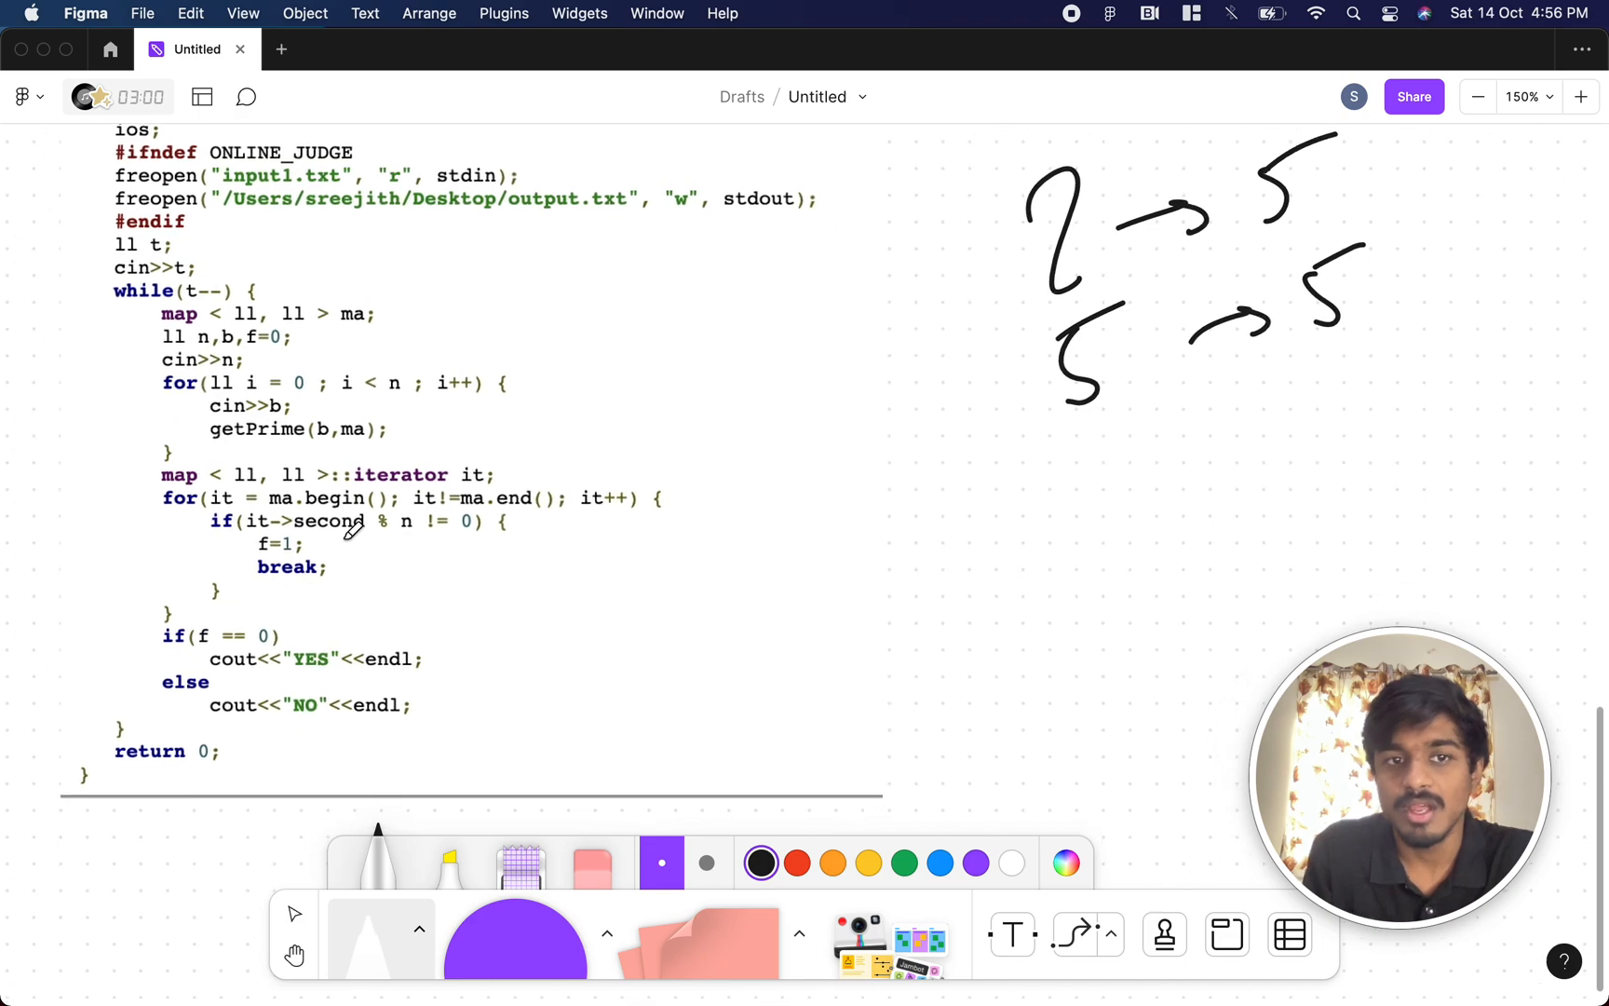
pyautogui.moveTo(406, 529)
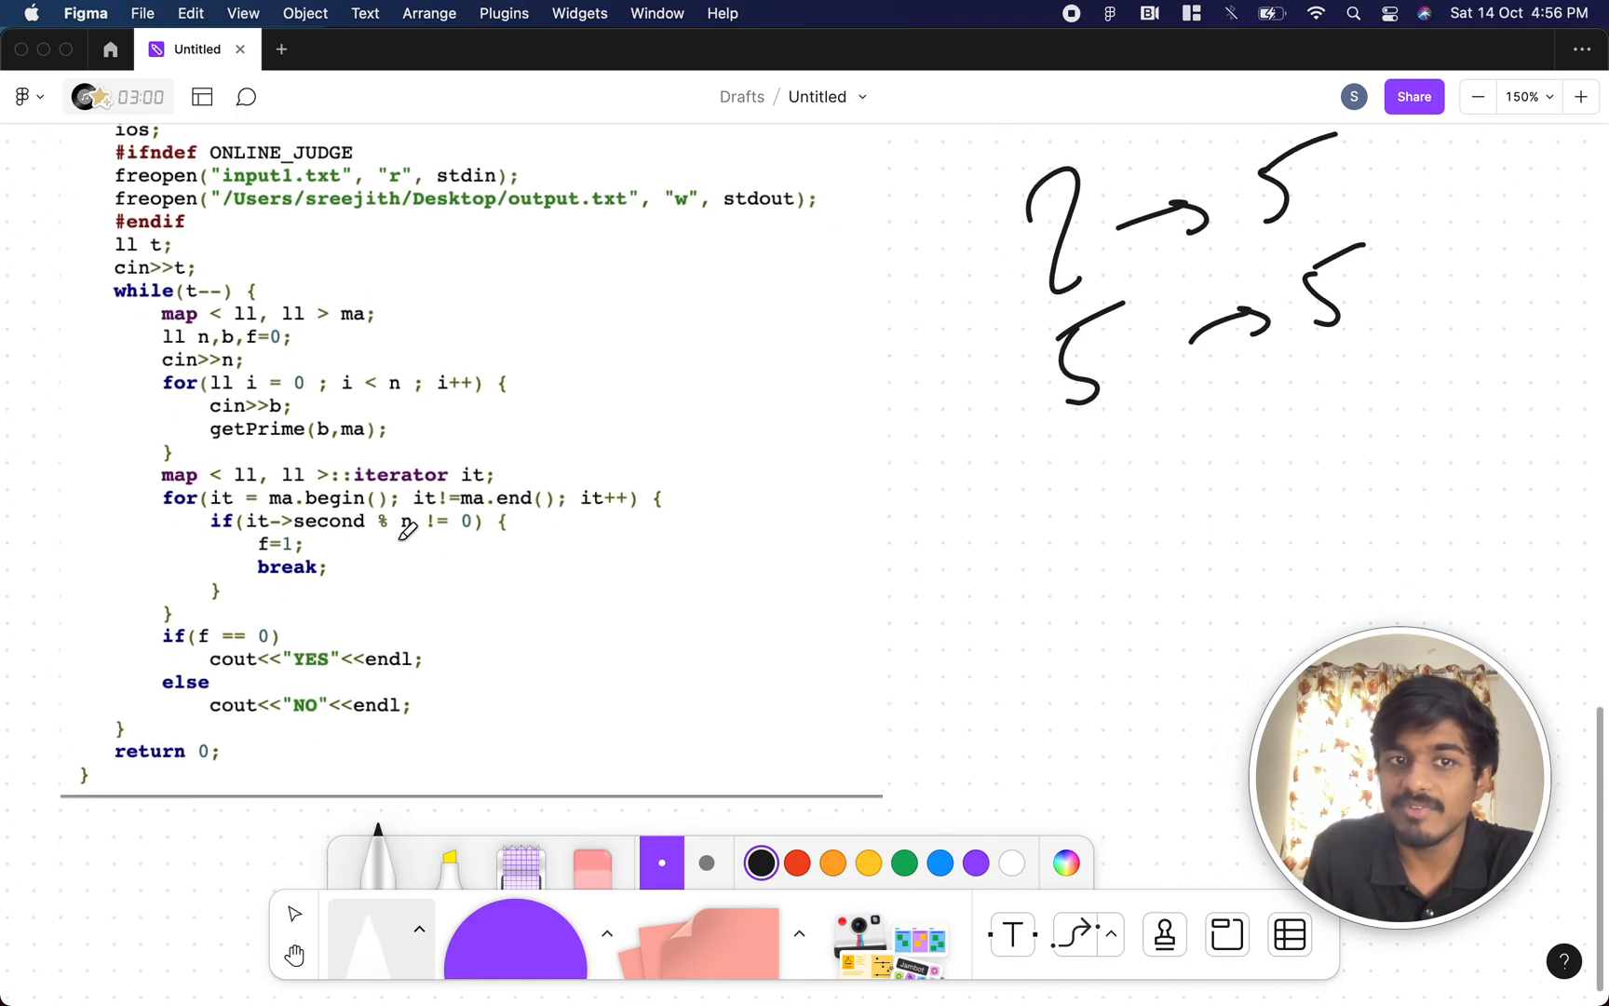
pyautogui.moveTo(1311, 222)
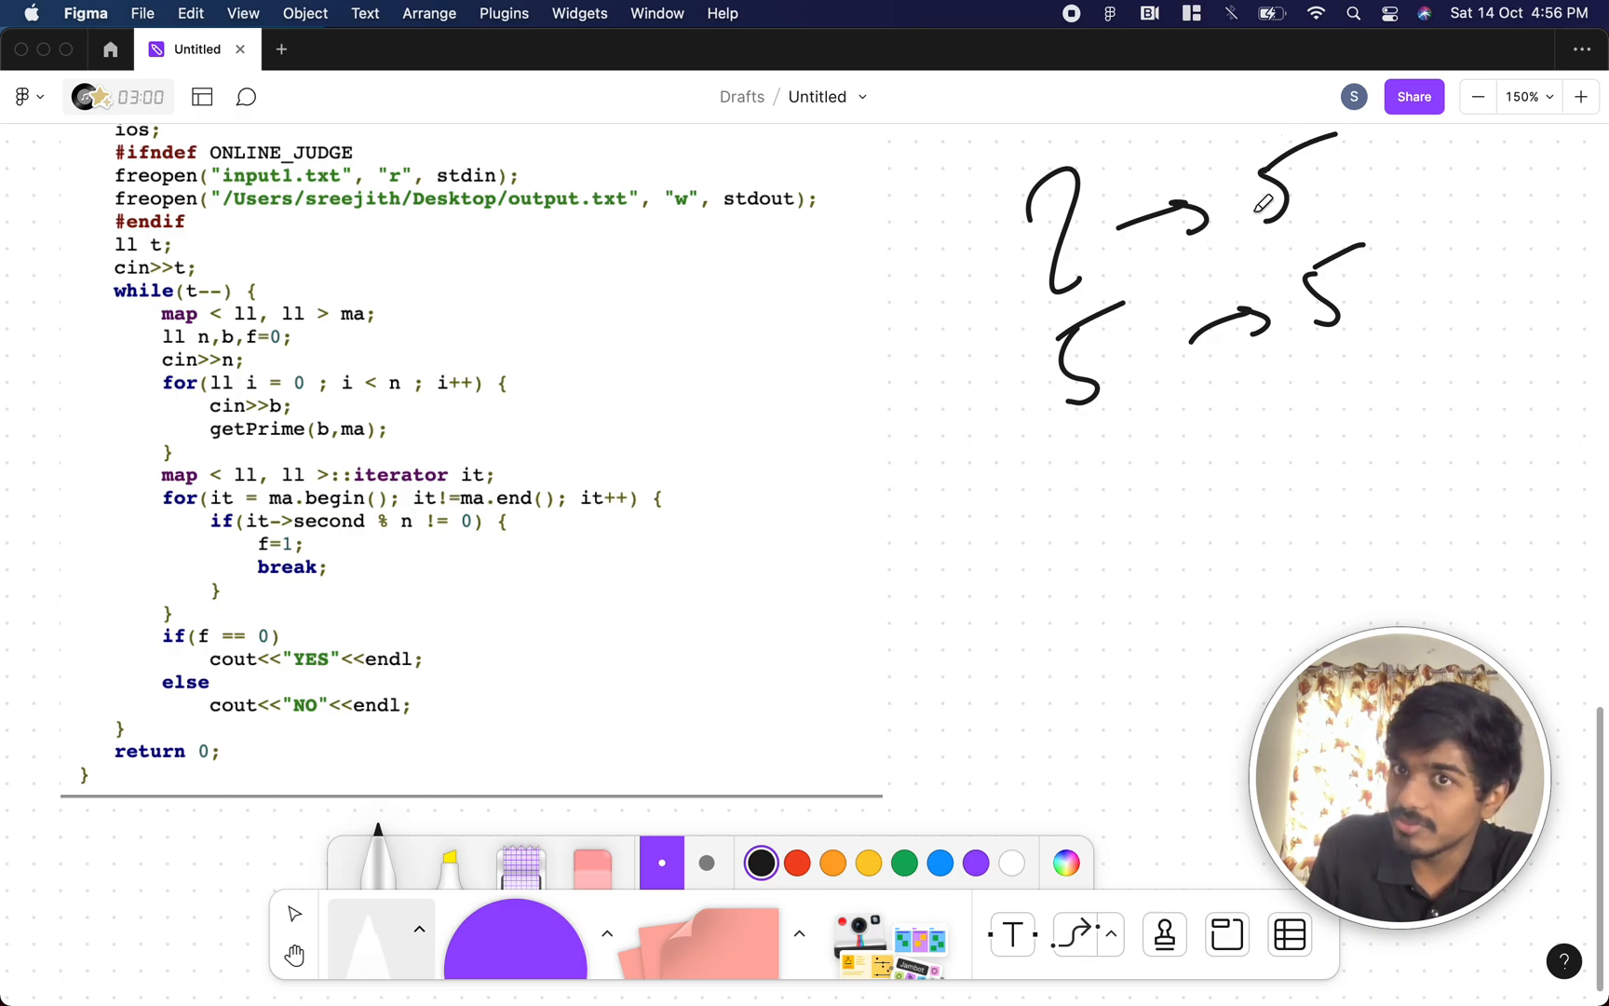
pyautogui.moveTo(1494, 220)
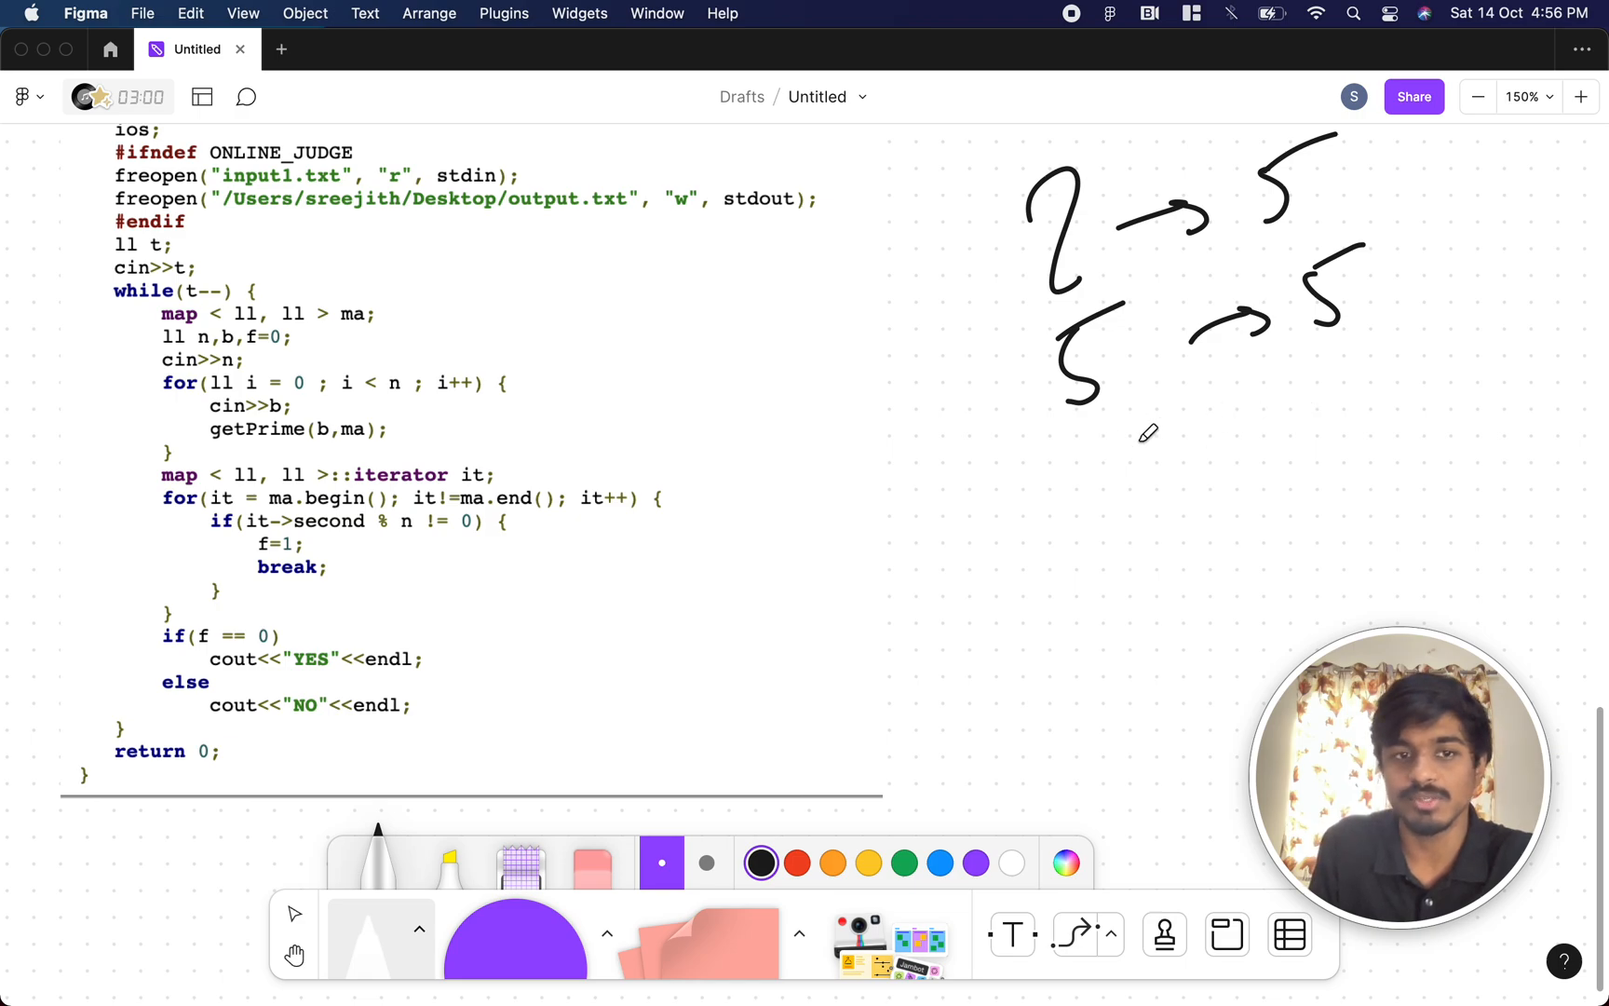
pyautogui.moveTo(518, 552)
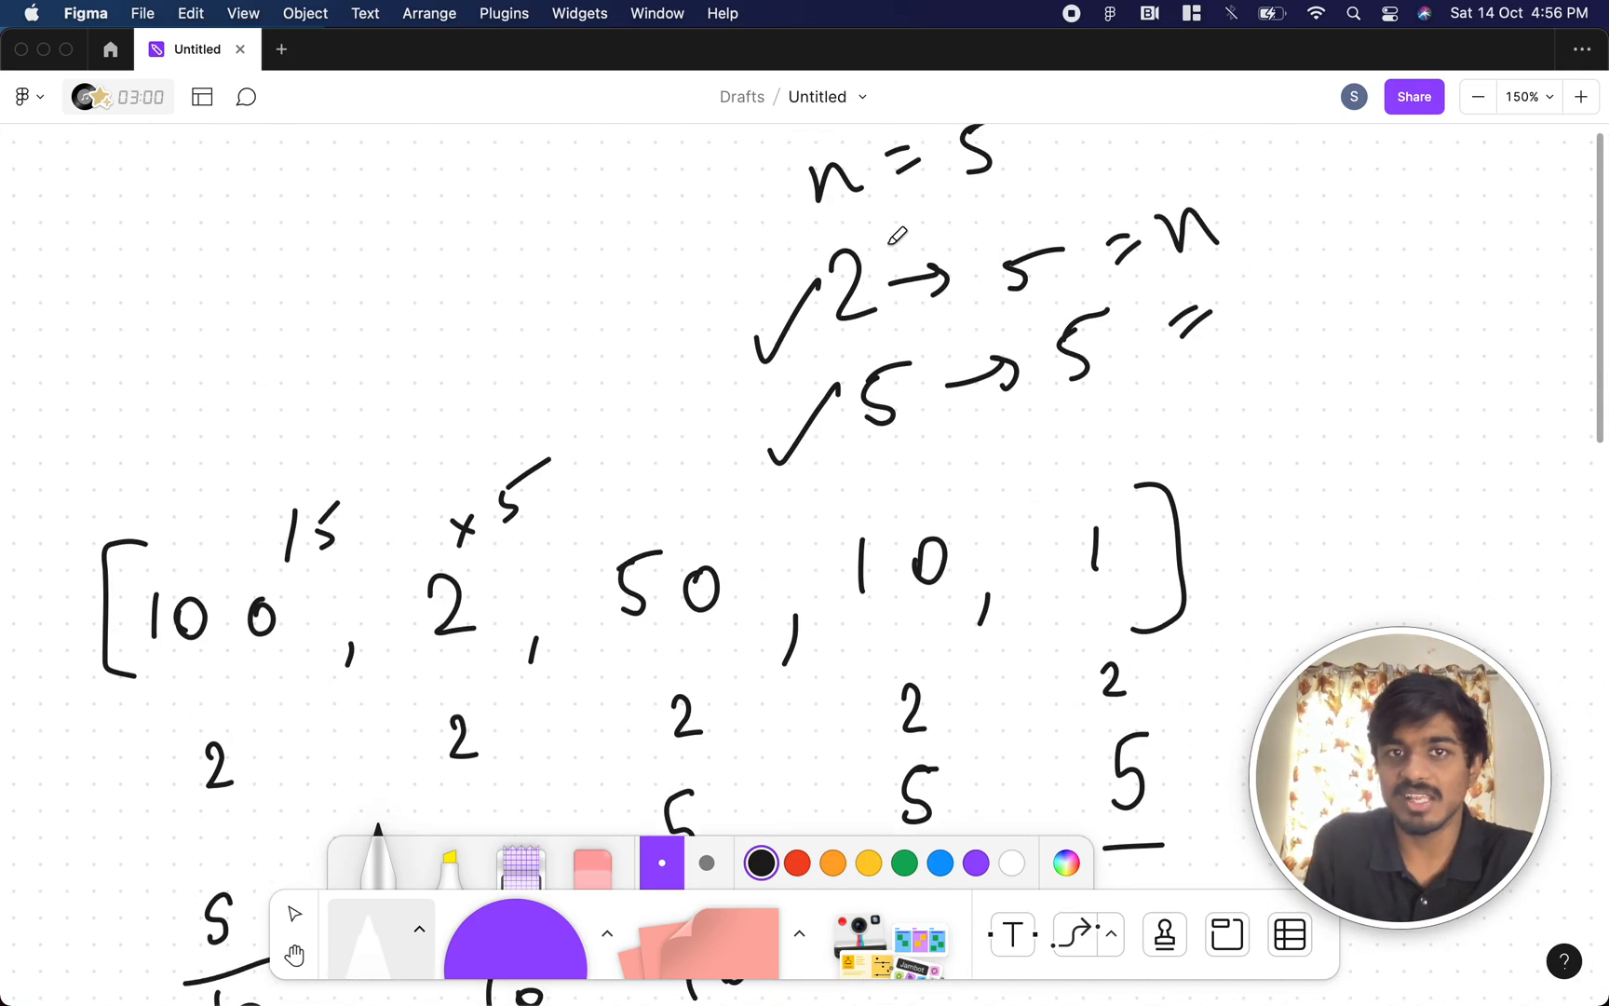
# Step: Show the accepted submission #228158052 with the full C++ solution code
pyautogui.scroll(-3)
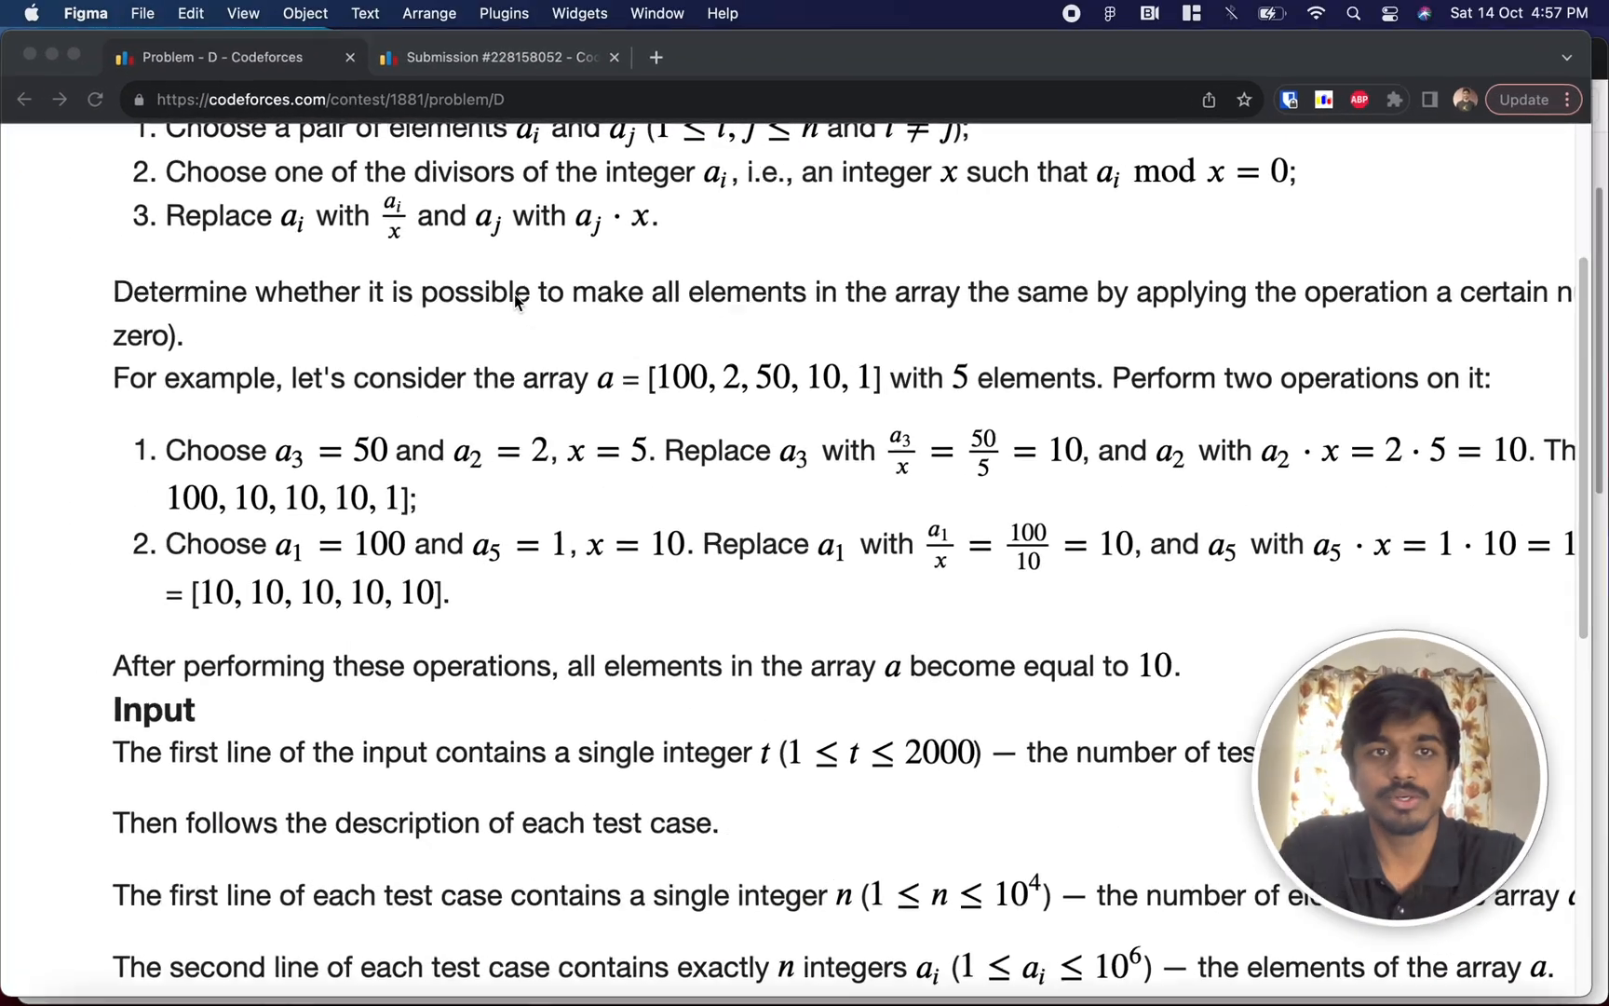
pyautogui.click(491, 58)
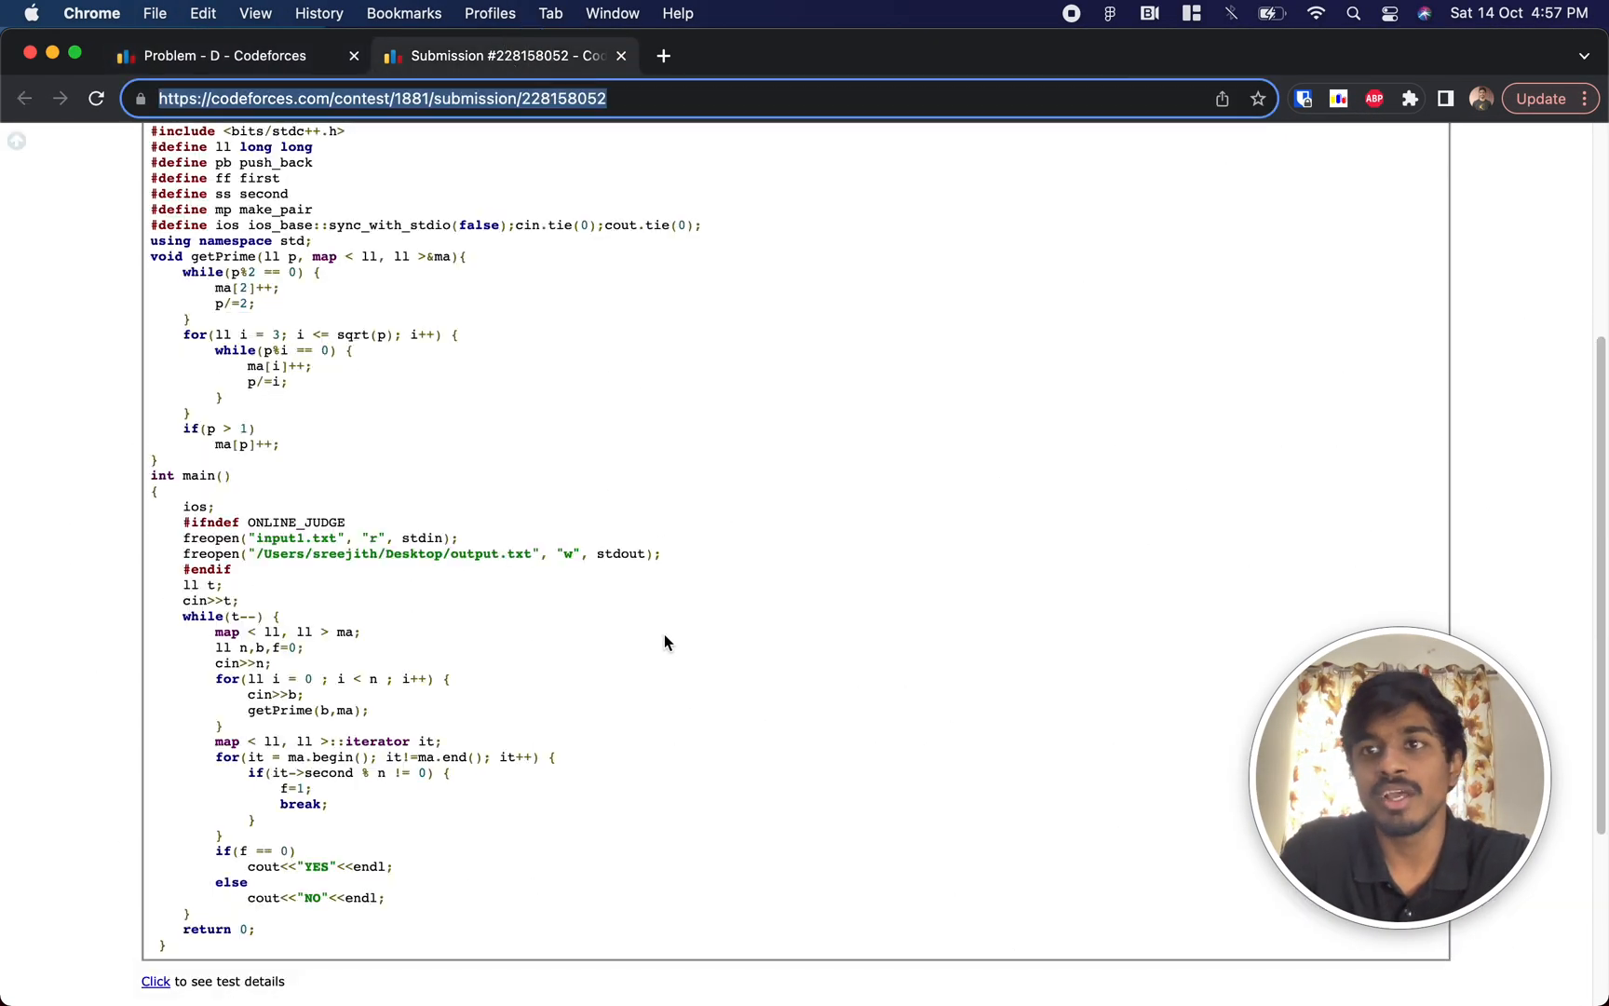